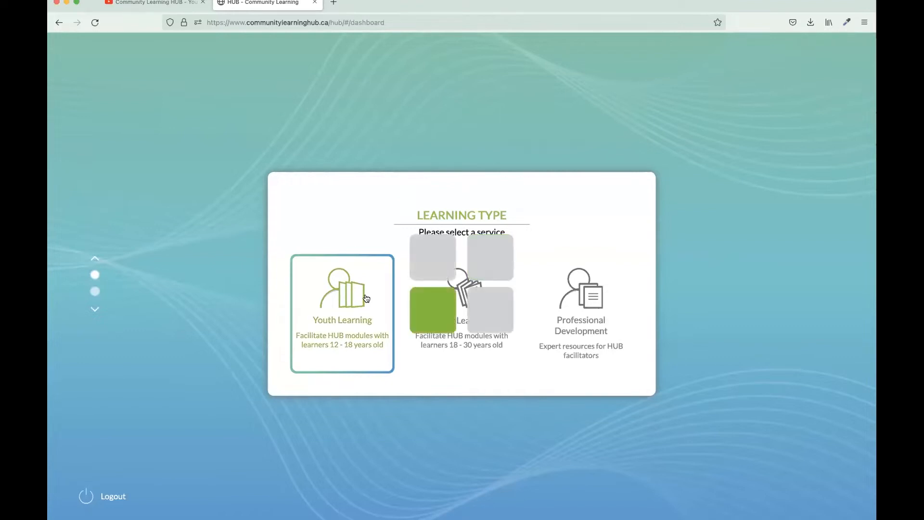
Choose Youth Learning and scroll its theme selection down to Peace & Justice
click(342, 294)
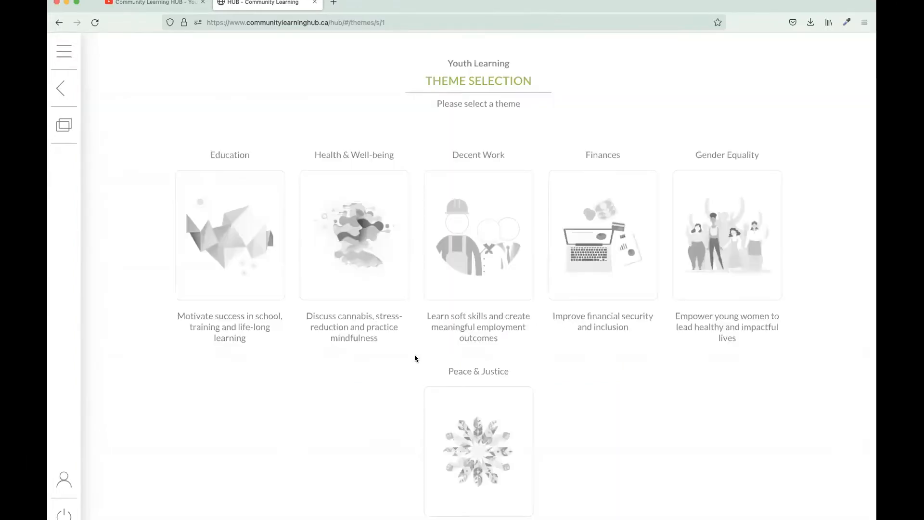
scroll(down, 3)
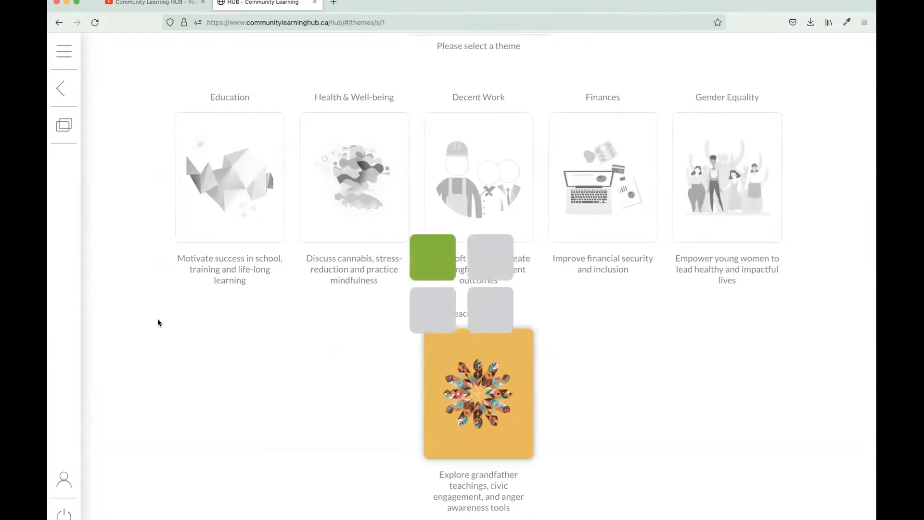
Open the Peace & Justice theme and its Theme Guide PDF
click(478, 393)
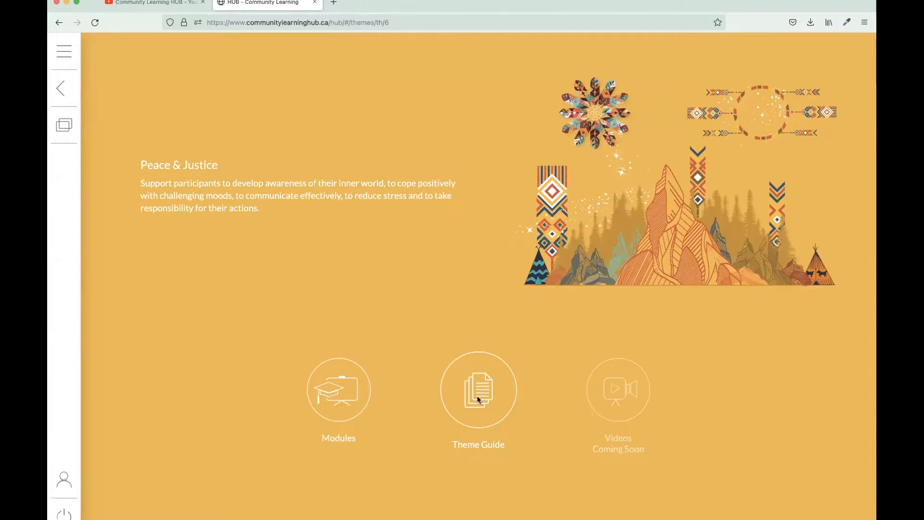
click(478, 389)
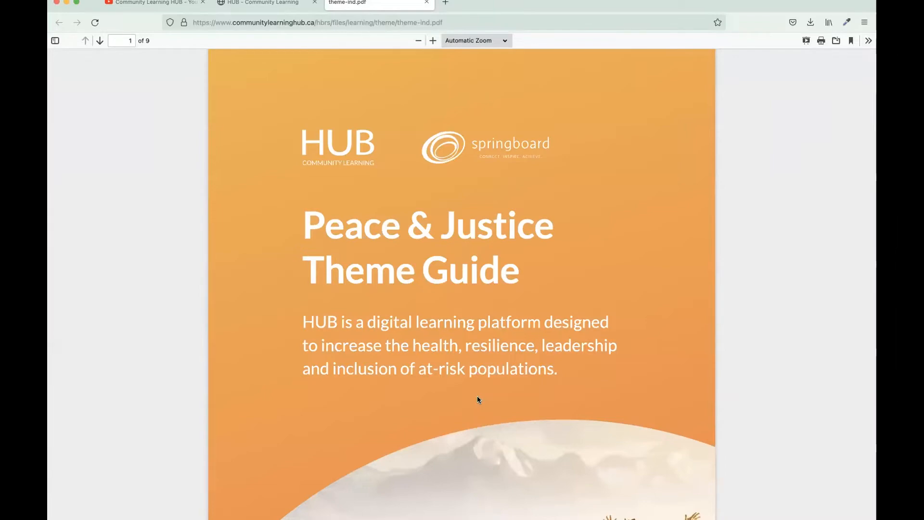
Read the Theme Guide PDF to the page 7 portal page, then return to the theme page
scroll(down, 3)
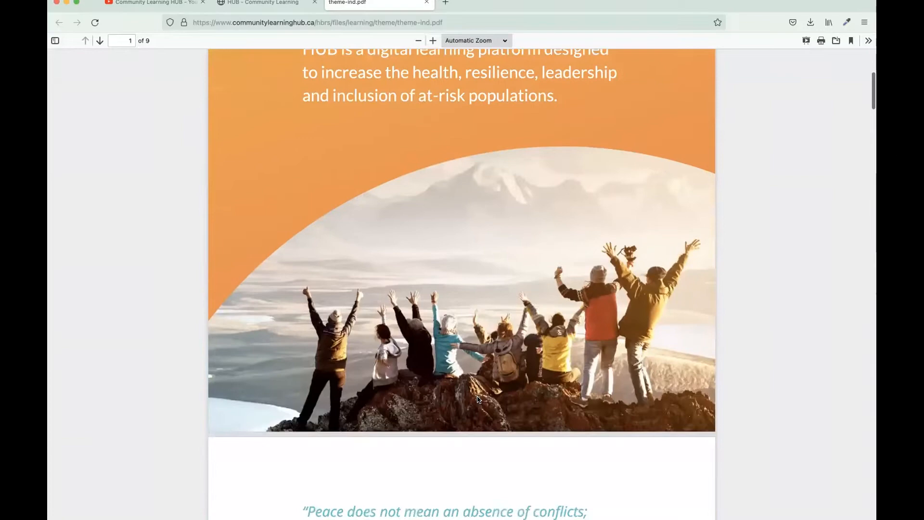
scroll(down, 3)
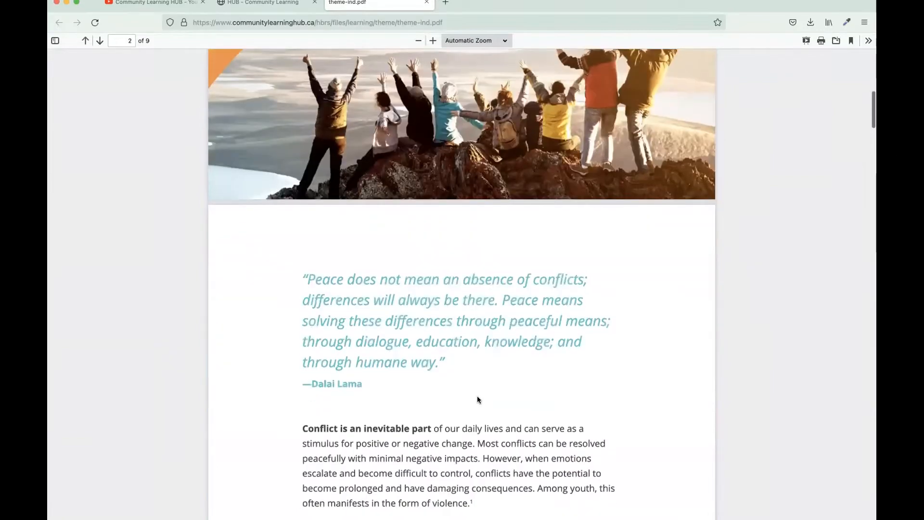
scroll(down, 3)
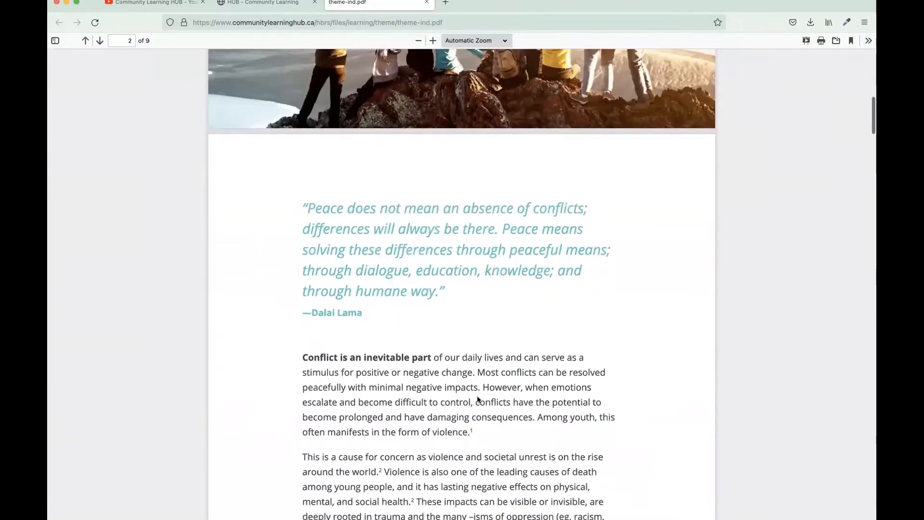
scroll(down, 3)
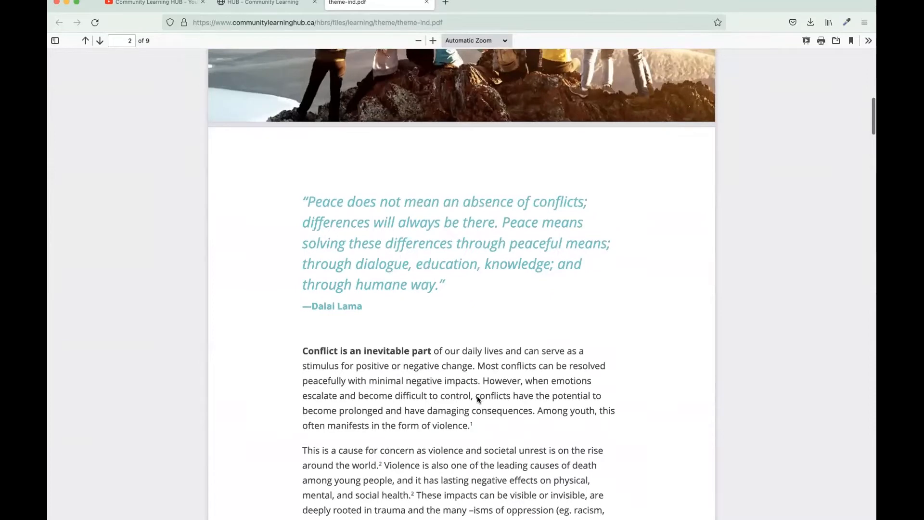
scroll(down, 3)
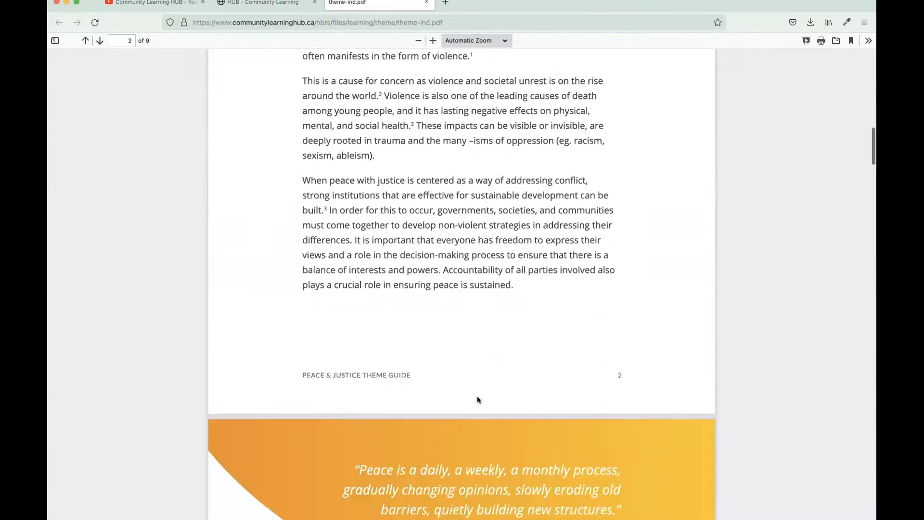
scroll(down, 3)
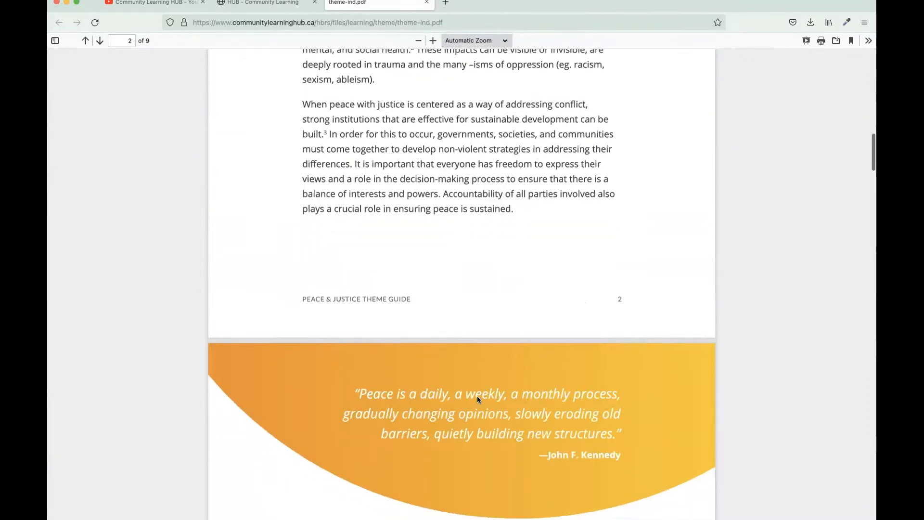
scroll(down, 3)
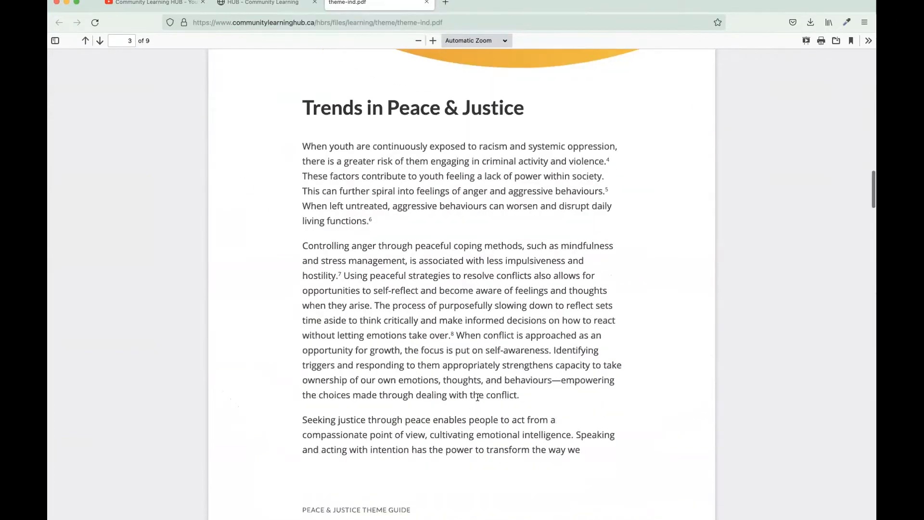
scroll(down, 3)
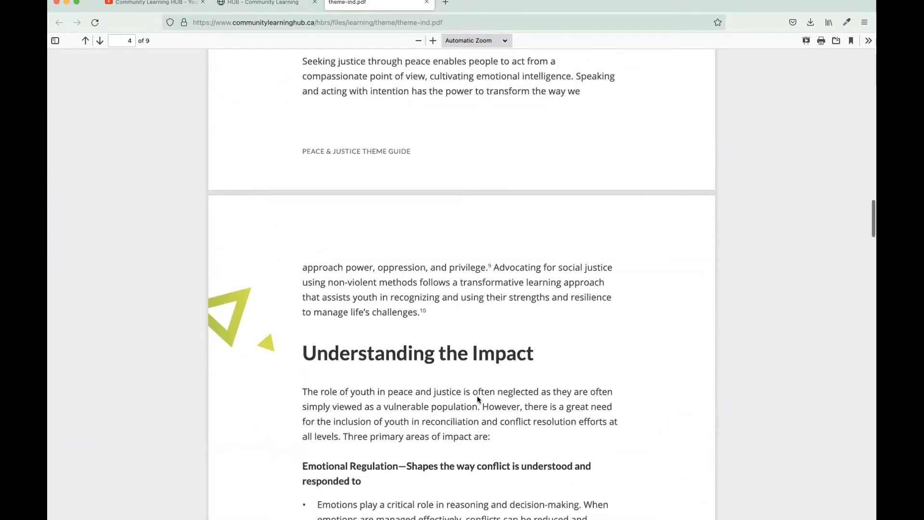
scroll(down, 3)
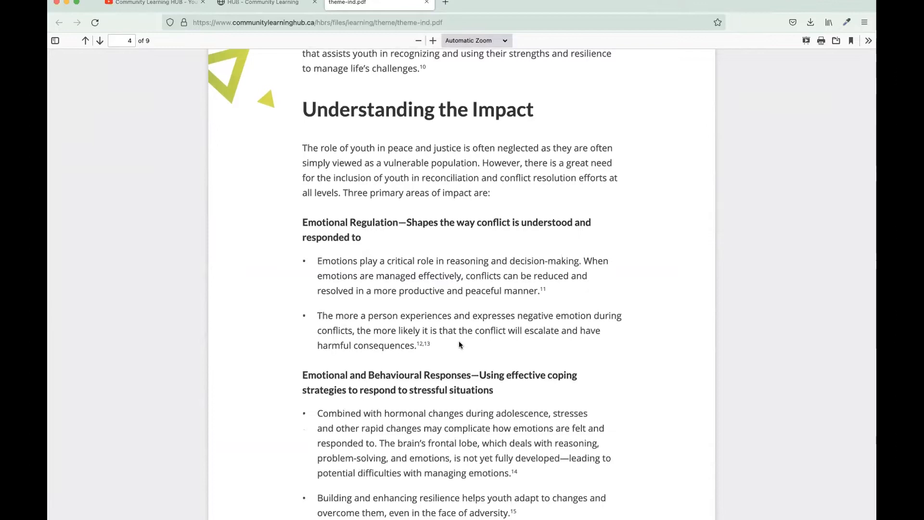
scroll(down, 3)
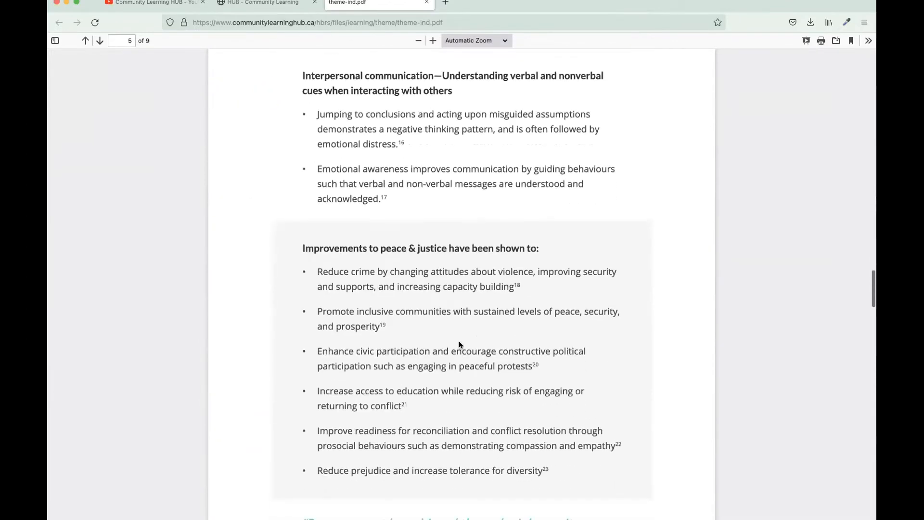
scroll(down, 3)
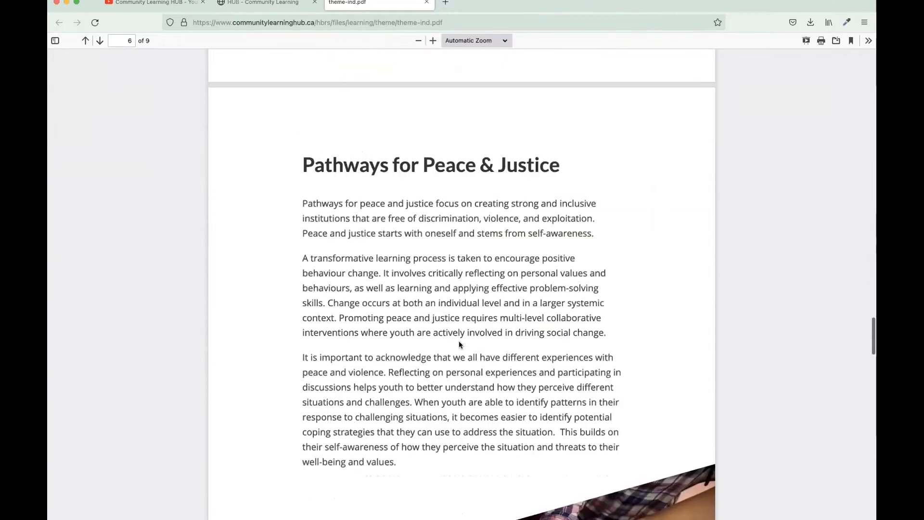
scroll(down, 3)
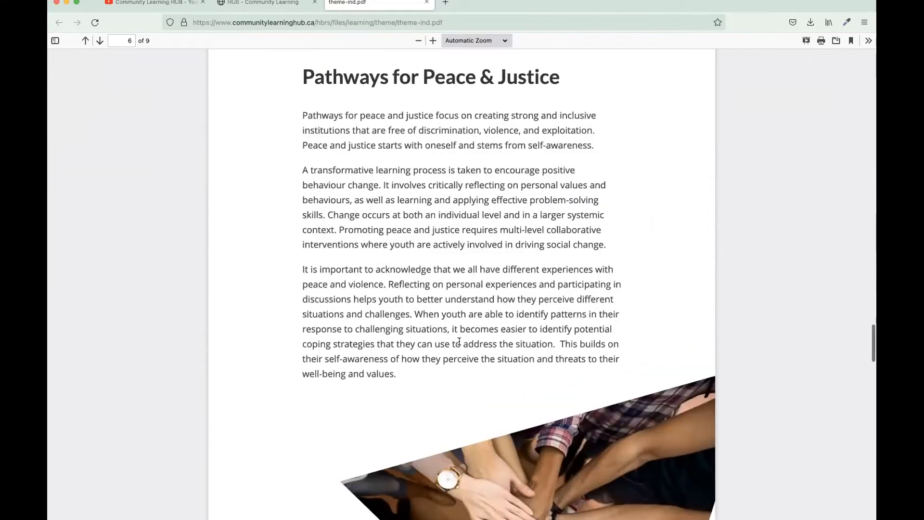
scroll(down, 3)
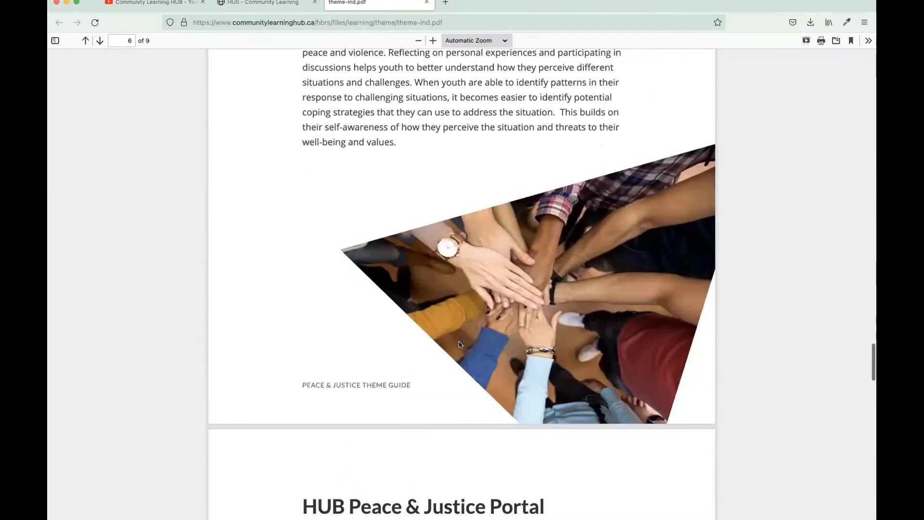
scroll(down, 3)
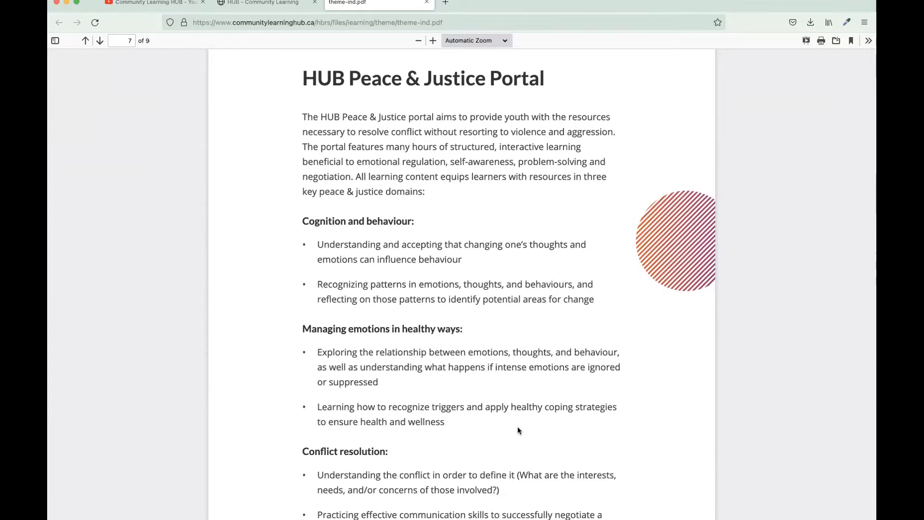
click(267, 3)
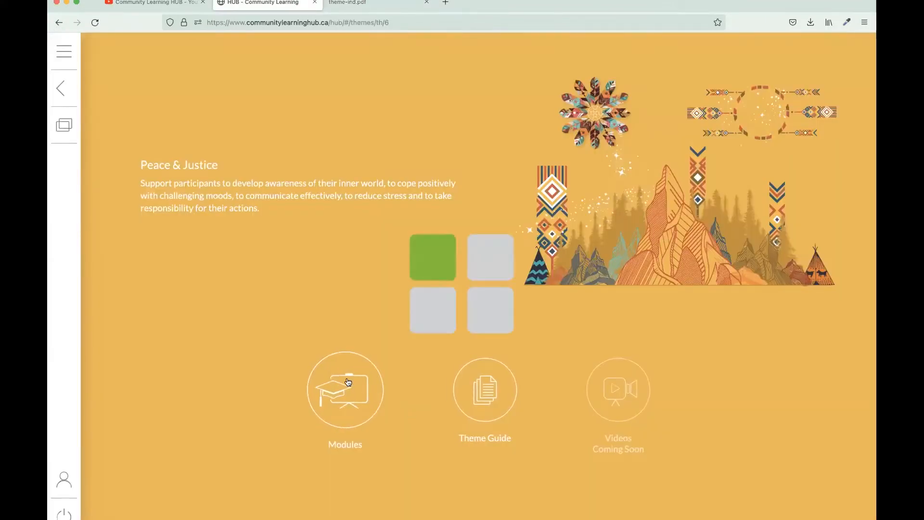
Open the Peace & Justice topics and select Anger Management and Emotional Resilience
click(344, 389)
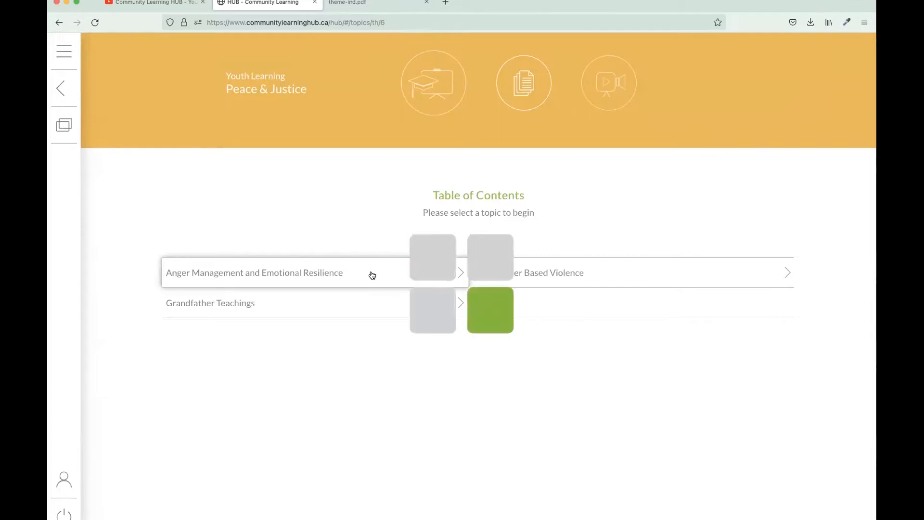
click(254, 273)
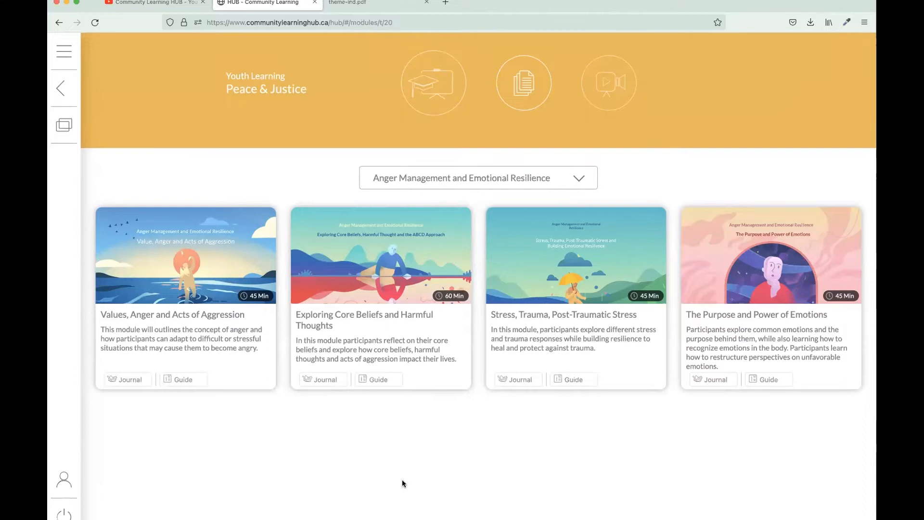
mouse_move(765, 426)
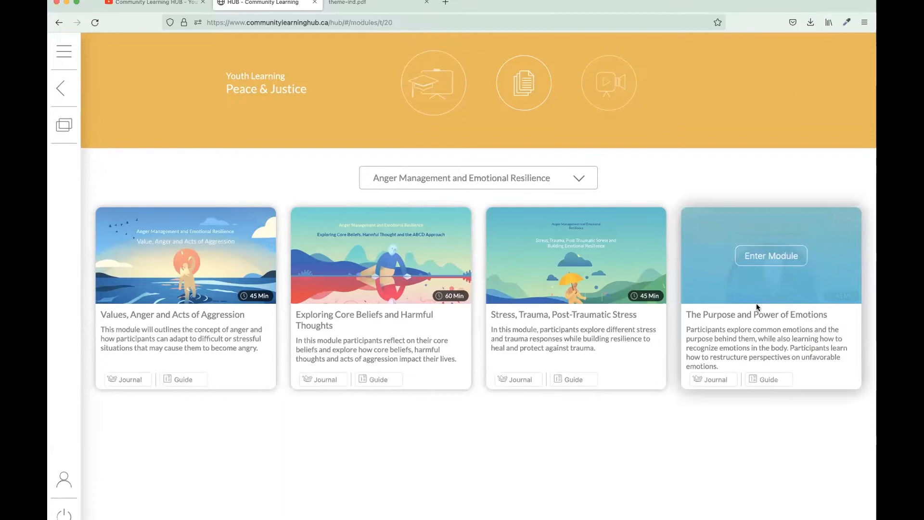
mouse_move(733, 331)
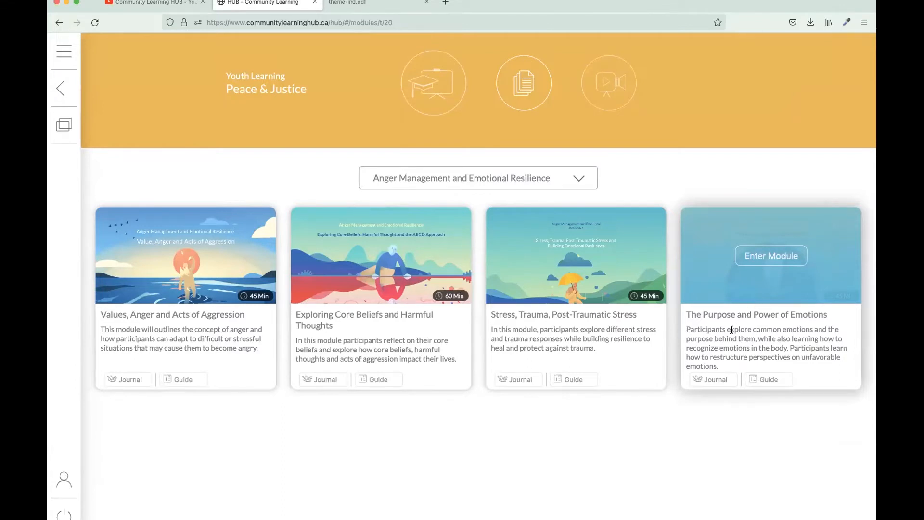
mouse_move(767, 381)
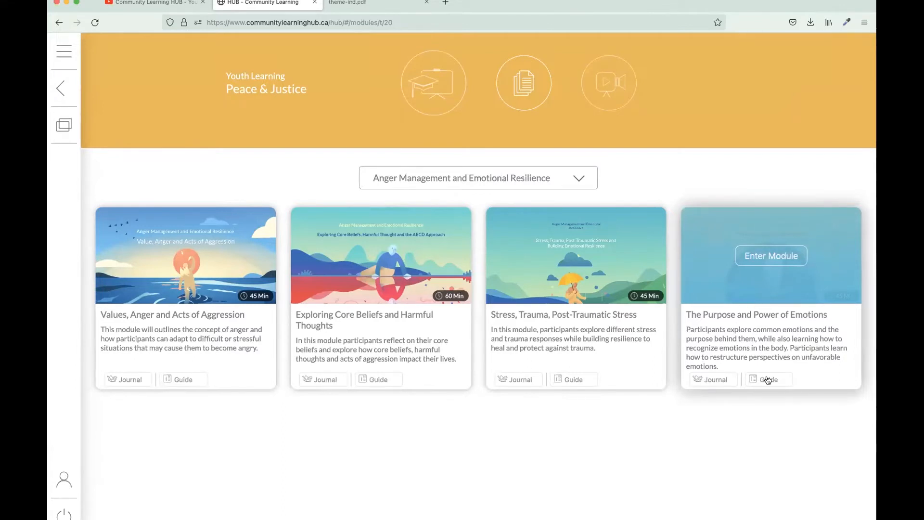
Open The Purpose and Power of Emotions facilitator guide PDF and start reading its purpose and goals
click(768, 378)
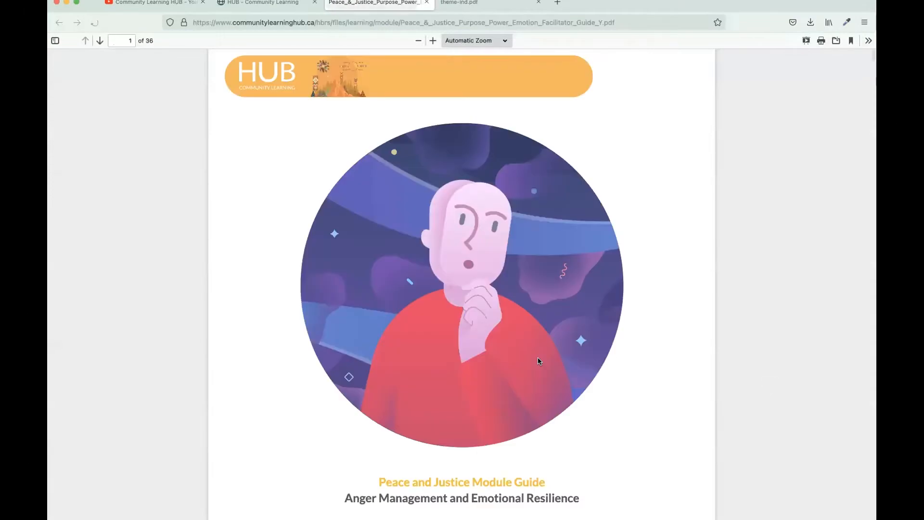
click(95, 23)
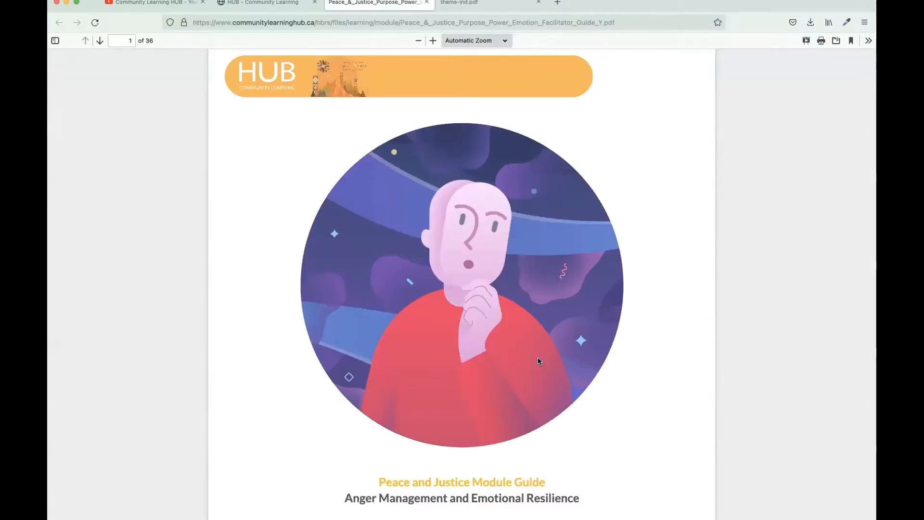
mouse_move(388, 355)
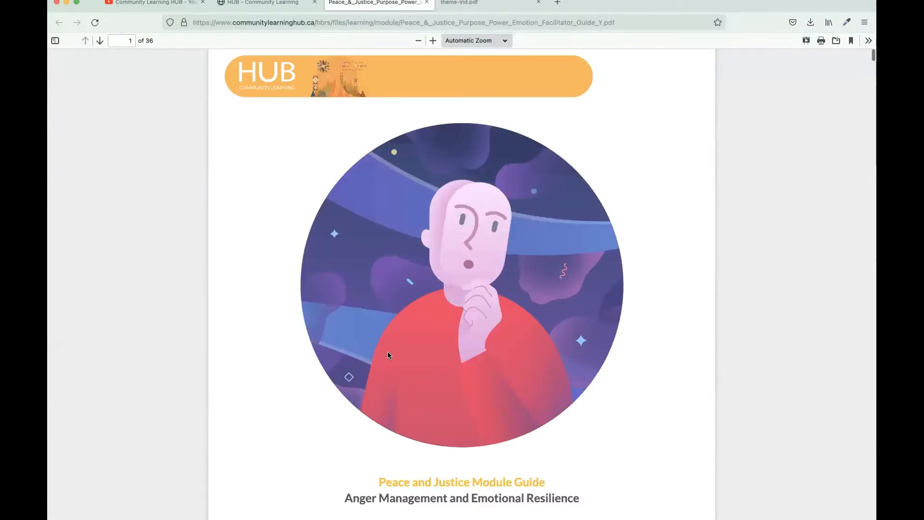
scroll(down, 3)
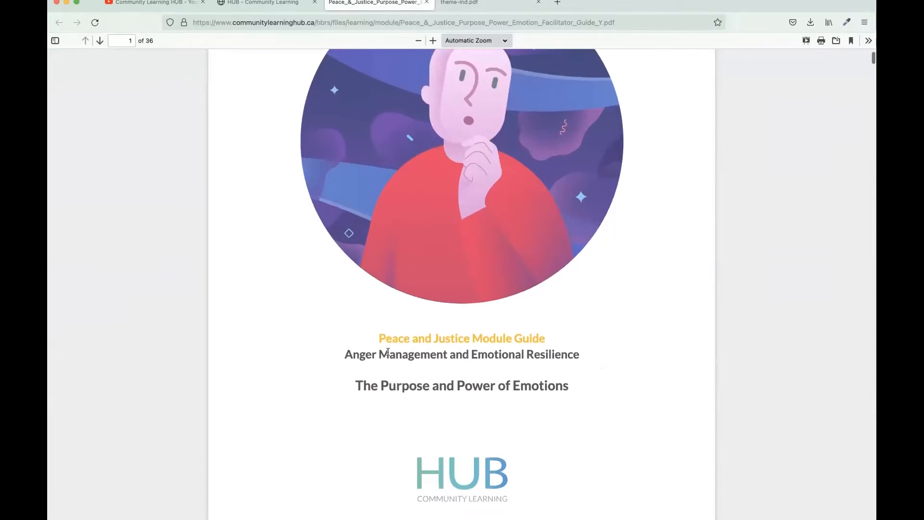
scroll(down, 3)
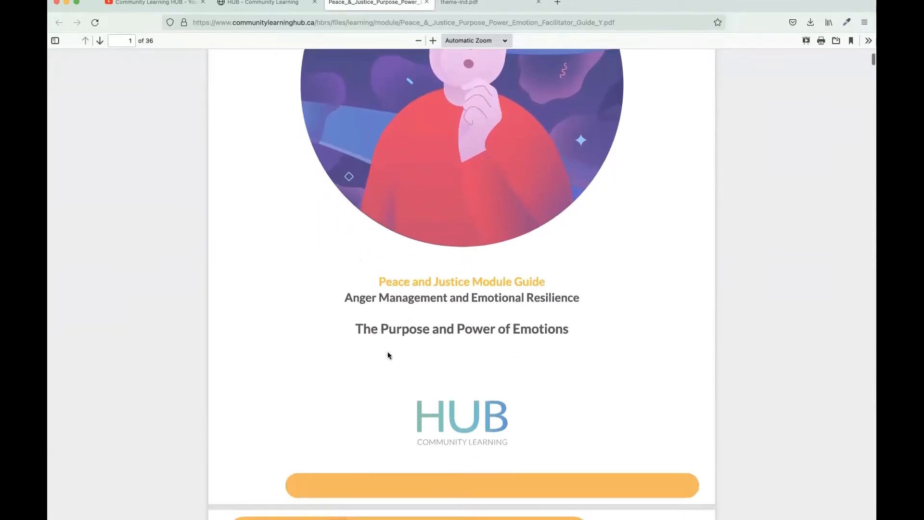
scroll(down, 3)
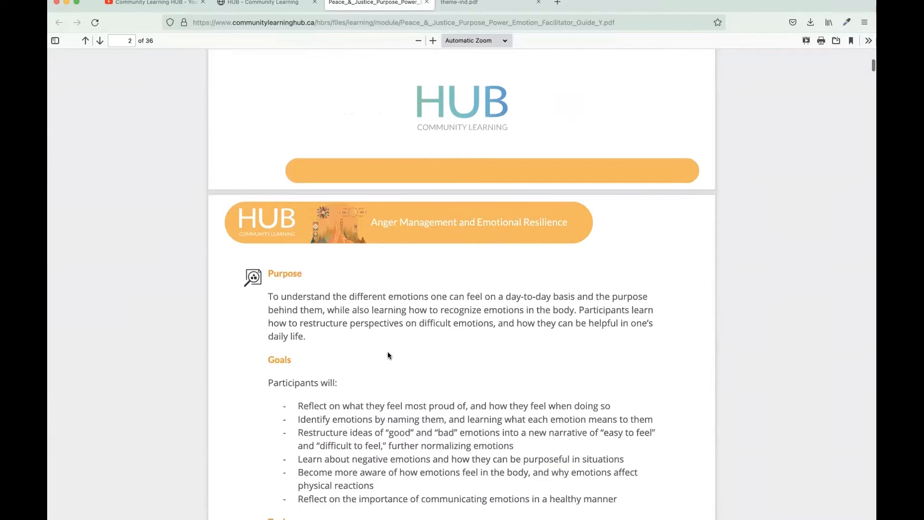
scroll(down, 3)
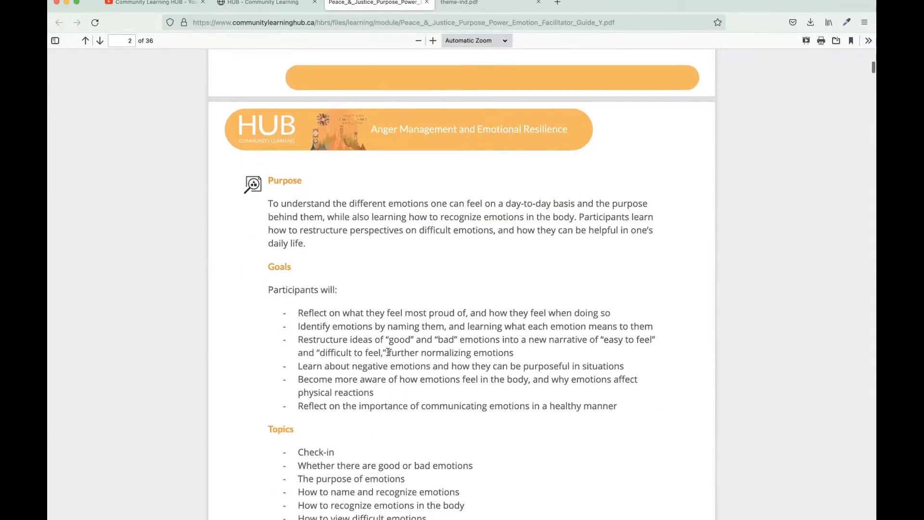
scroll(down, 3)
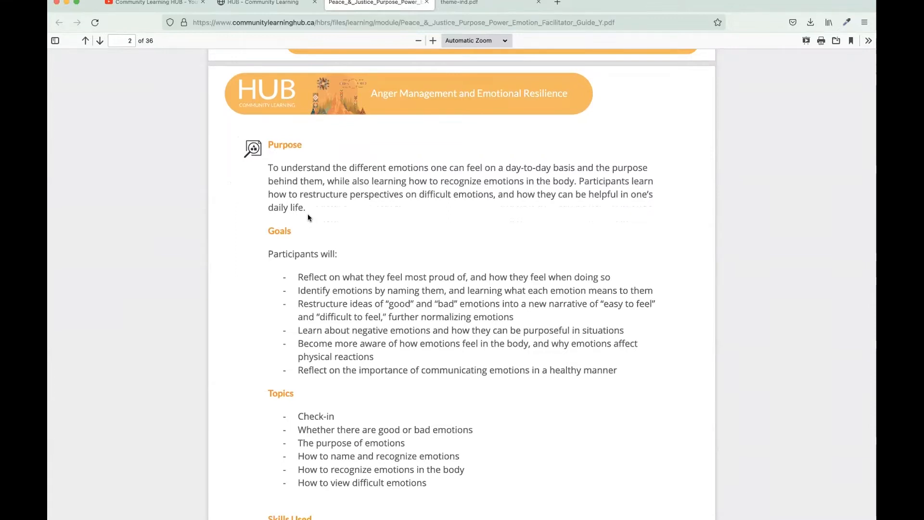
mouse_move(372, 234)
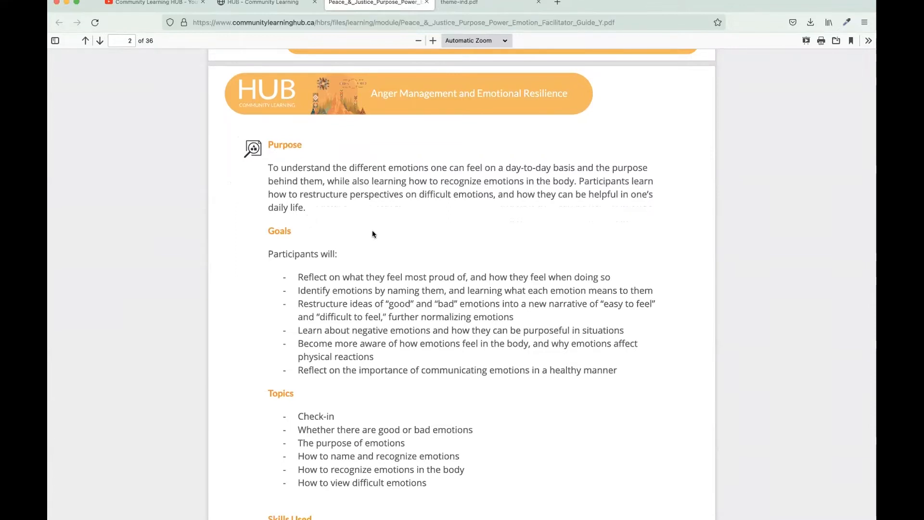
Read on through the guide to the rules of engagement on page 10
scroll(down, 3)
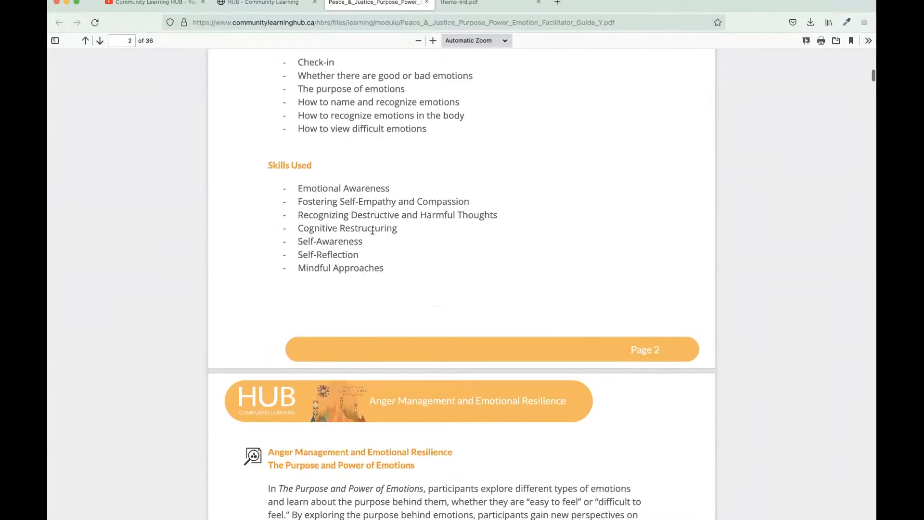
scroll(down, 3)
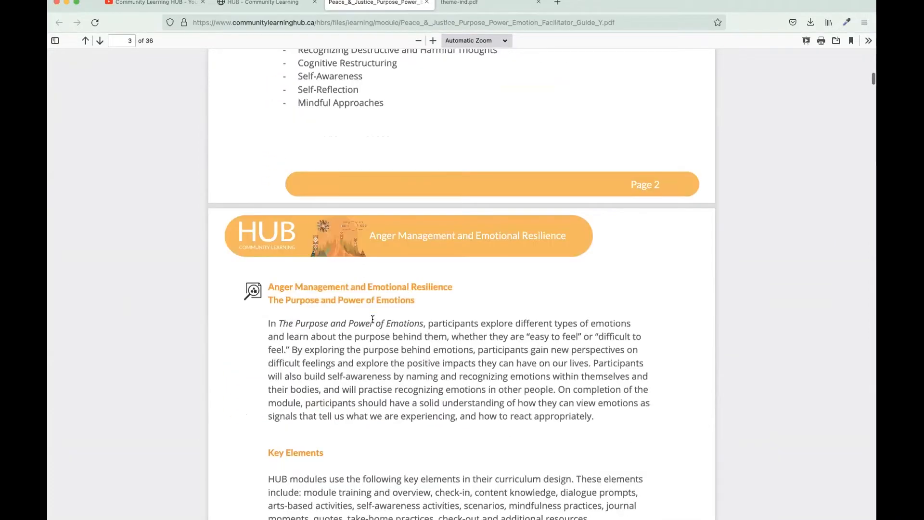
scroll(down, 3)
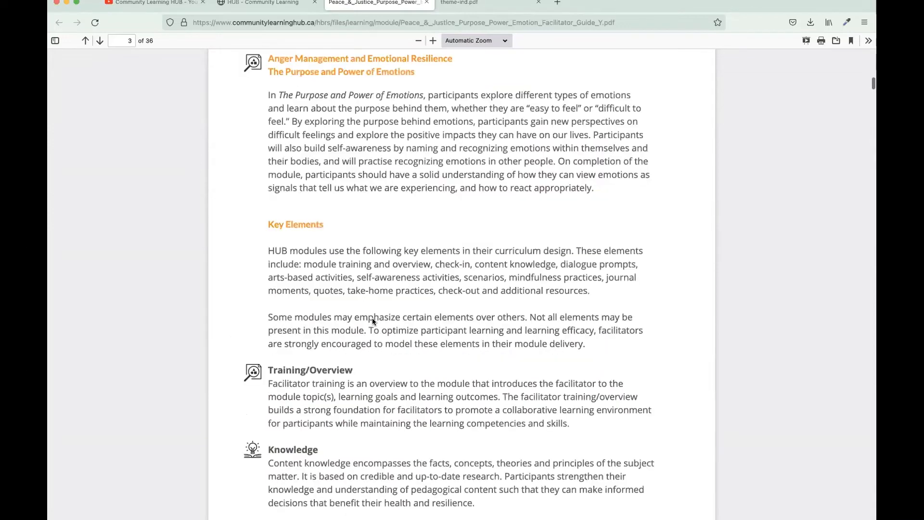
scroll(down, 3)
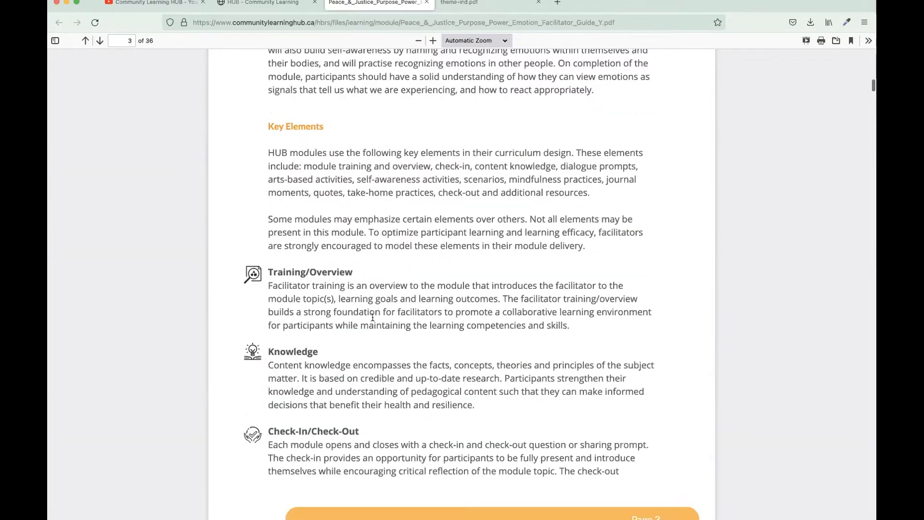
scroll(down, 3)
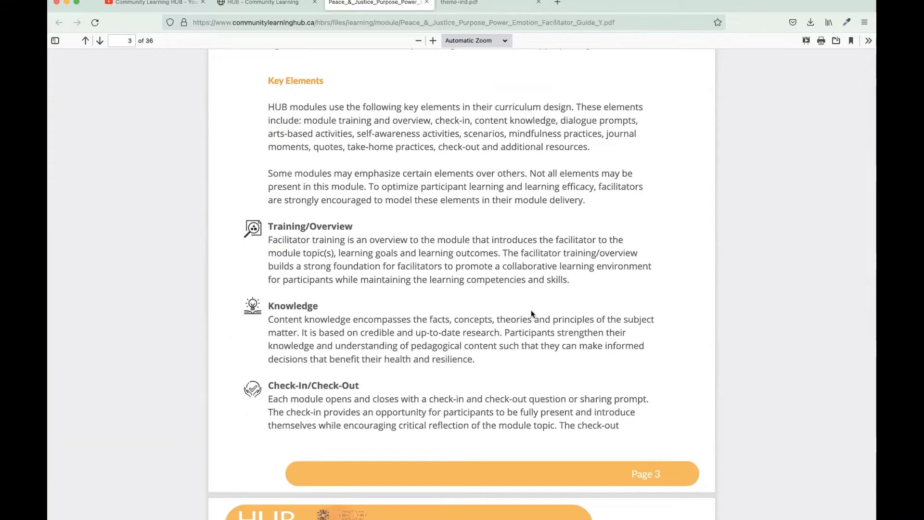
scroll(down, 3)
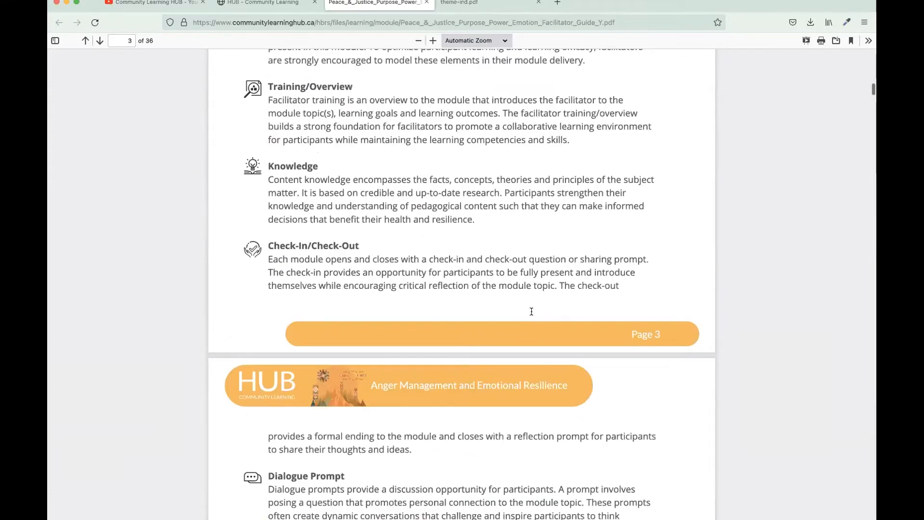
scroll(down, 3)
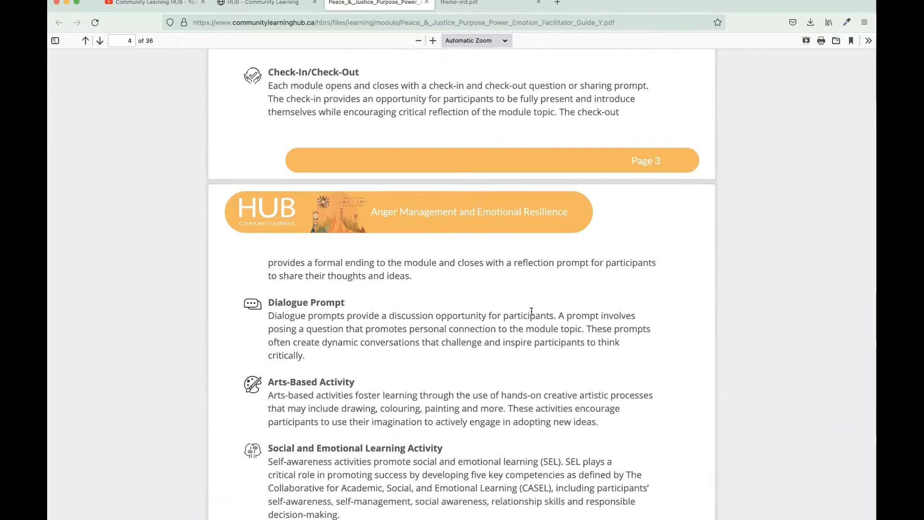
scroll(down, 3)
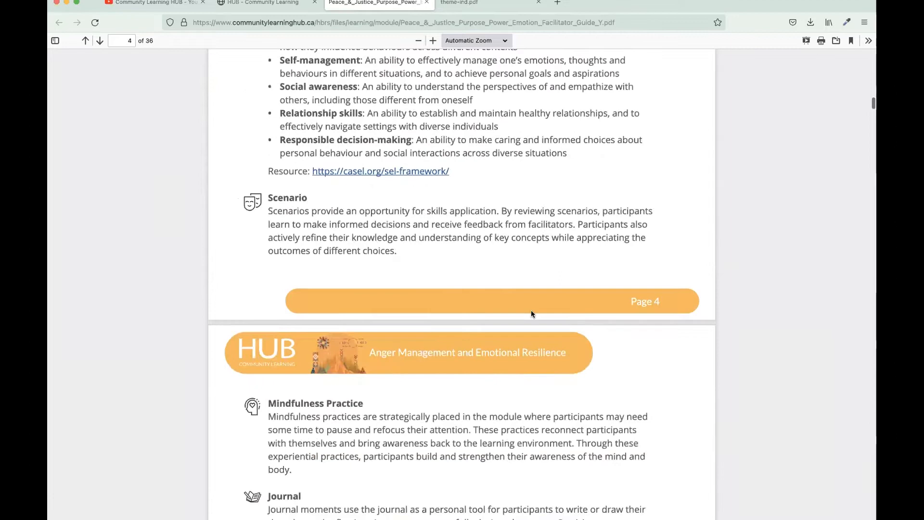
scroll(down, 3)
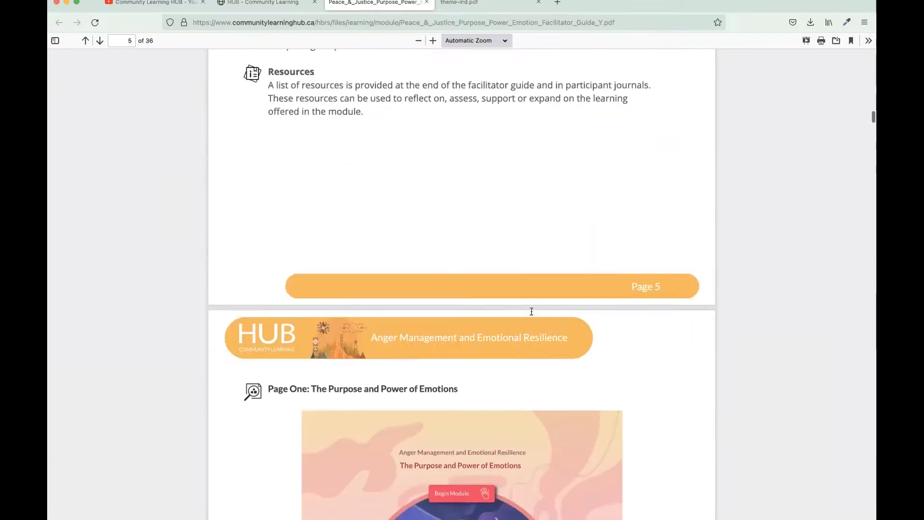
scroll(down, 3)
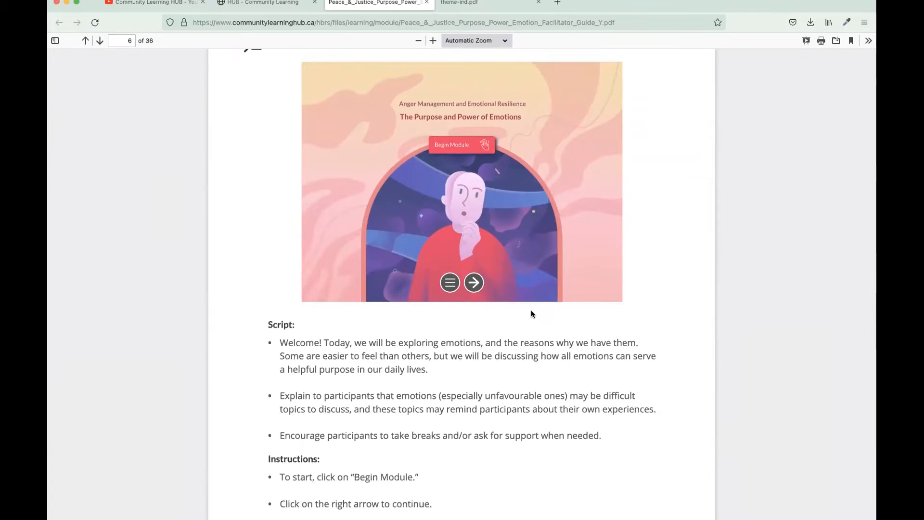
scroll(down, 3)
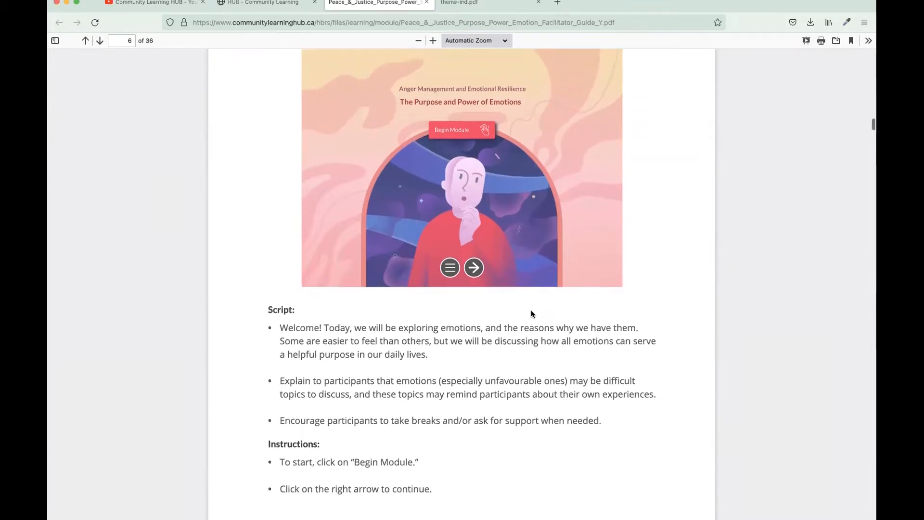
scroll(down, 3)
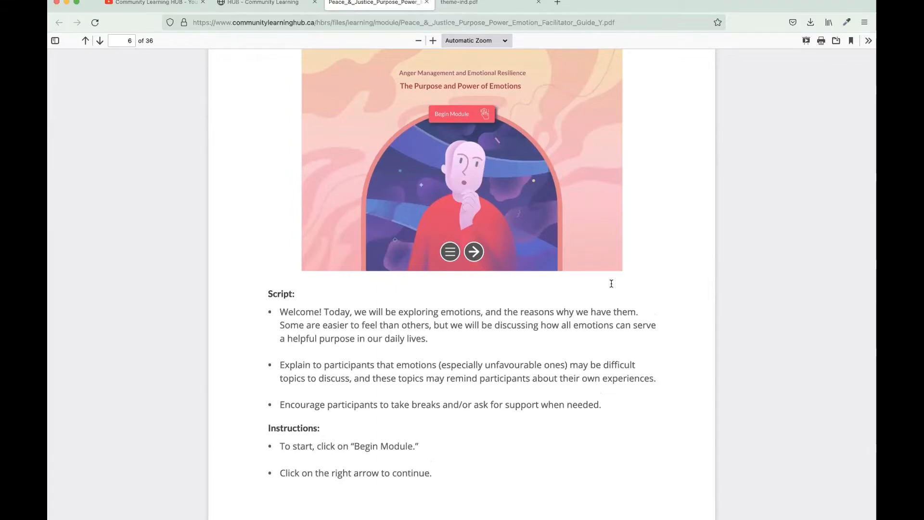
scroll(down, 3)
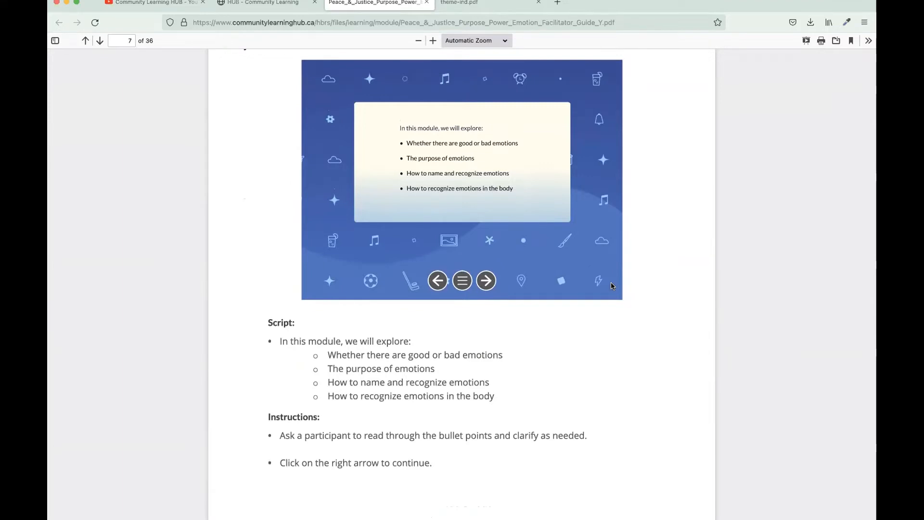
scroll(down, 3)
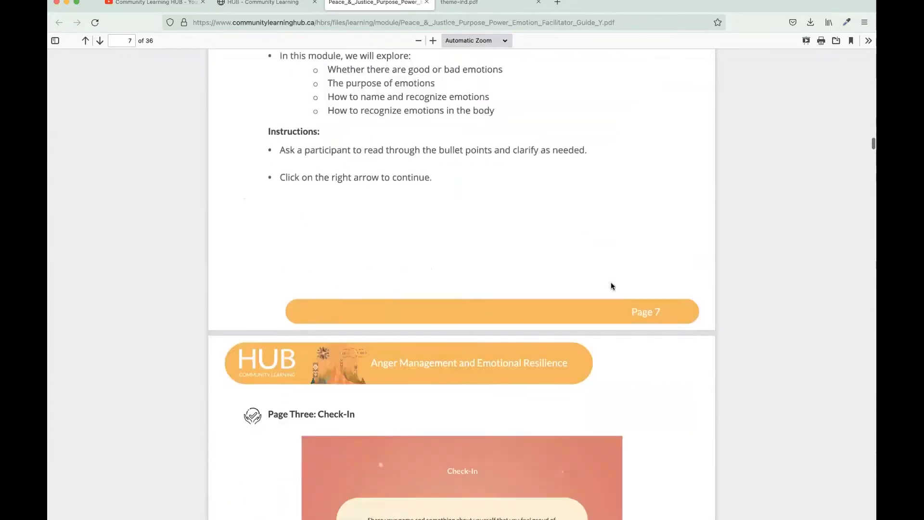
scroll(down, 3)
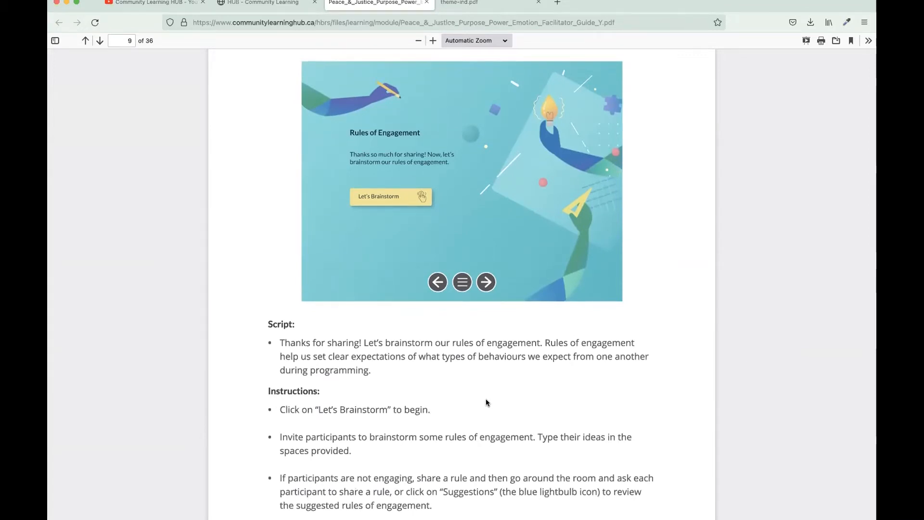
scroll(down, 3)
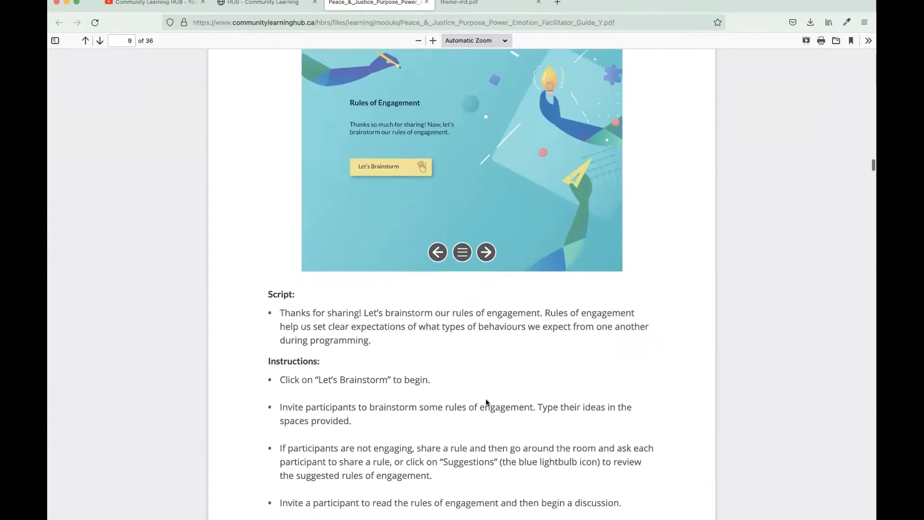
scroll(down, 3)
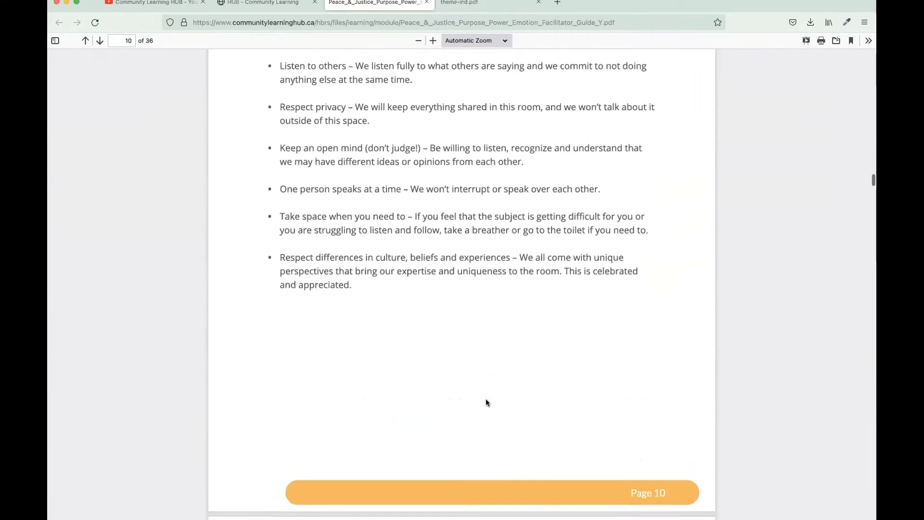
mouse_move(139, 53)
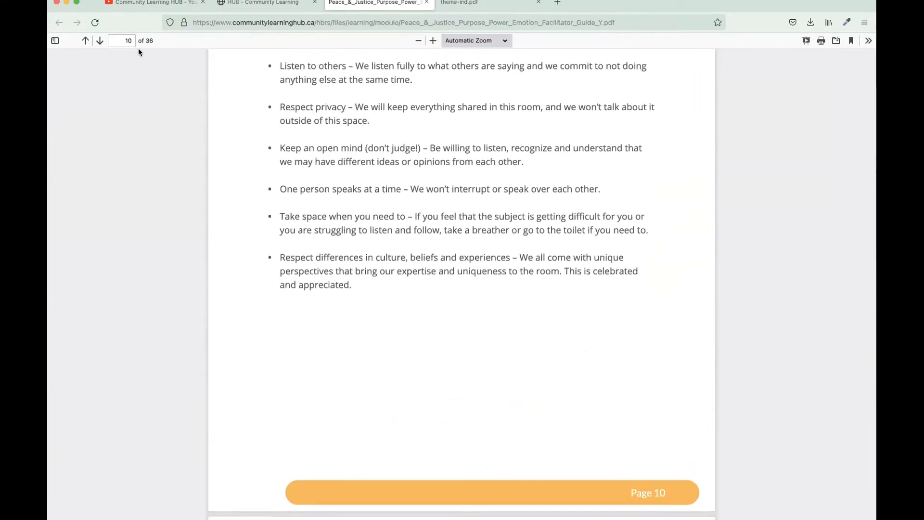
Jump the guide to its final Resources page, then return to the module listing
click(124, 40)
text(36)
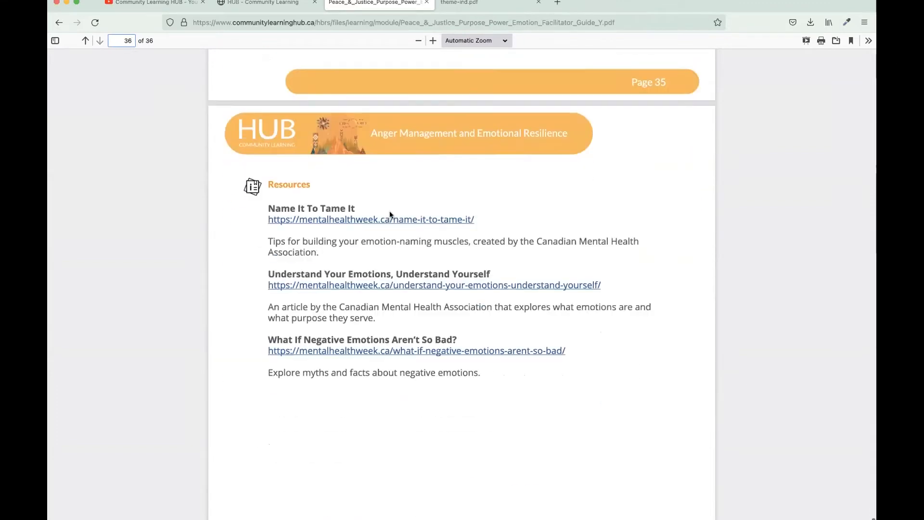
scroll(down, 3)
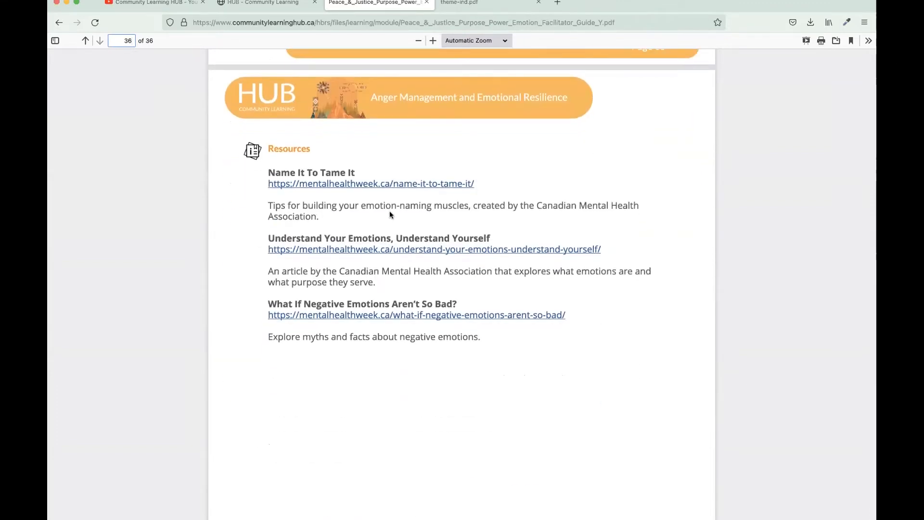
click(123, 40)
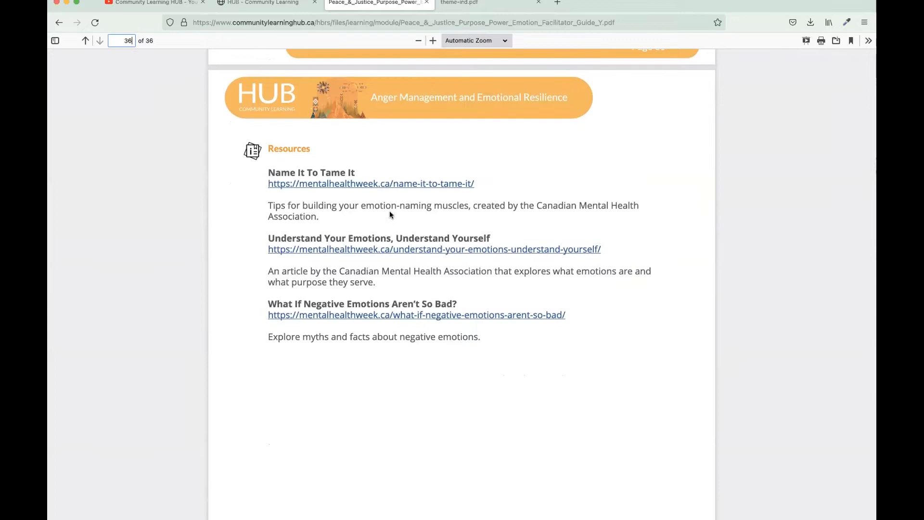
click(263, 3)
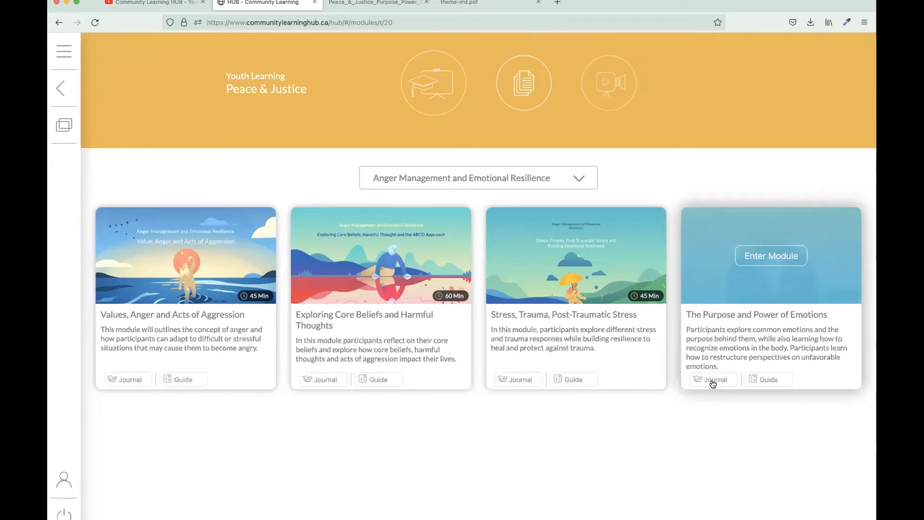
Open The Purpose and Power of Emotions Youth Journal and scroll to 'This journal belongs to'
click(712, 378)
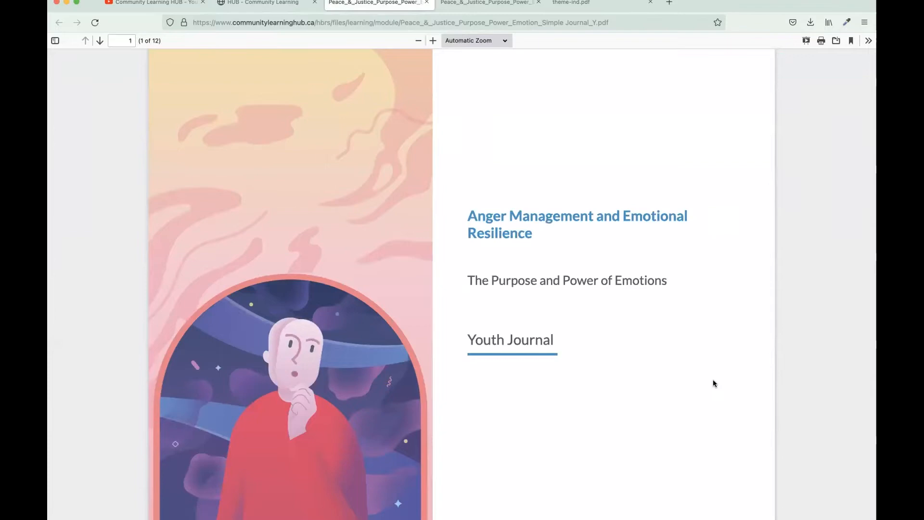
scroll(down, 3)
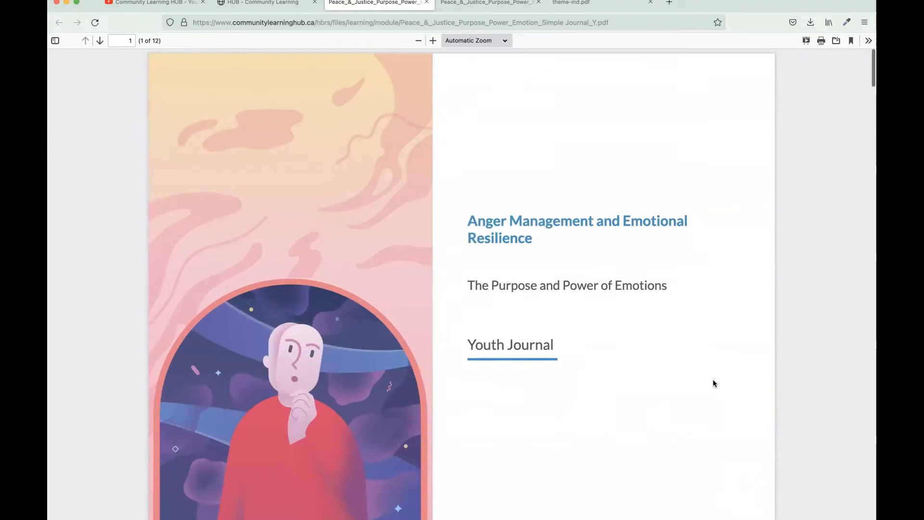
scroll(down, 3)
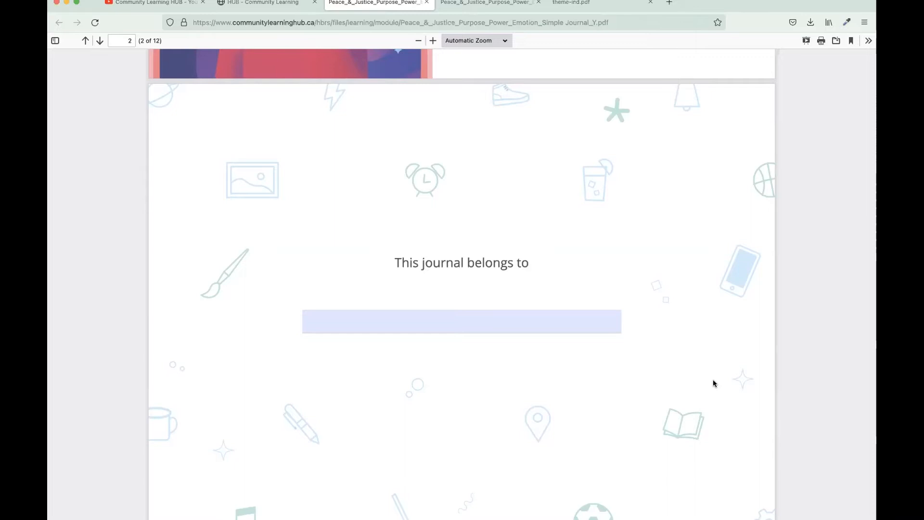
scroll(down, 3)
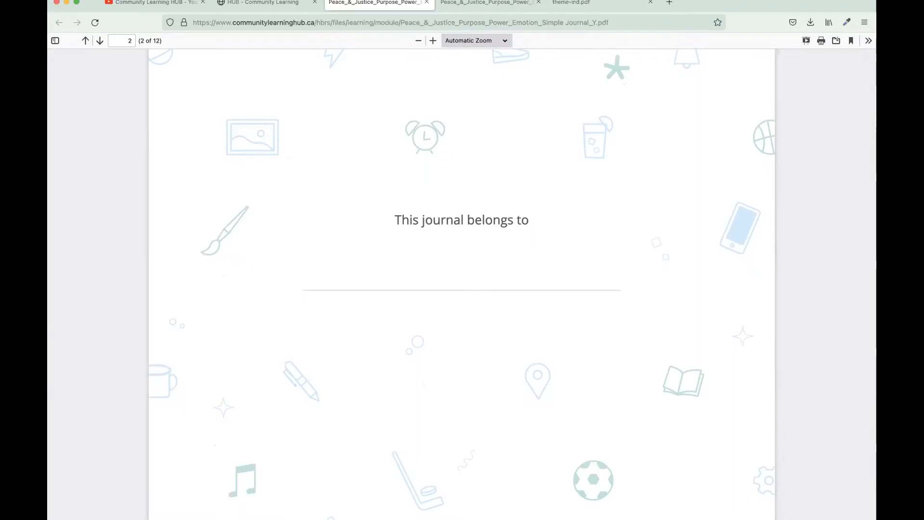
Enter 'Natalie' as the journal owner and scroll to the Emotions questions page
text(Natalie)
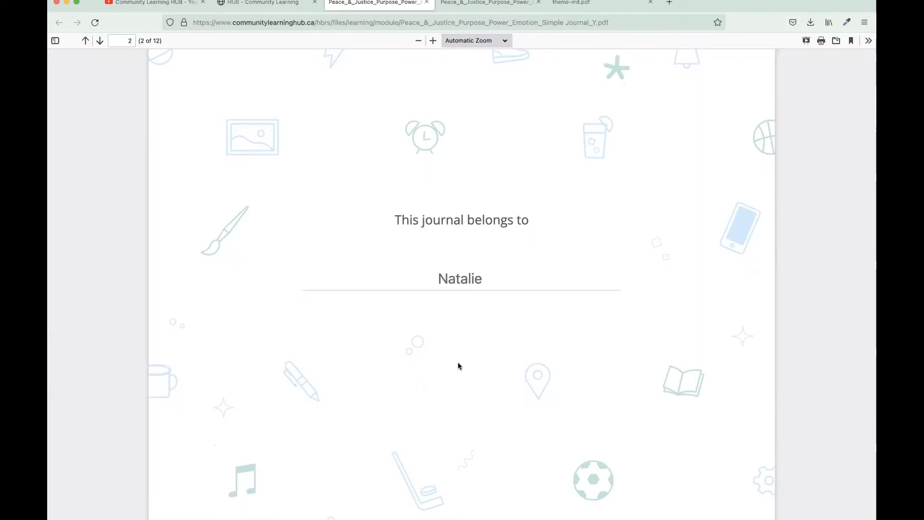
scroll(down, 3)
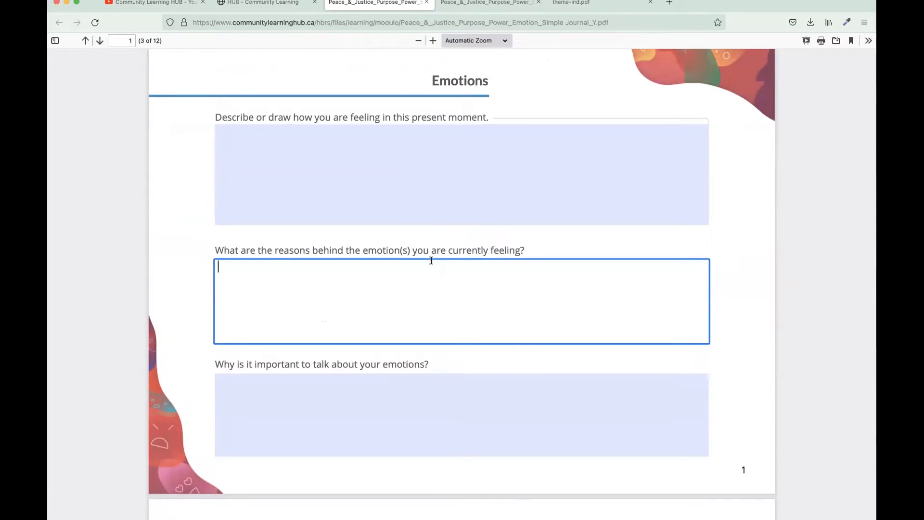
Scroll past Take-Home Practice, Resources and Notes to Colour Jam, then return to the module
scroll(down, 3)
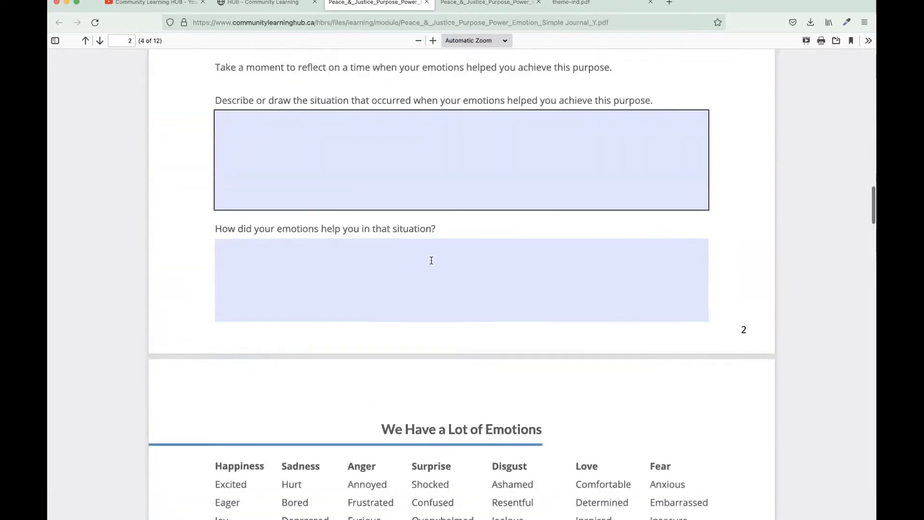
scroll(down, 3)
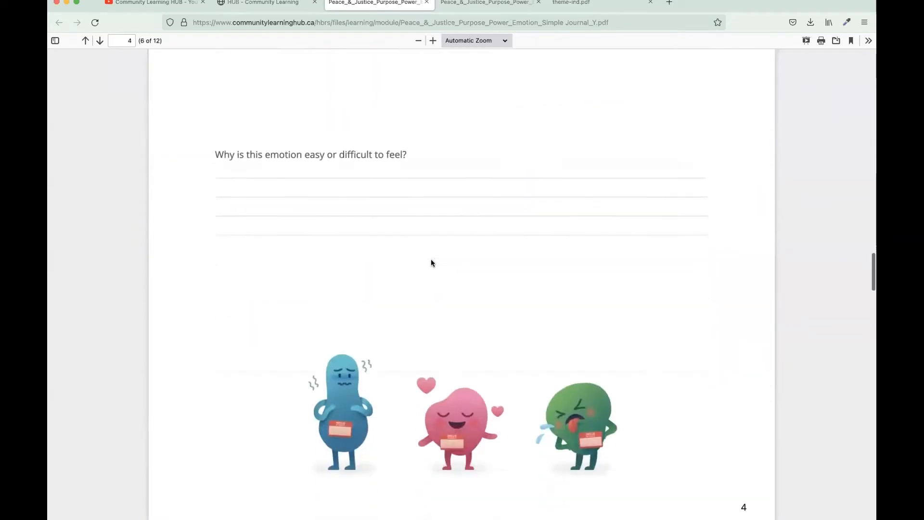
scroll(down, 3)
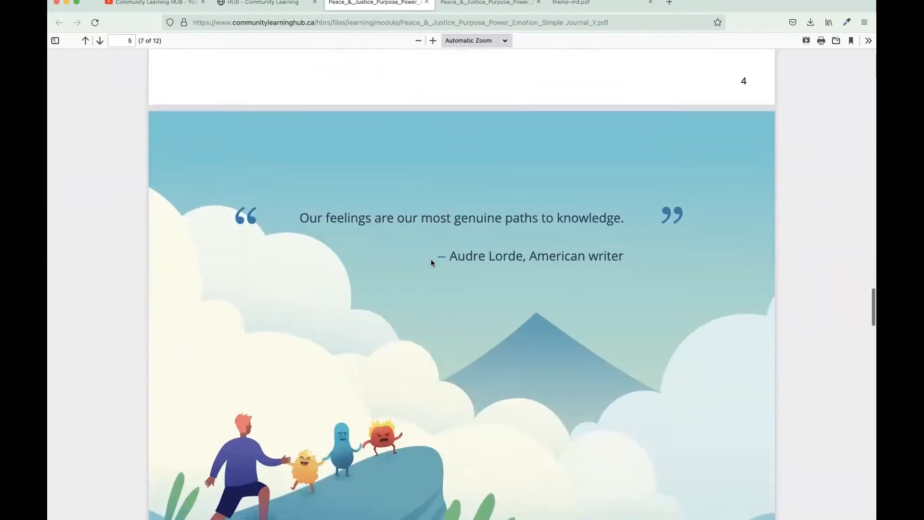
scroll(down, 3)
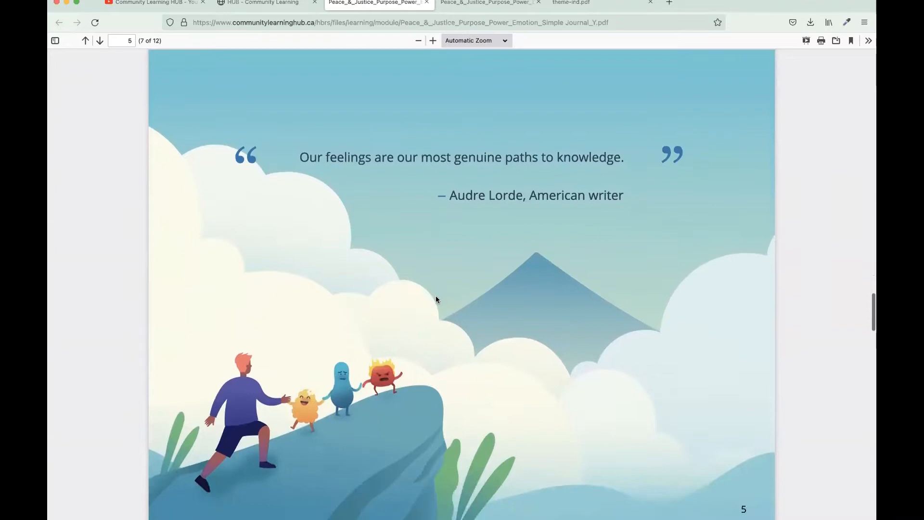
scroll(down, 3)
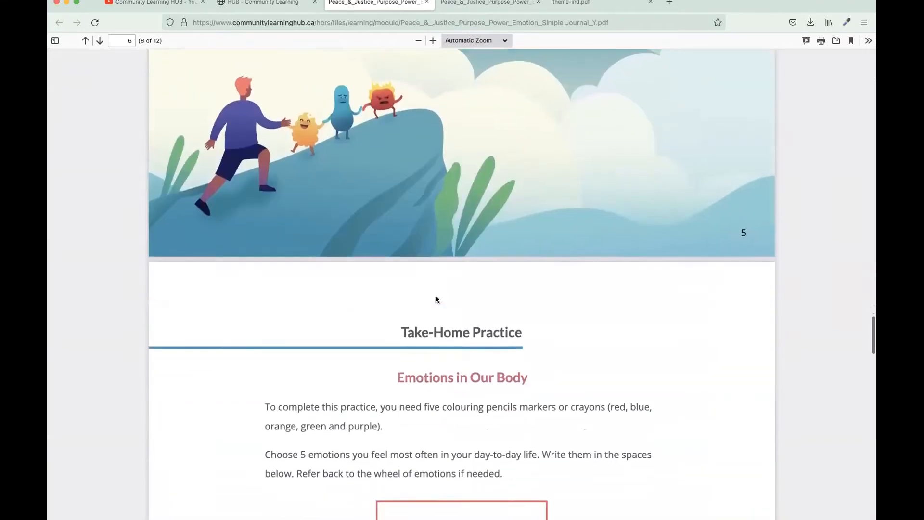
scroll(down, 3)
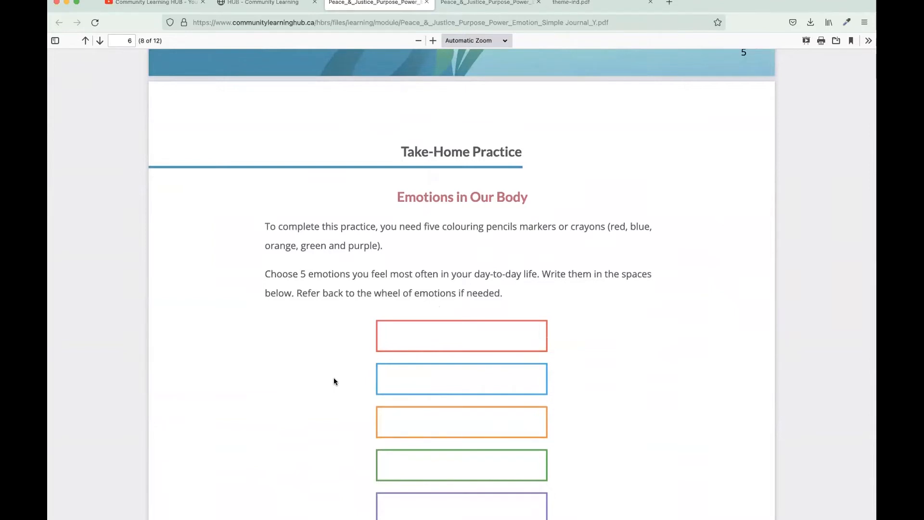
scroll(down, 3)
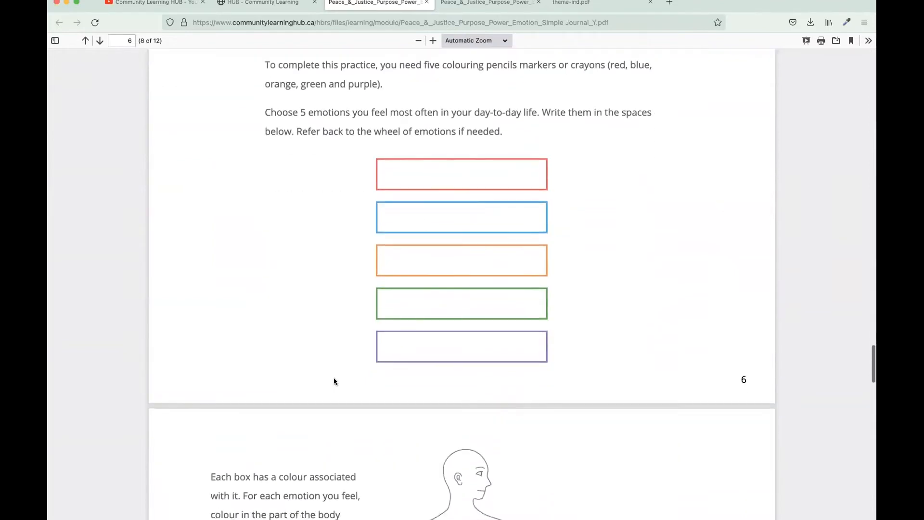
scroll(down, 3)
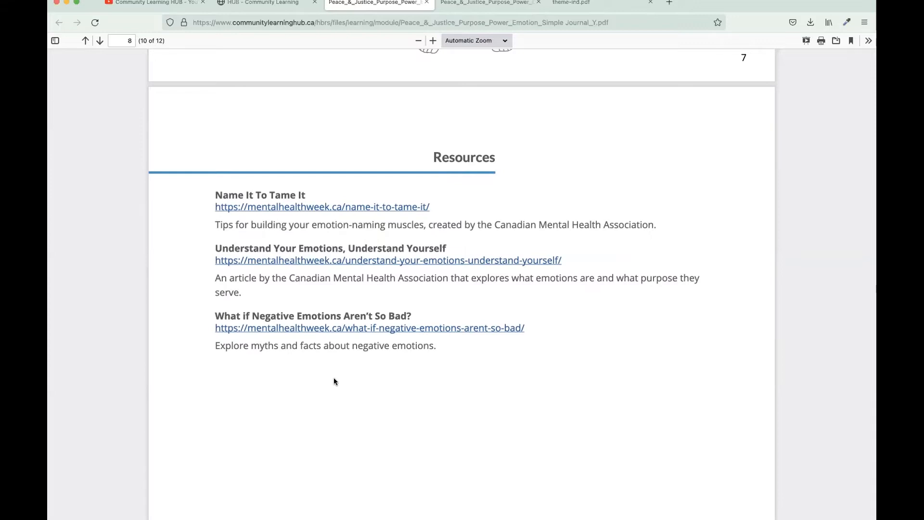
scroll(down, 3)
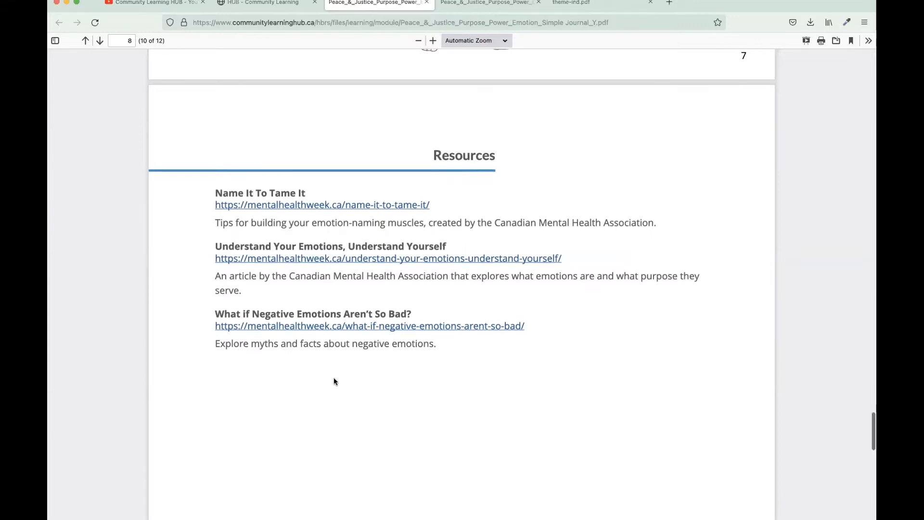
scroll(down, 3)
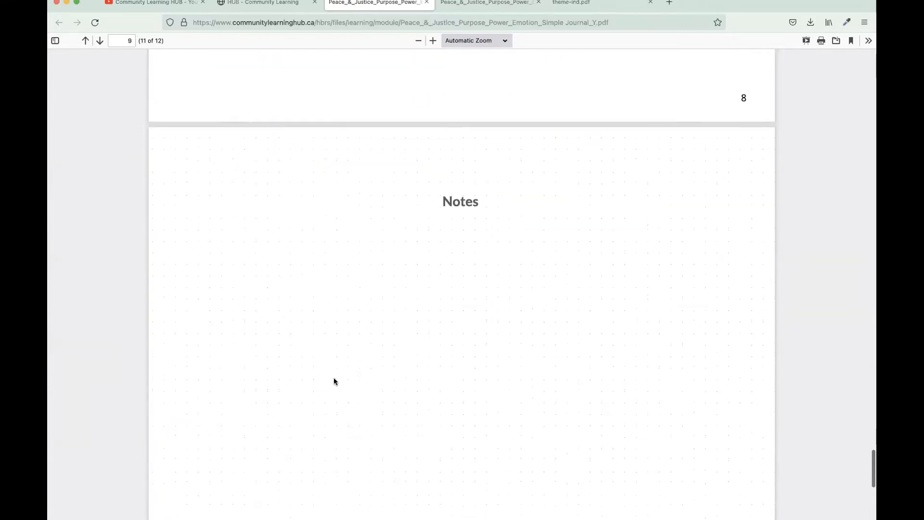
scroll(down, 3)
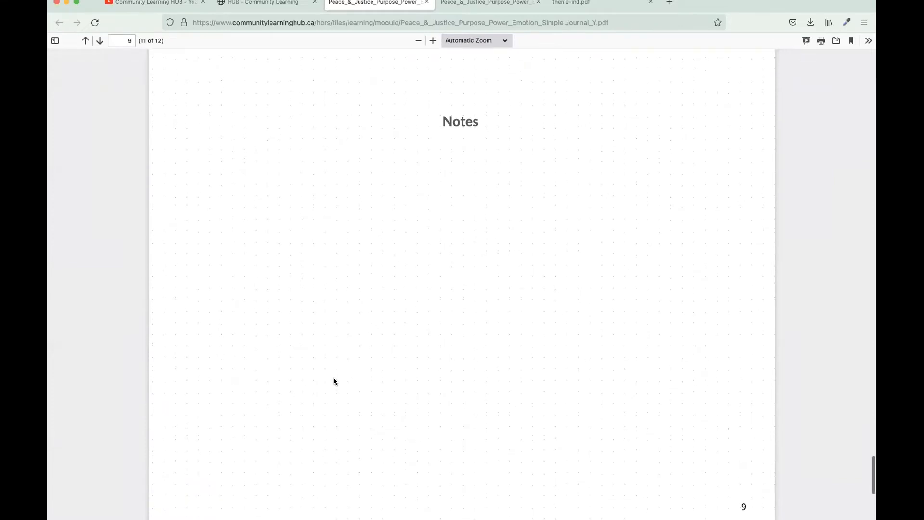
scroll(down, 3)
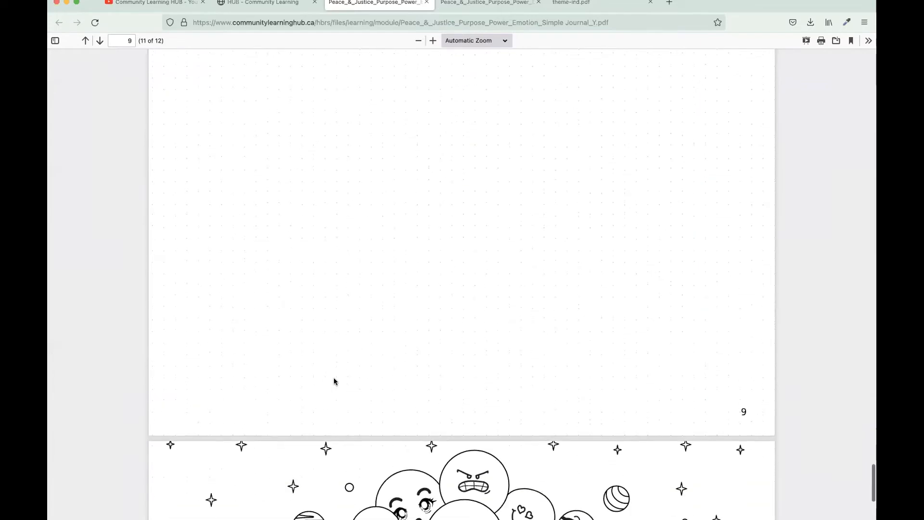
scroll(down, 3)
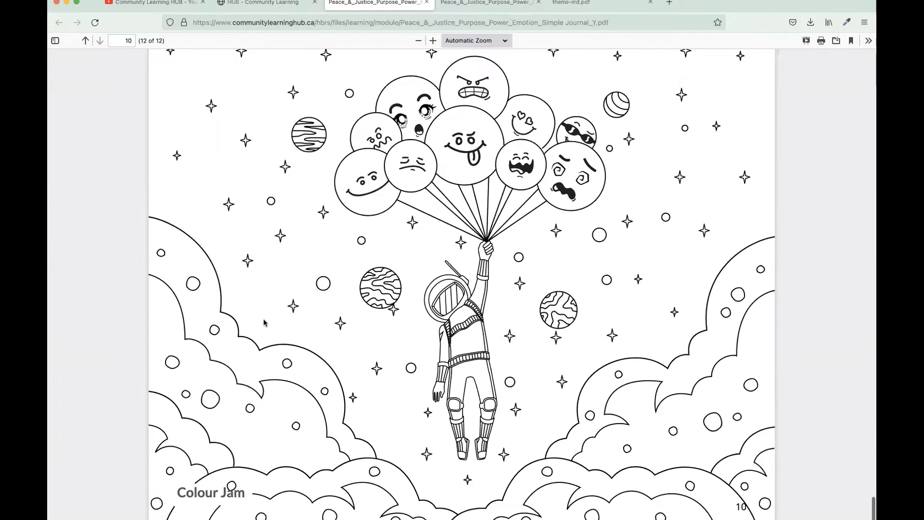
click(268, 2)
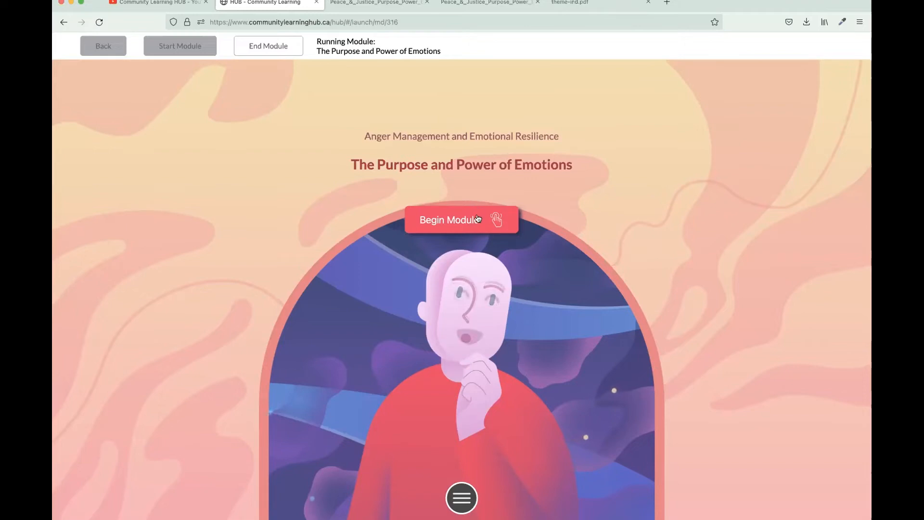
Begin the module, reveal the overview points, and advance past the Check-In slide
click(448, 220)
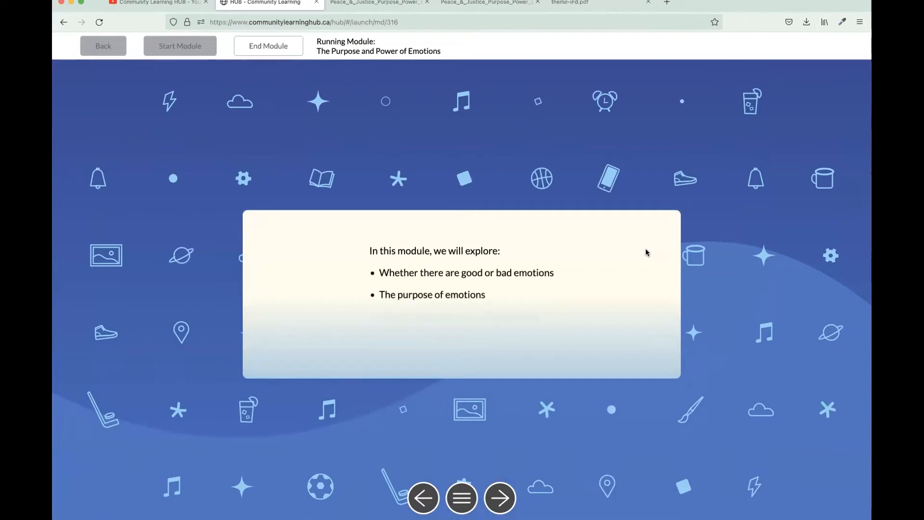
click(499, 497)
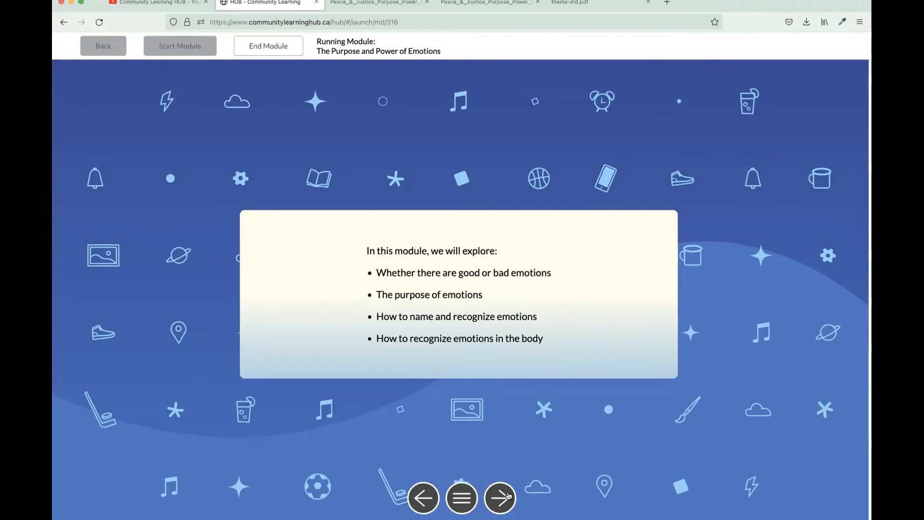
click(499, 497)
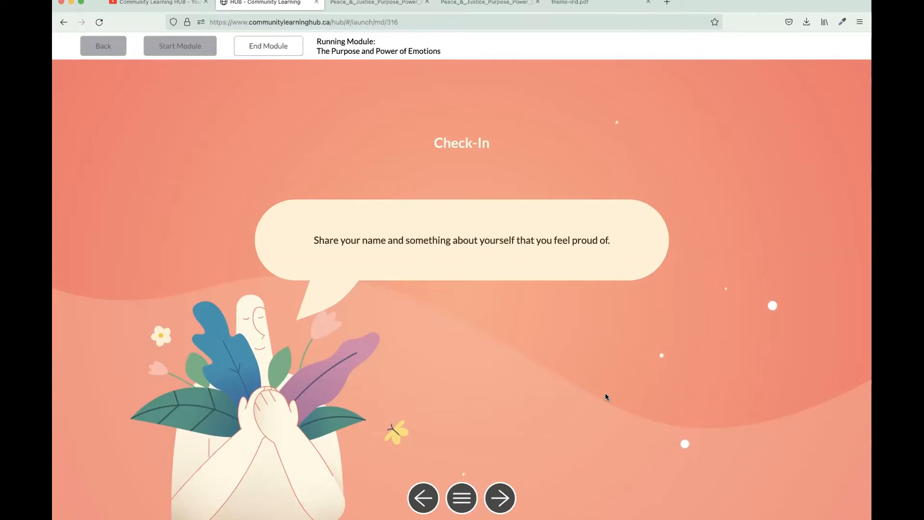
mouse_move(483, 482)
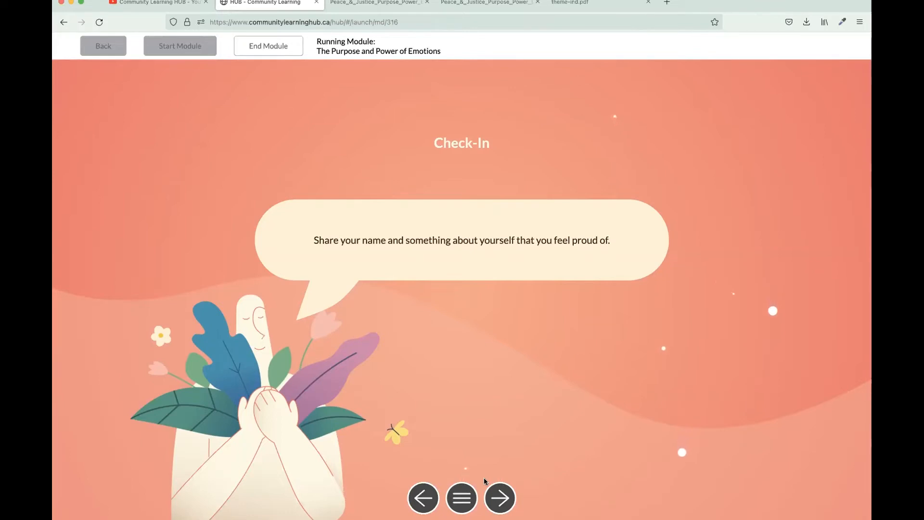
click(499, 499)
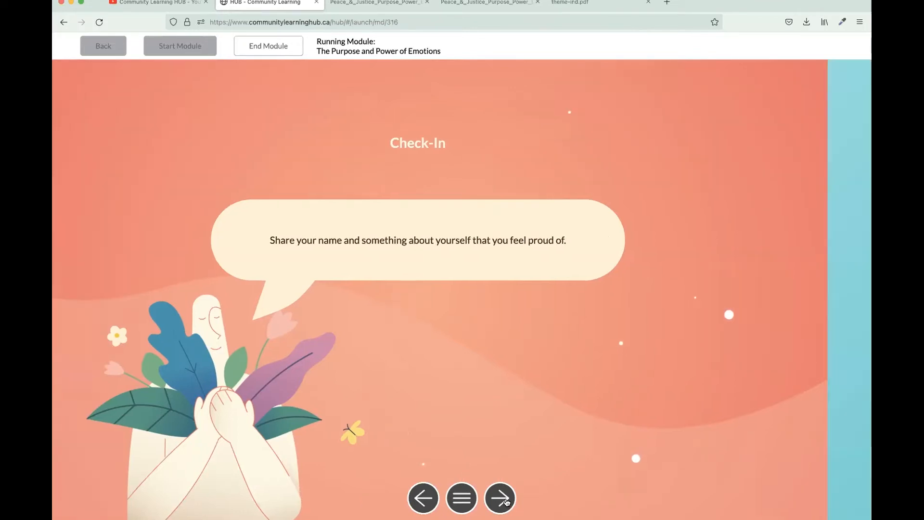
click(499, 499)
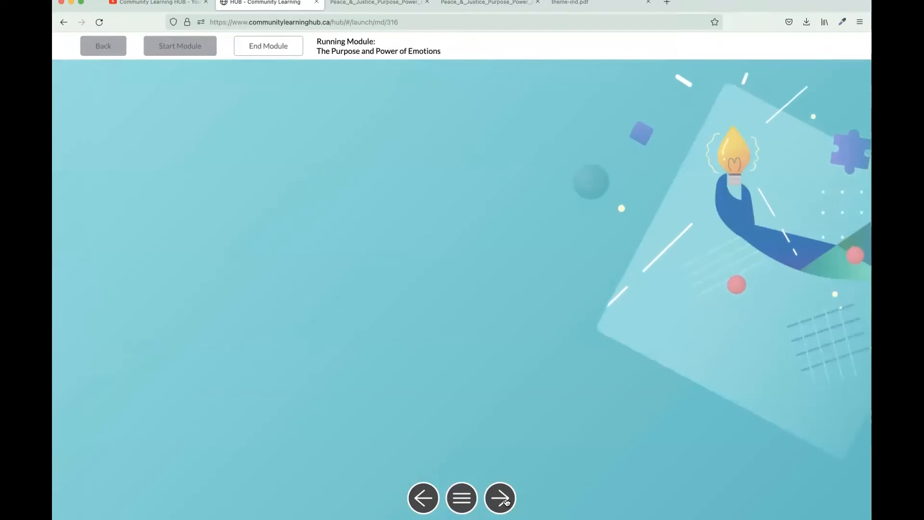
Bring up Rules of Engagement and brainstorm 'be respectful' as the first rule
click(500, 499)
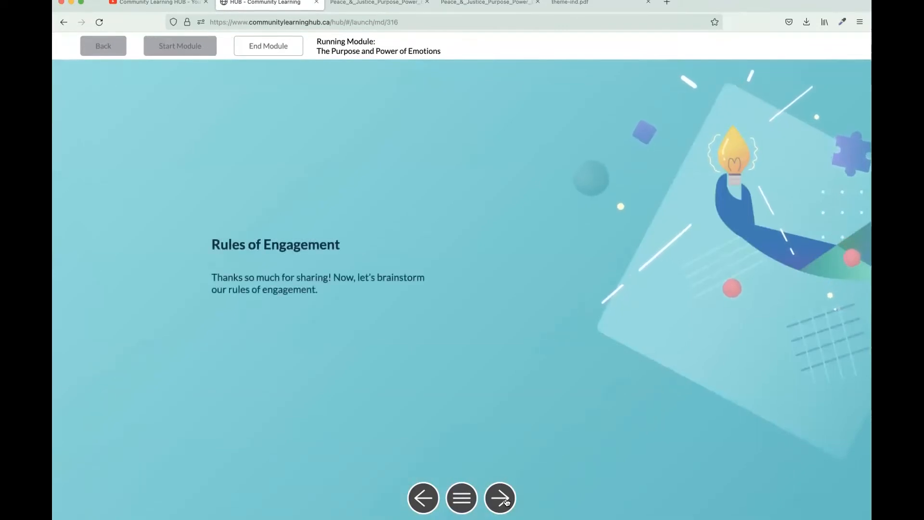
click(499, 498)
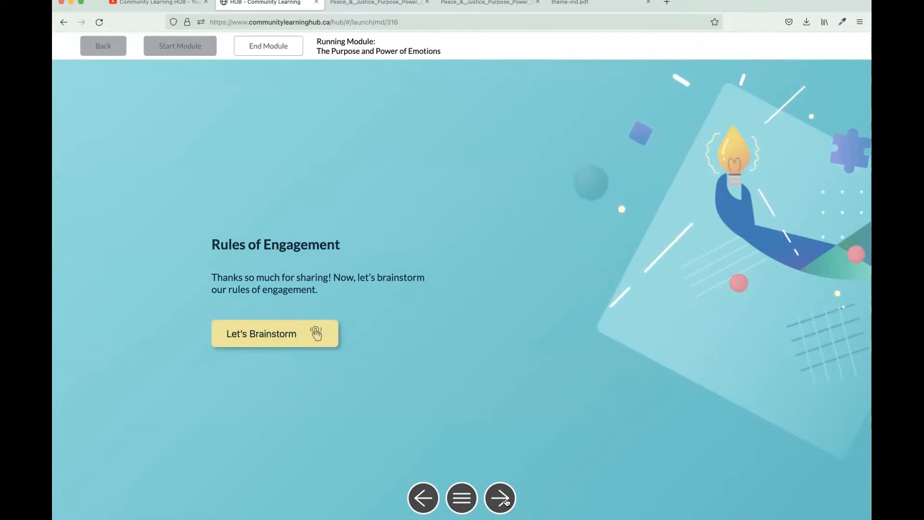
mouse_move(340, 359)
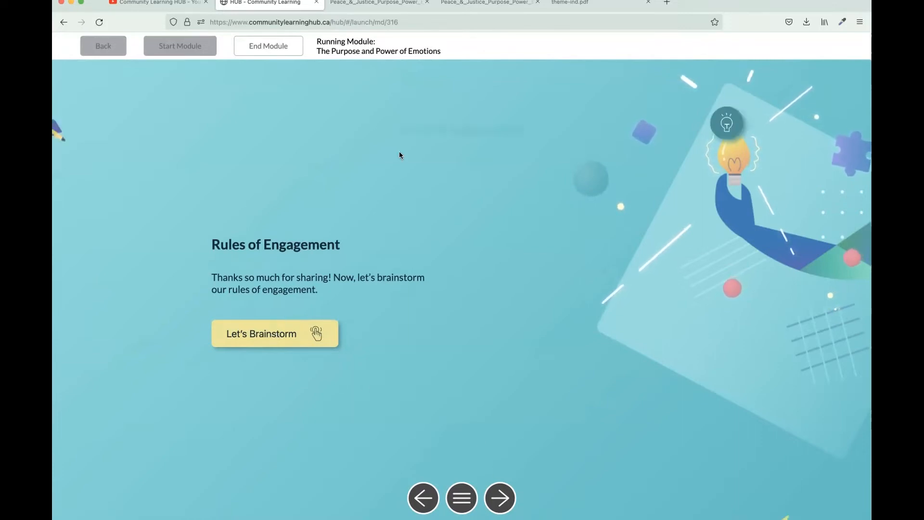
click(261, 333)
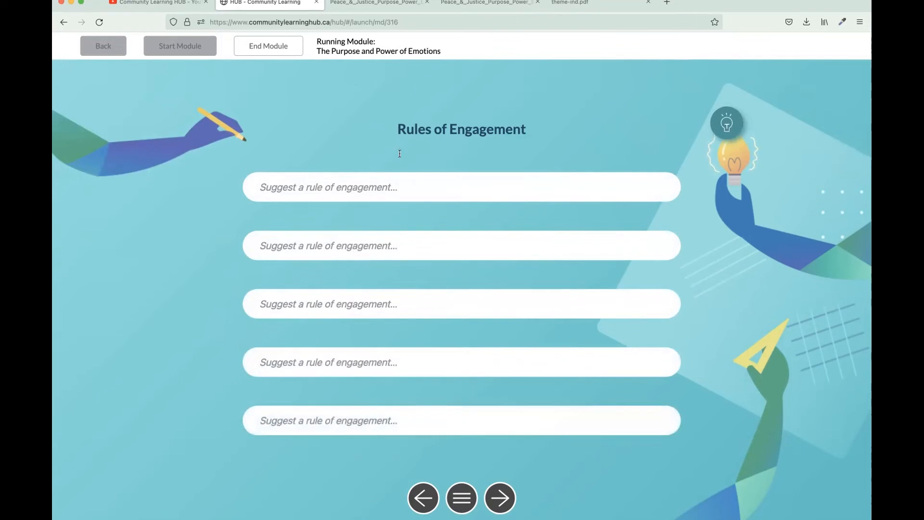
click(462, 187)
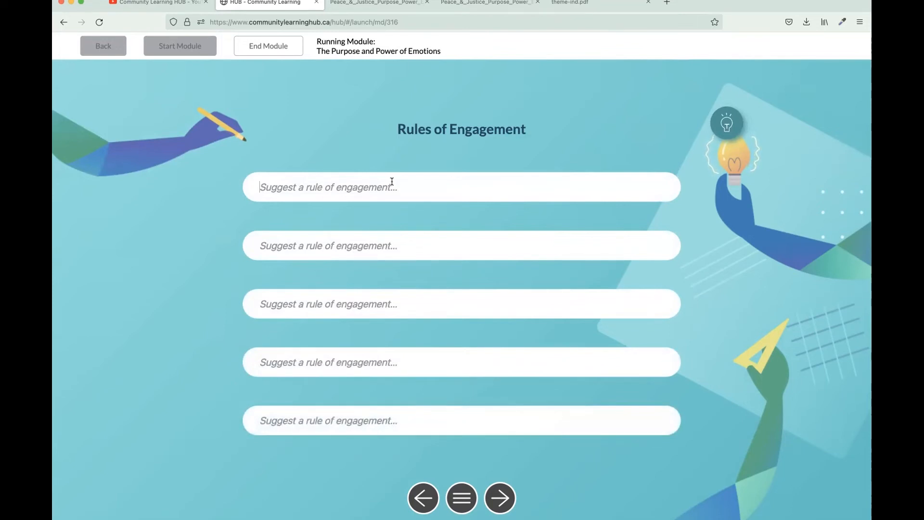
text(be re)
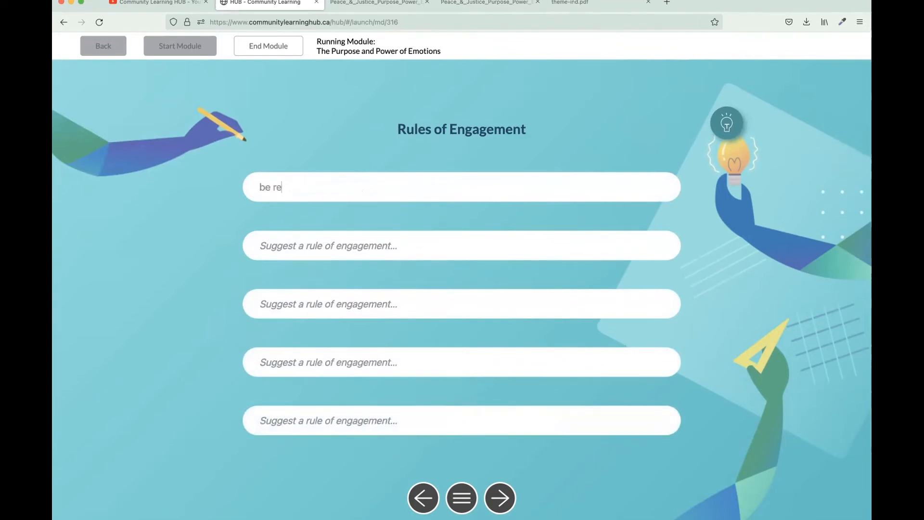
text(spectful)
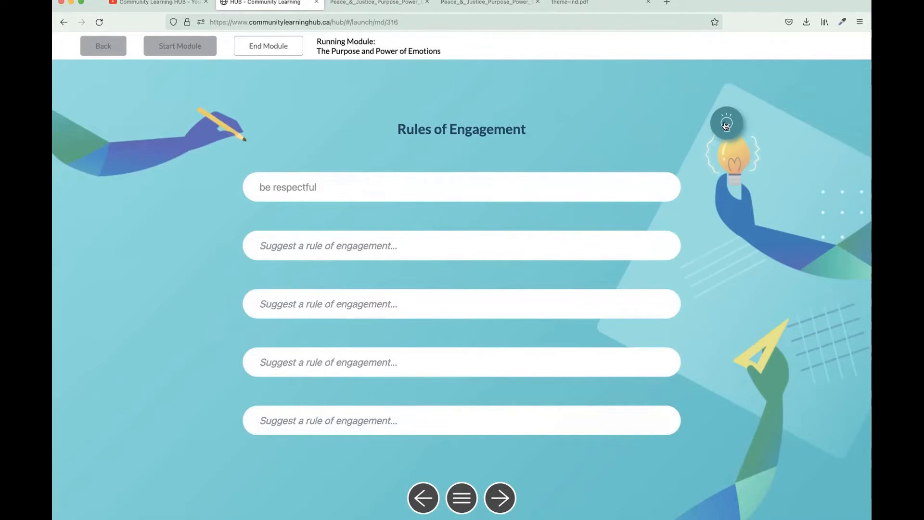
View and close the suggested rules, then advance to Exploring Emotions
click(727, 125)
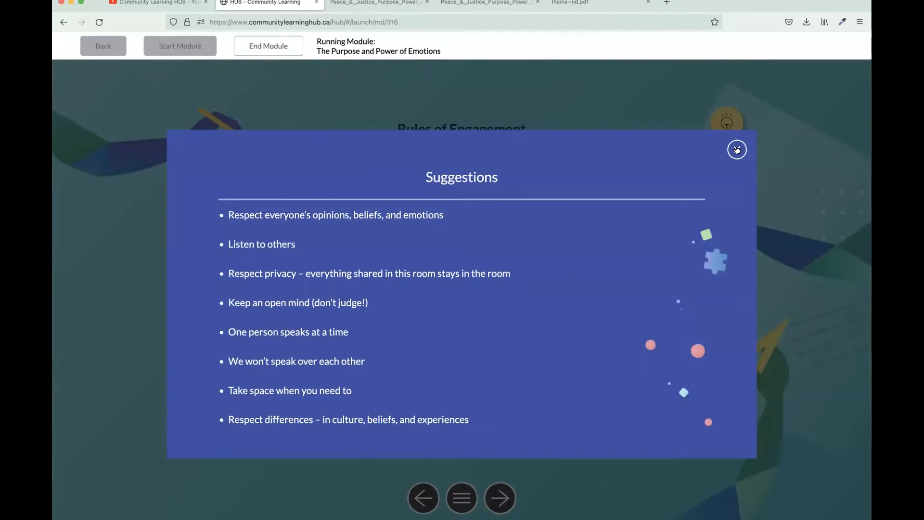
click(736, 150)
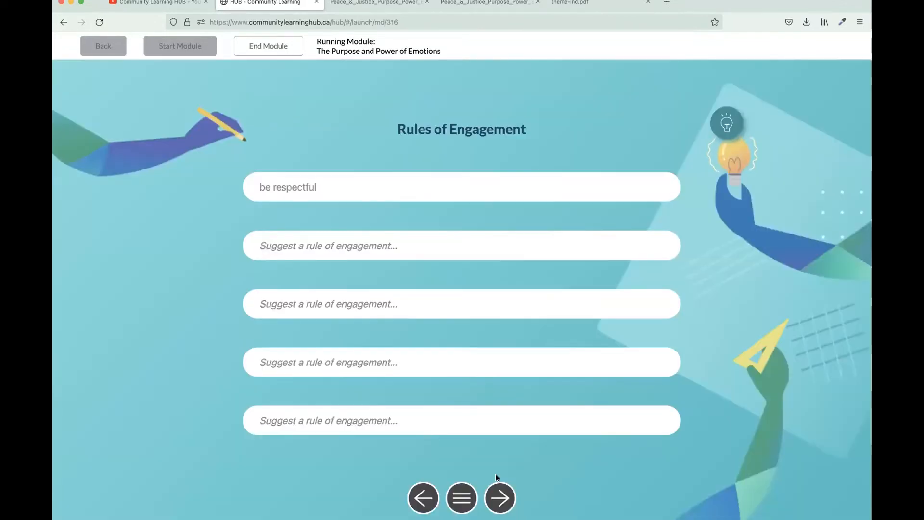
click(499, 497)
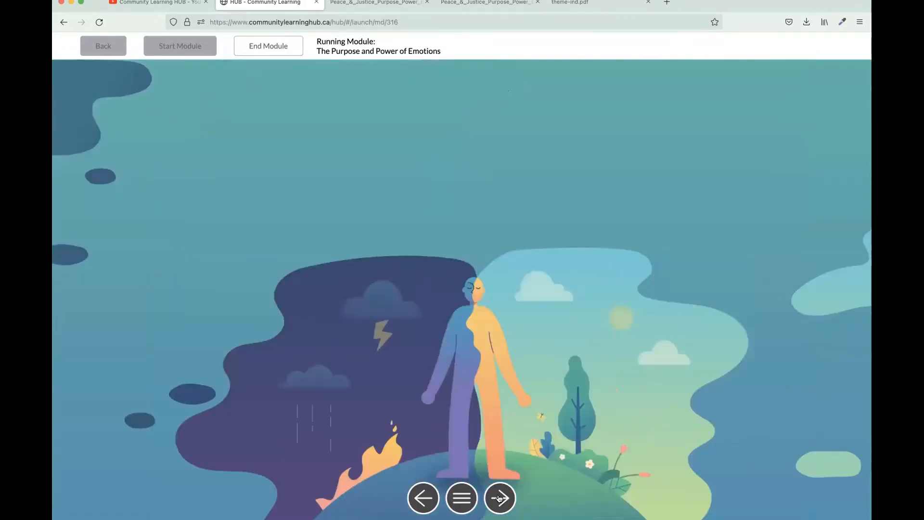
Reveal the full Exploring Emotions text about a proud moment
click(500, 499)
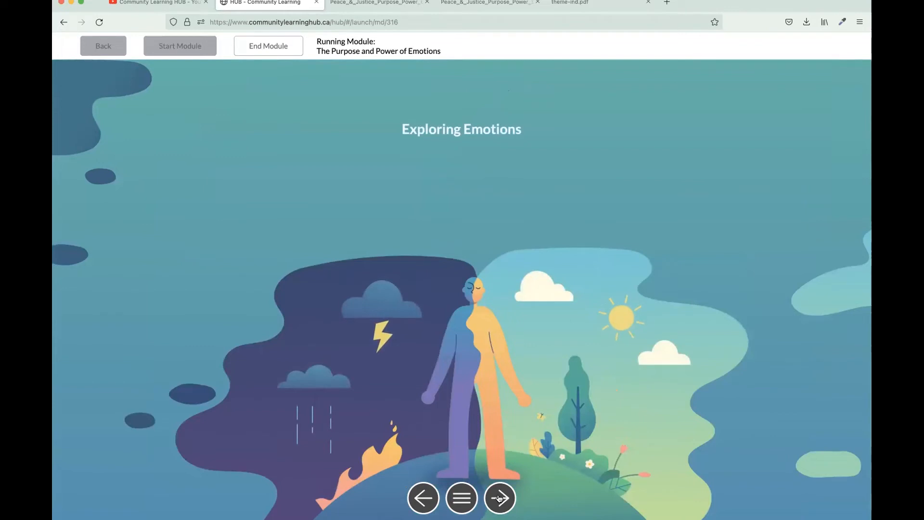
click(499, 498)
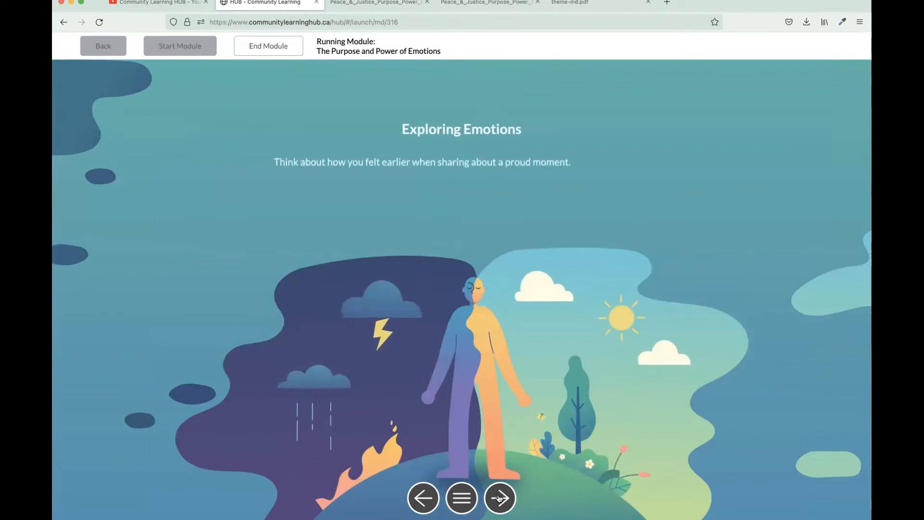
click(499, 498)
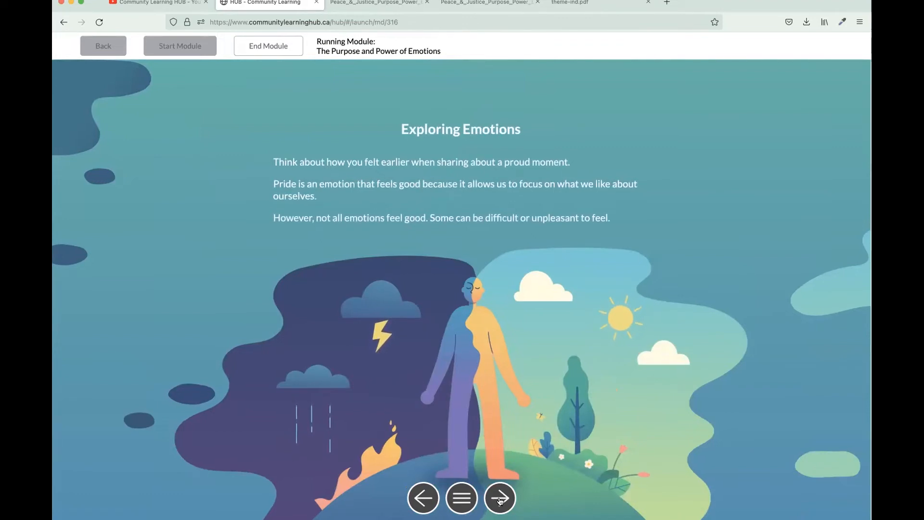
Go to The Journal, start the Journal Moment and view its questions
click(501, 499)
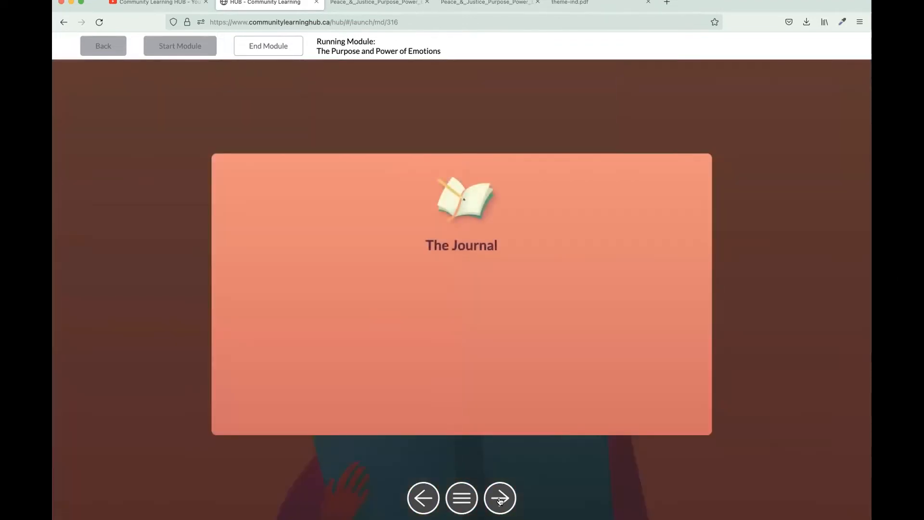
click(500, 498)
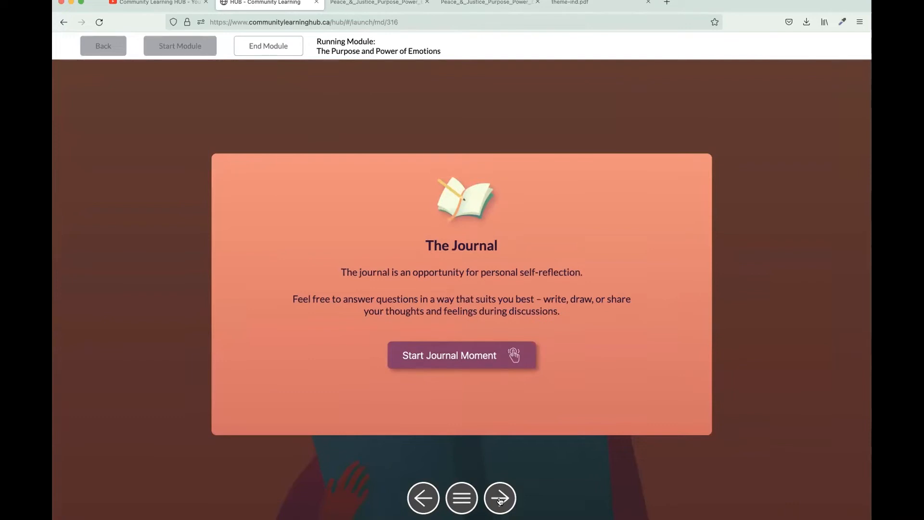
mouse_move(469, 364)
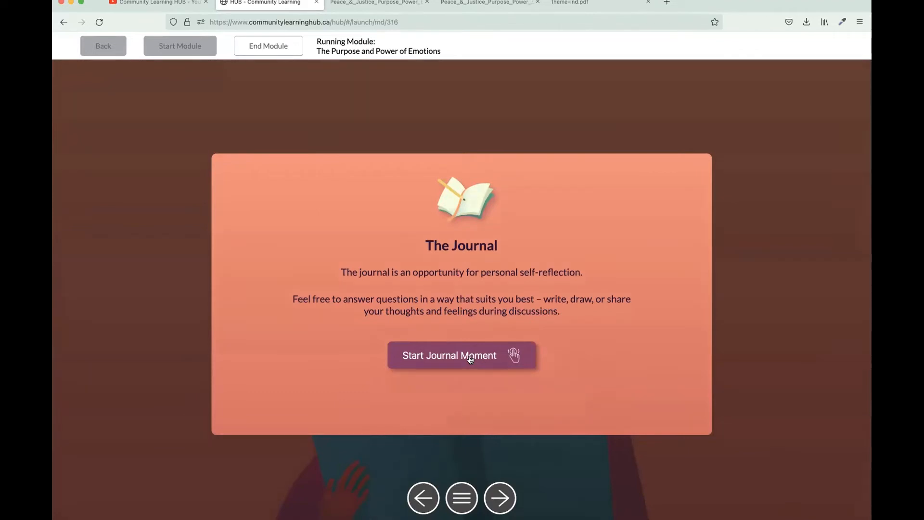
click(461, 355)
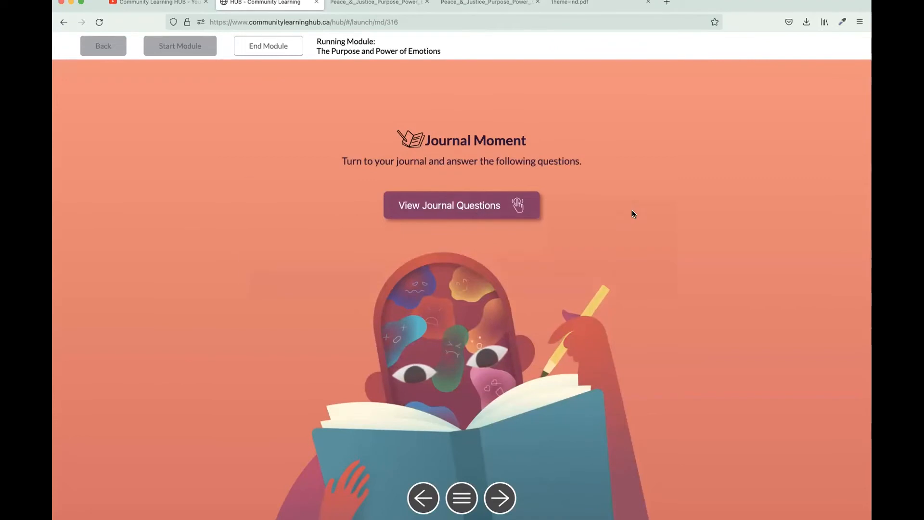
click(449, 205)
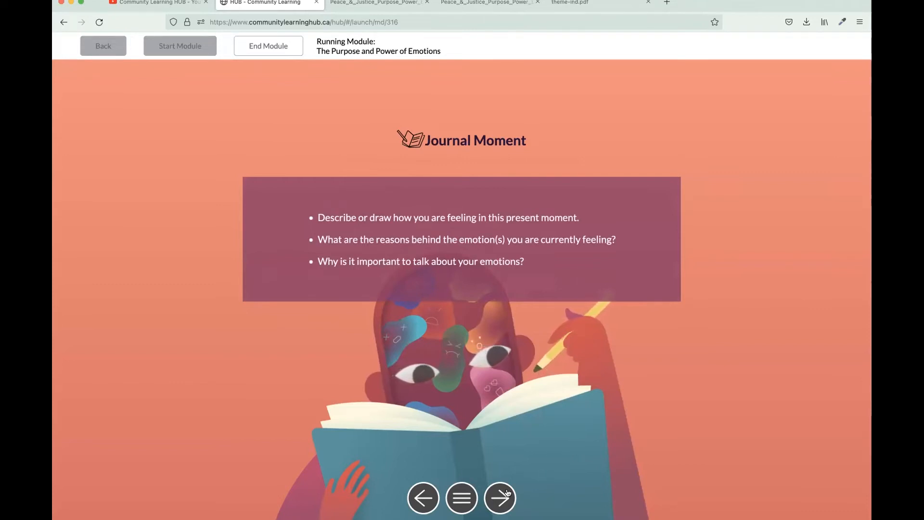
click(499, 497)
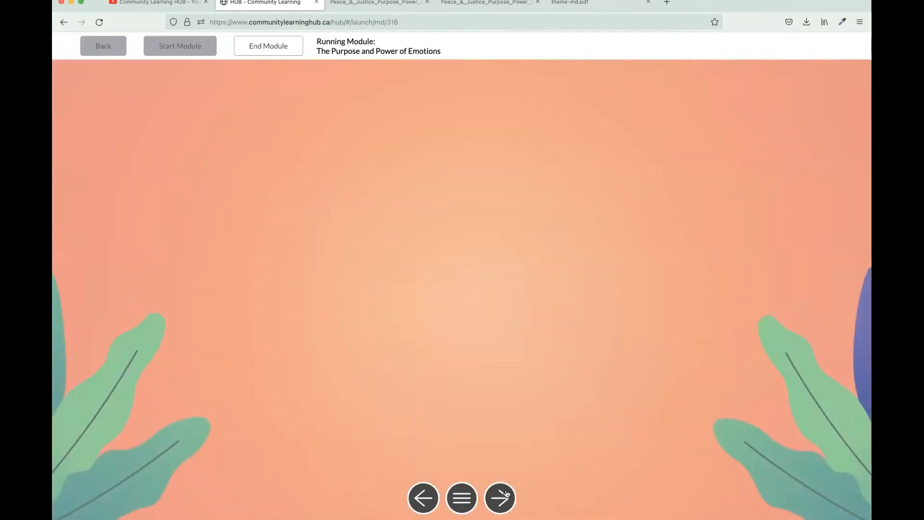
Reveal the no-good-or-bad-emotions and natural-emotions text, reaching Purpose of Emotions
click(499, 498)
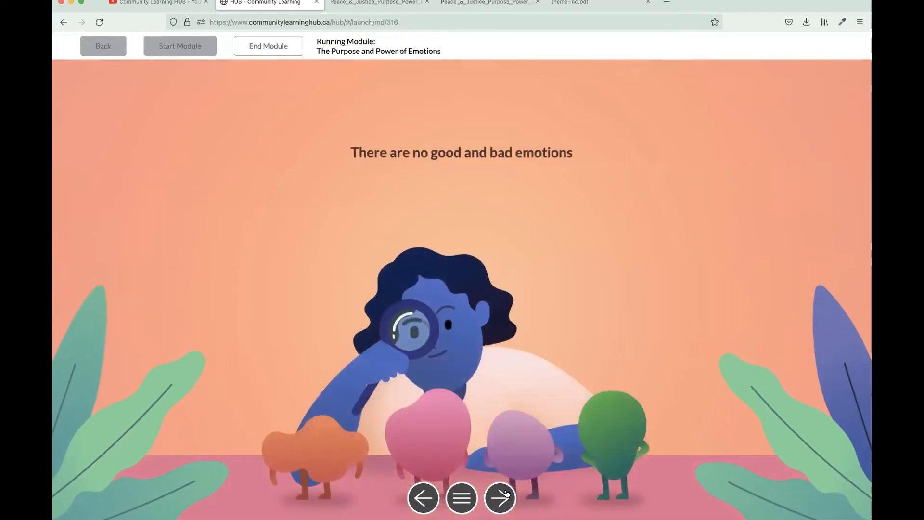
click(501, 498)
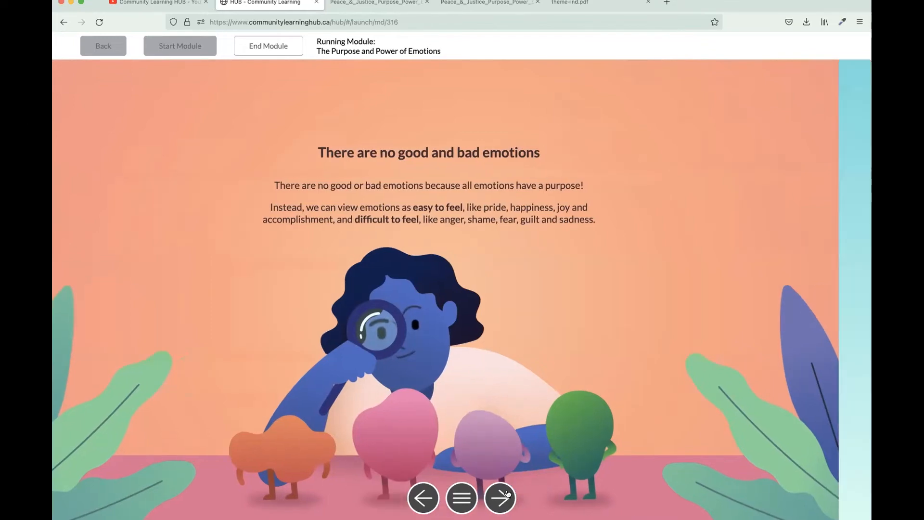
click(501, 498)
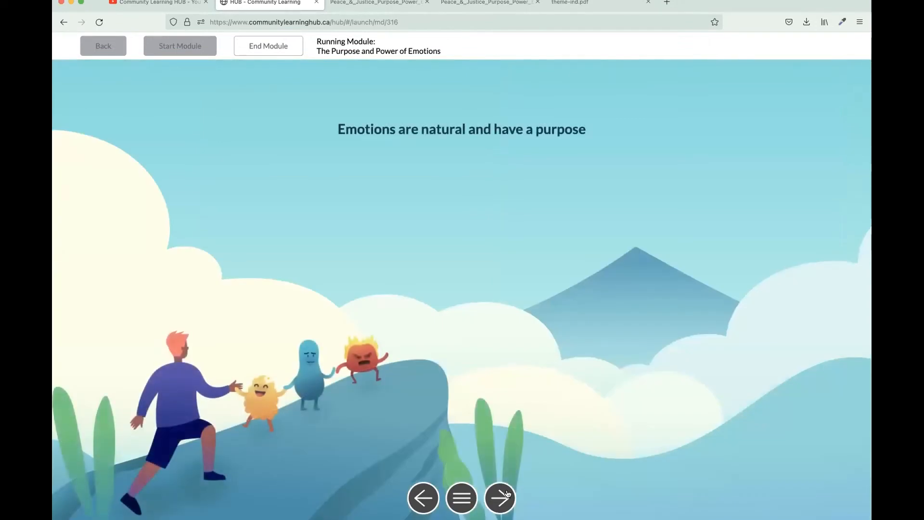
click(501, 498)
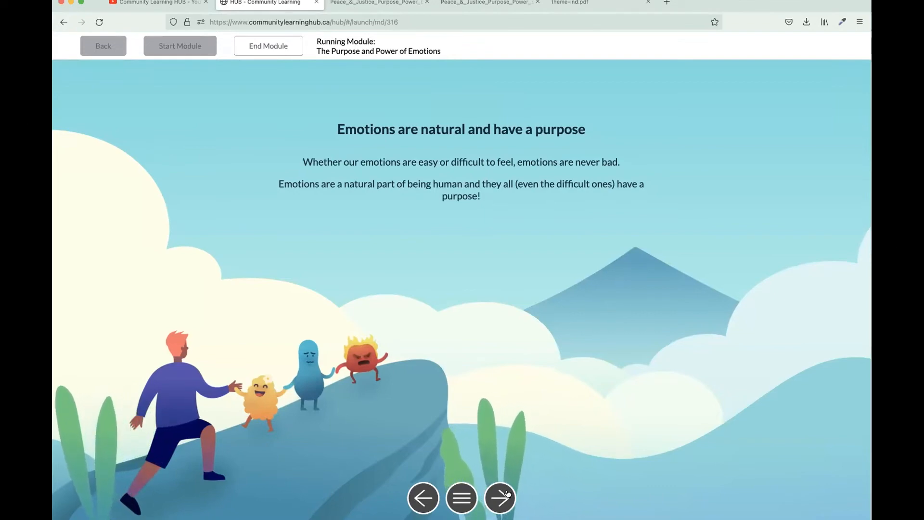
click(500, 498)
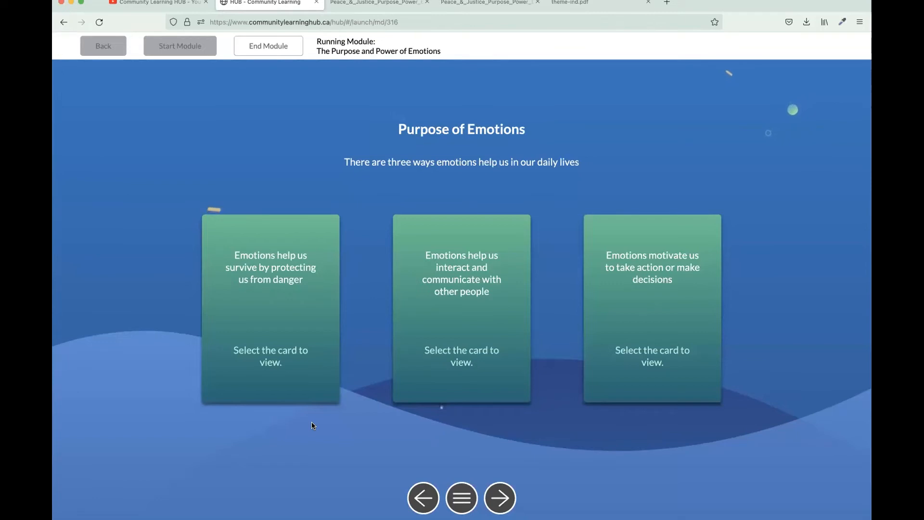
mouse_move(291, 317)
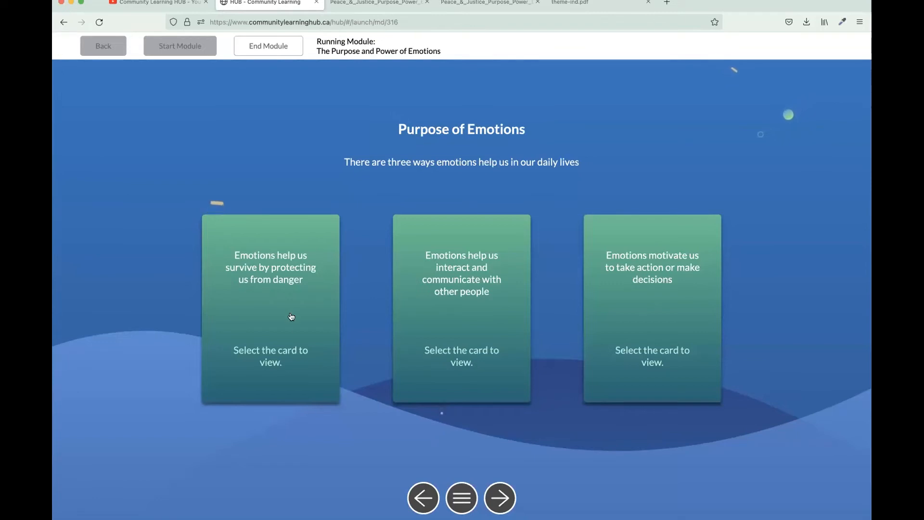
Open and close the protecting-from-danger and communication purpose cards
click(270, 309)
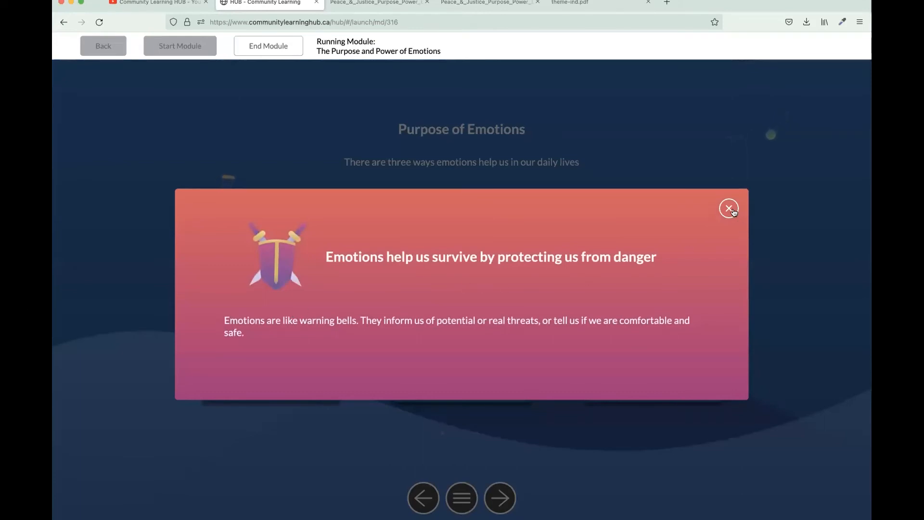
click(728, 209)
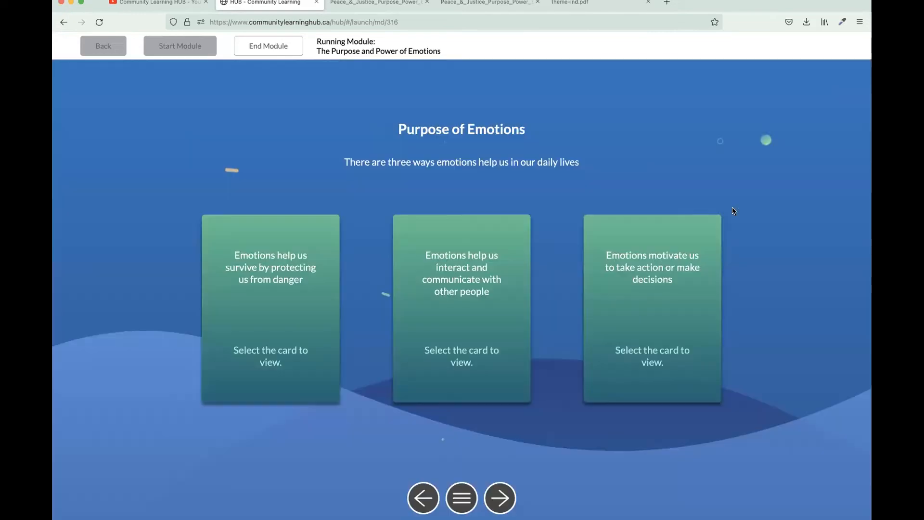
mouse_move(472, 333)
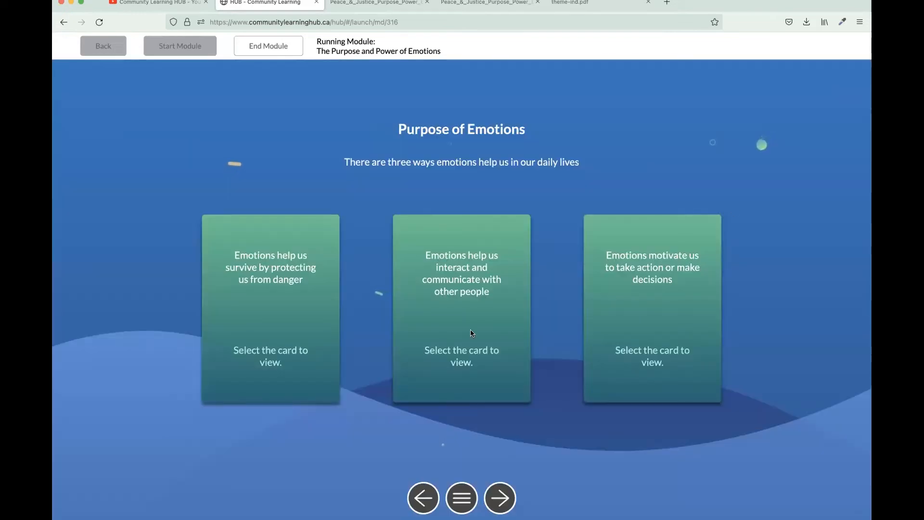
click(461, 307)
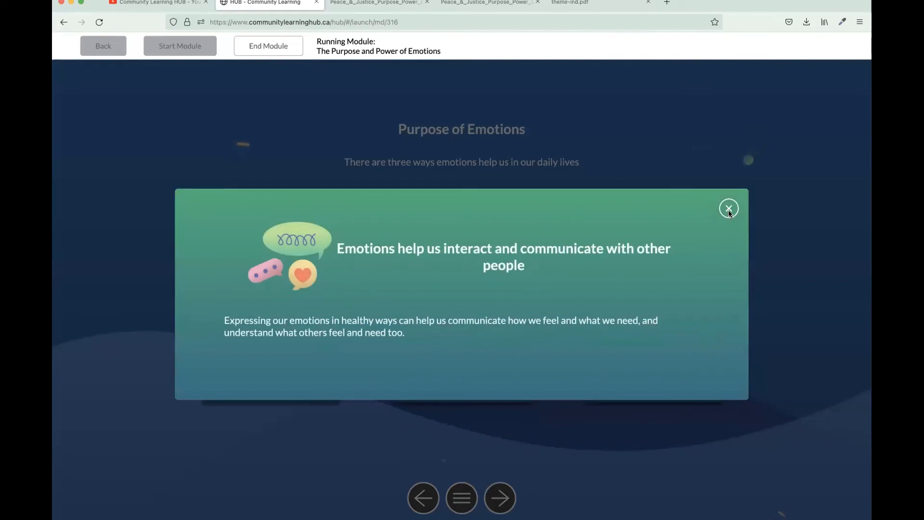
click(729, 208)
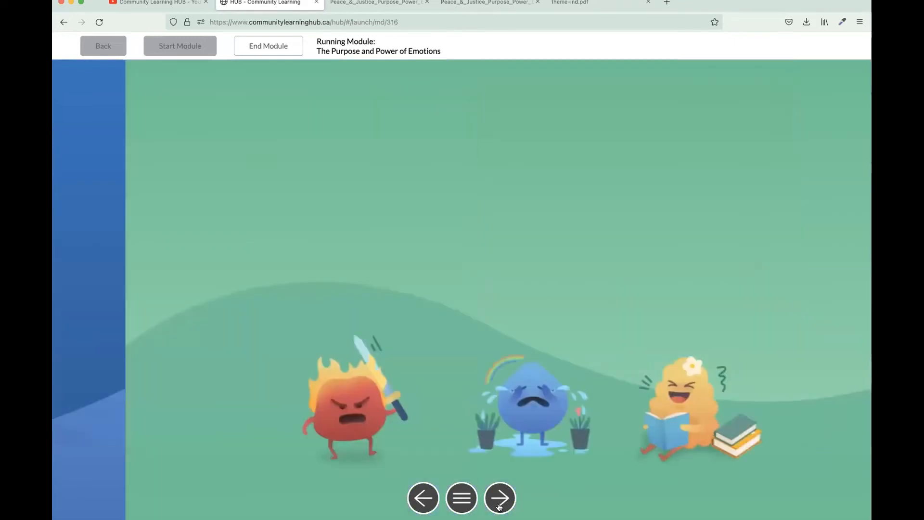
Reveal the purposes Journal Moment list and hiding-difficult-emotions text, reaching Positive Impacts
click(499, 497)
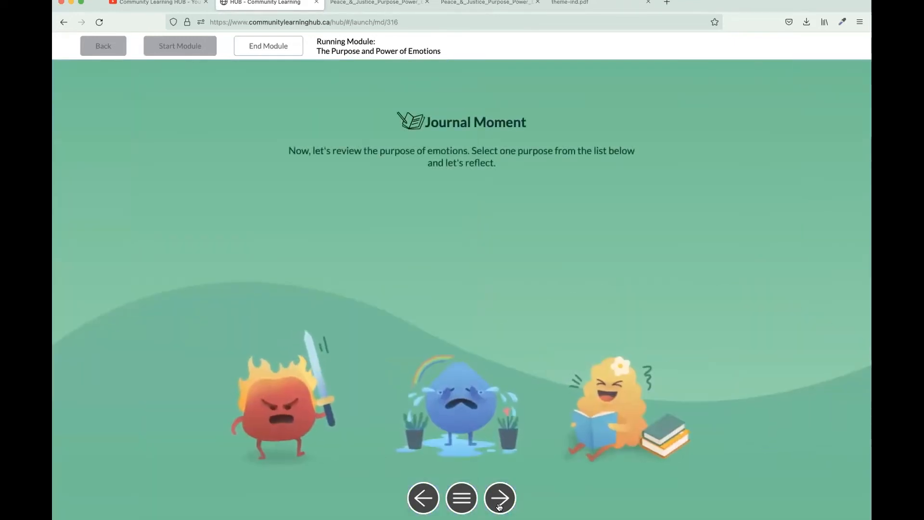
click(500, 499)
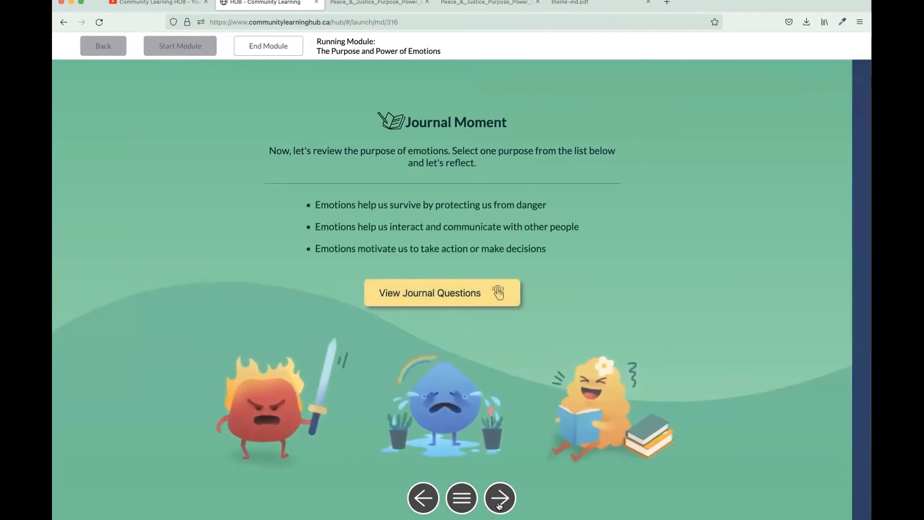
click(500, 498)
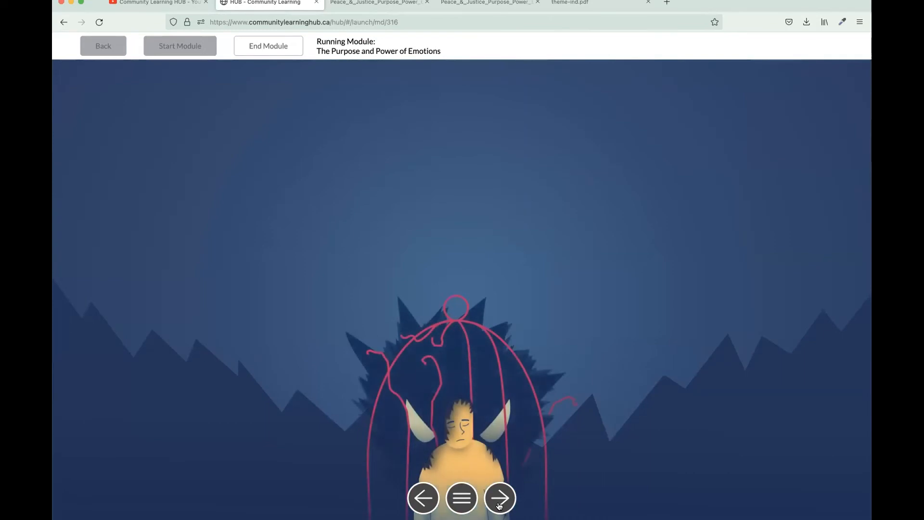
click(499, 498)
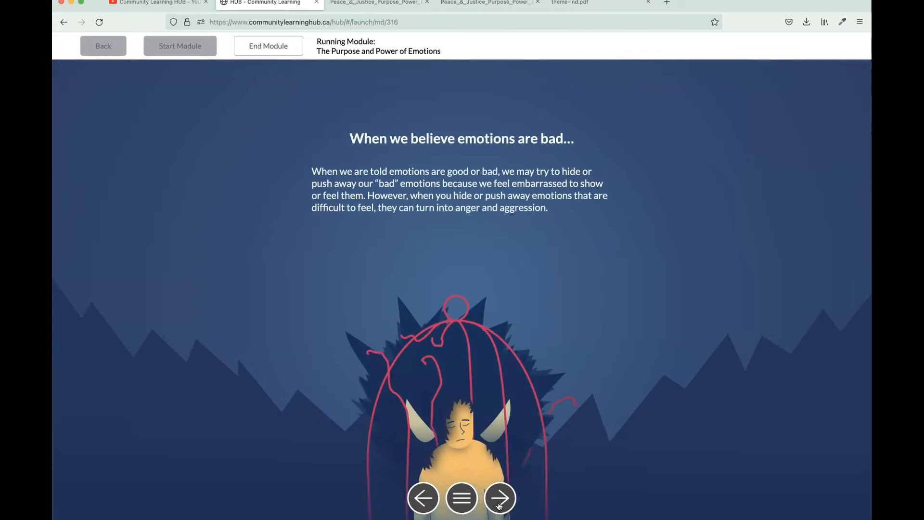
click(500, 498)
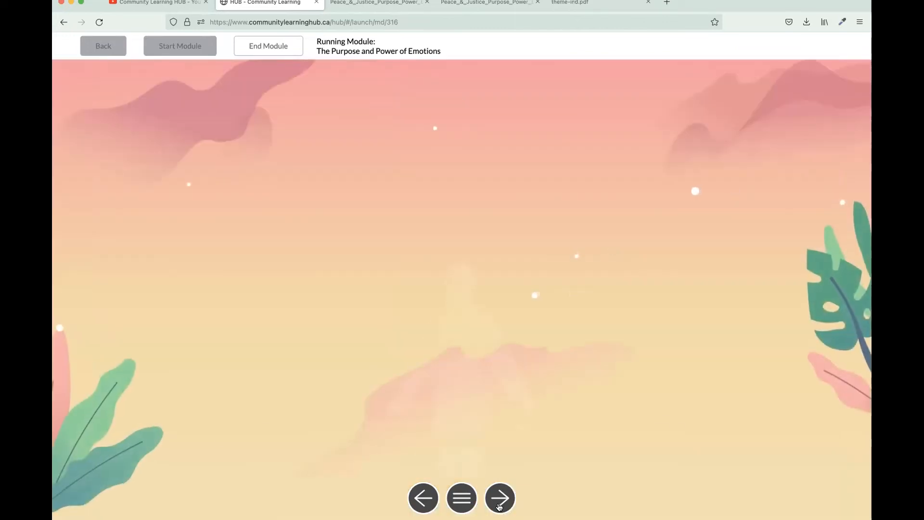
click(499, 498)
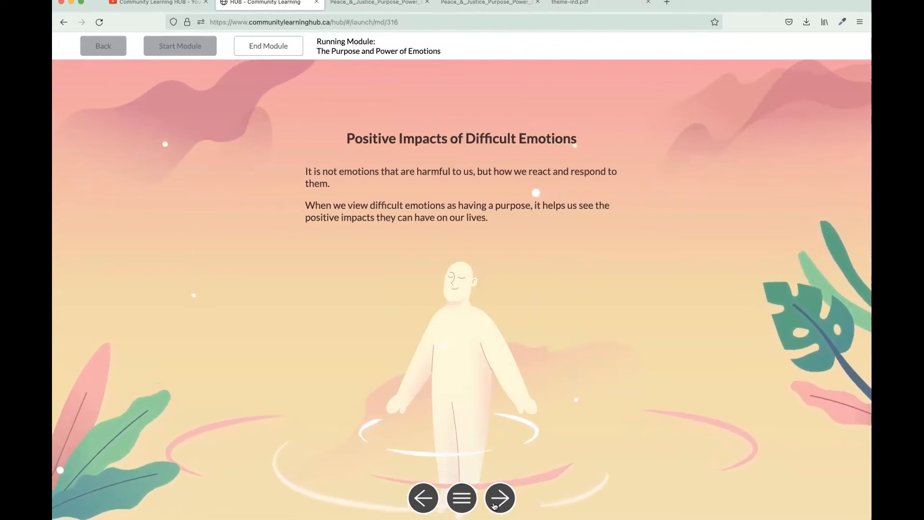
Advance from Positive Impacts of Difficult Emotions to the Sharing Activity slide
click(499, 499)
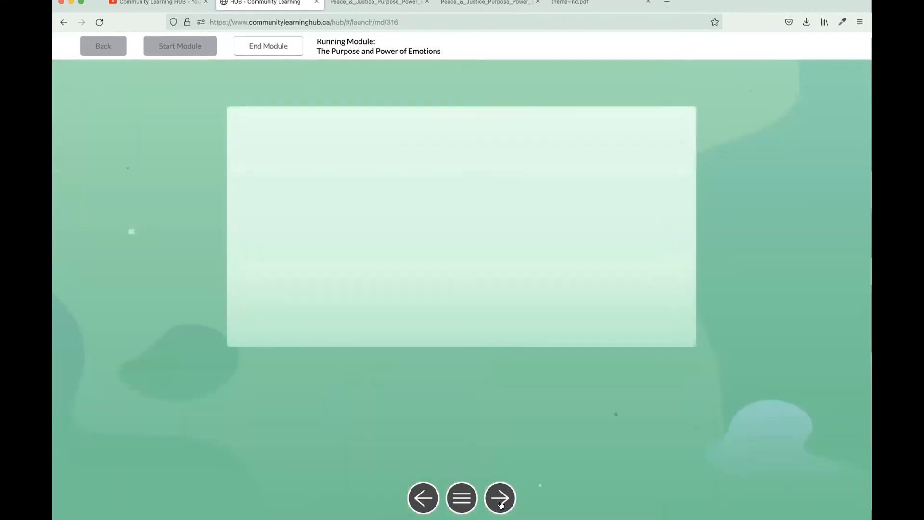
Reveal the Sharing Activity heading and its three prompts, then show the slide list
click(500, 498)
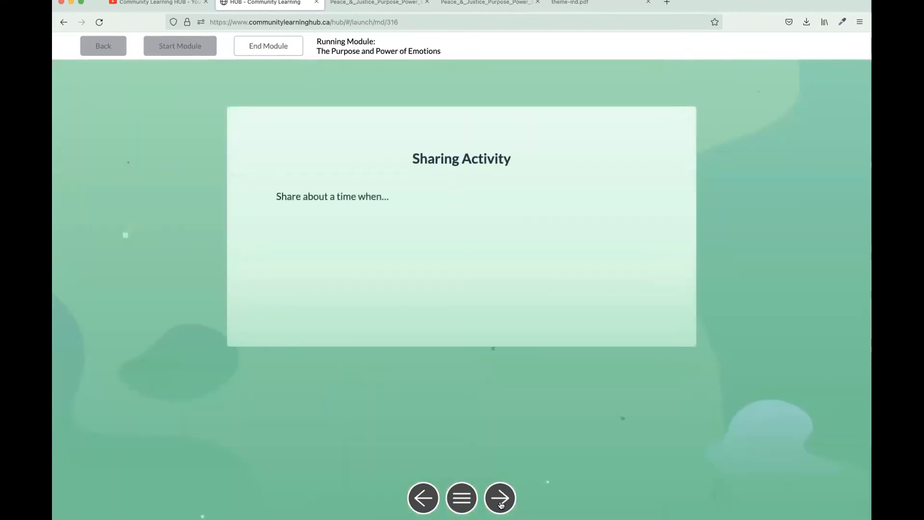
click(500, 499)
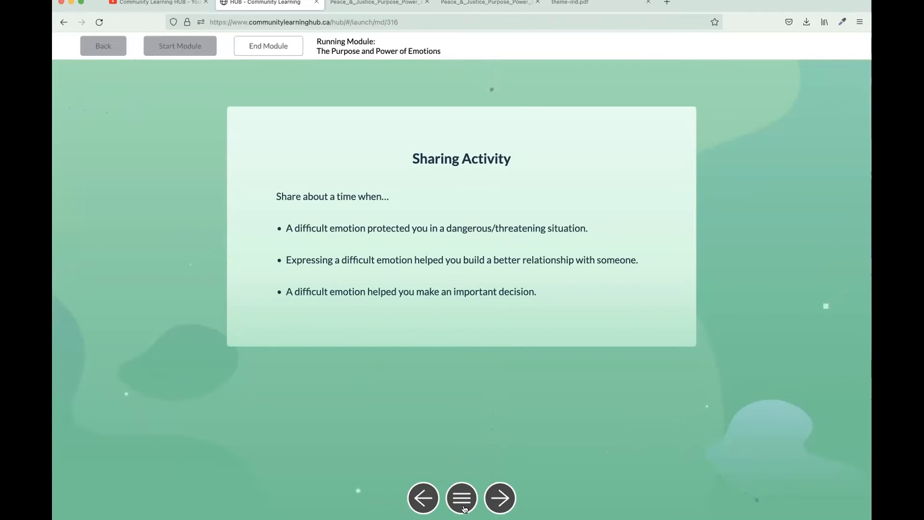
mouse_move(540, 461)
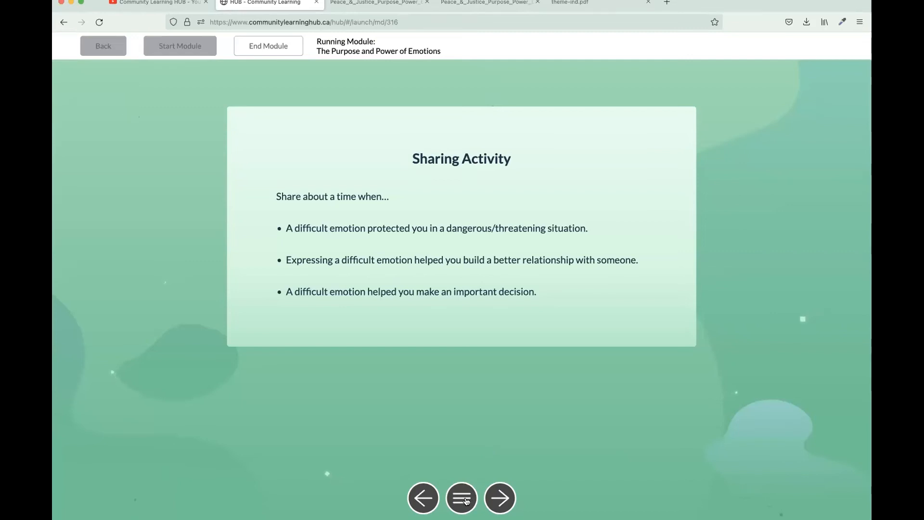
click(461, 498)
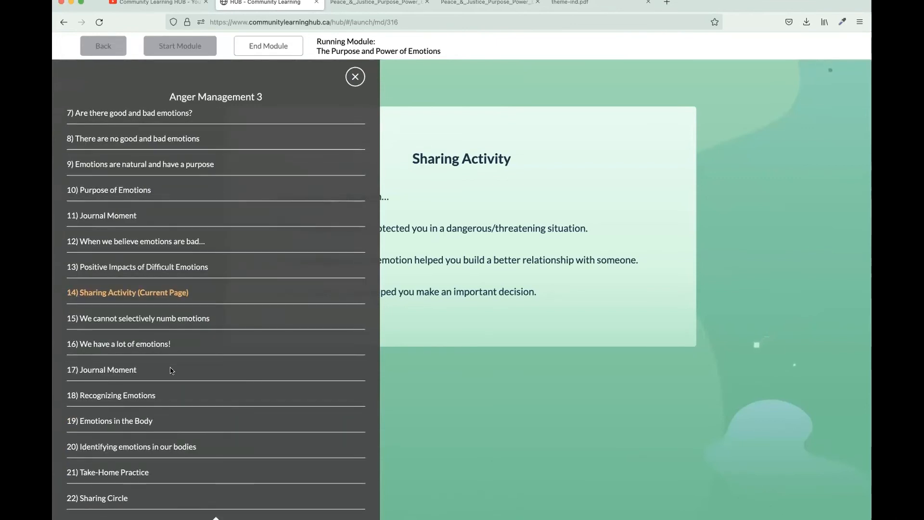
mouse_move(137, 399)
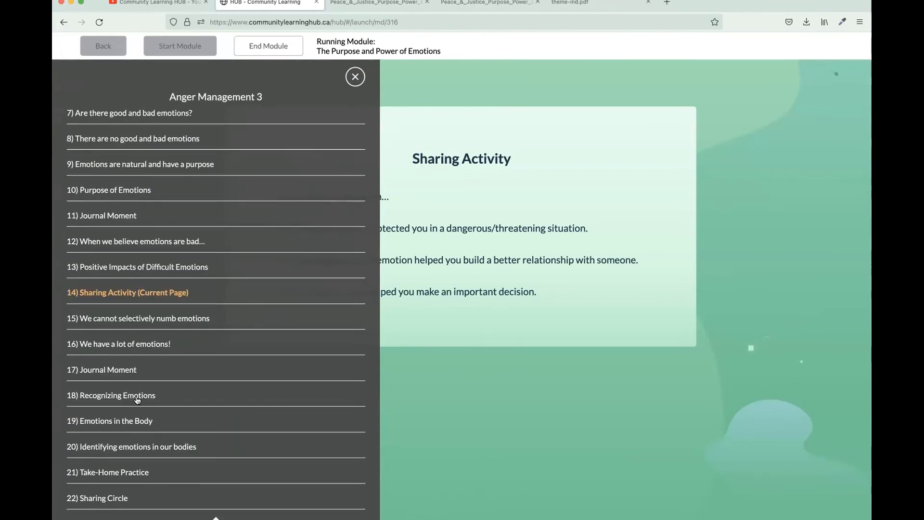
Jump from the slide list to the Recognizing Emotions slide
click(110, 395)
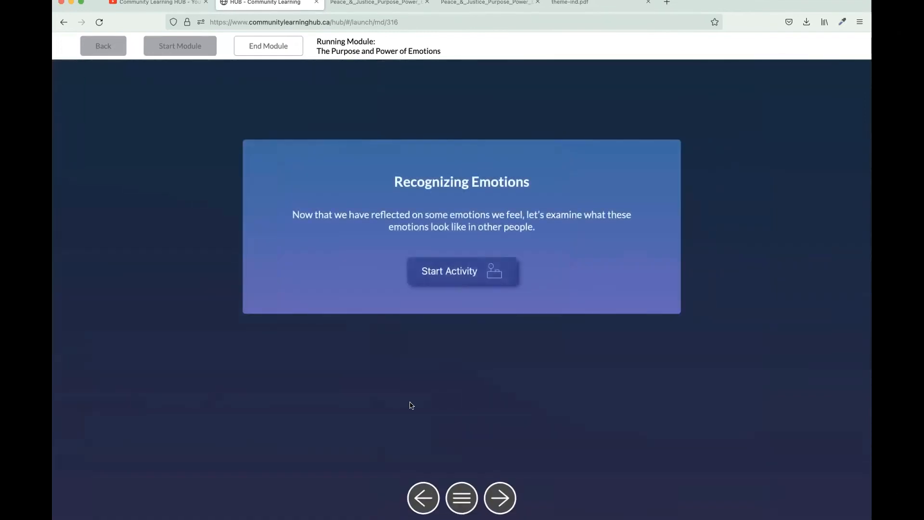
mouse_move(460, 271)
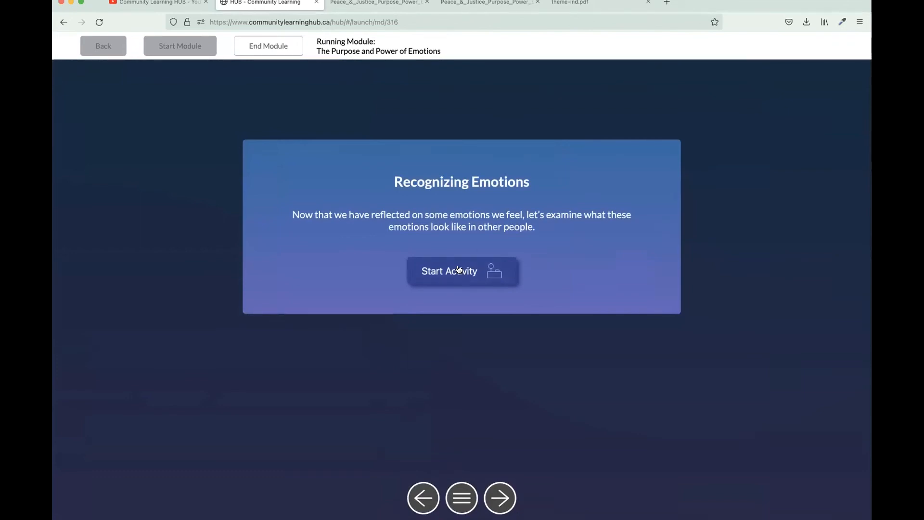
Start Recognizing Emotions, choose Tense for the first photo and go to photo two
click(461, 270)
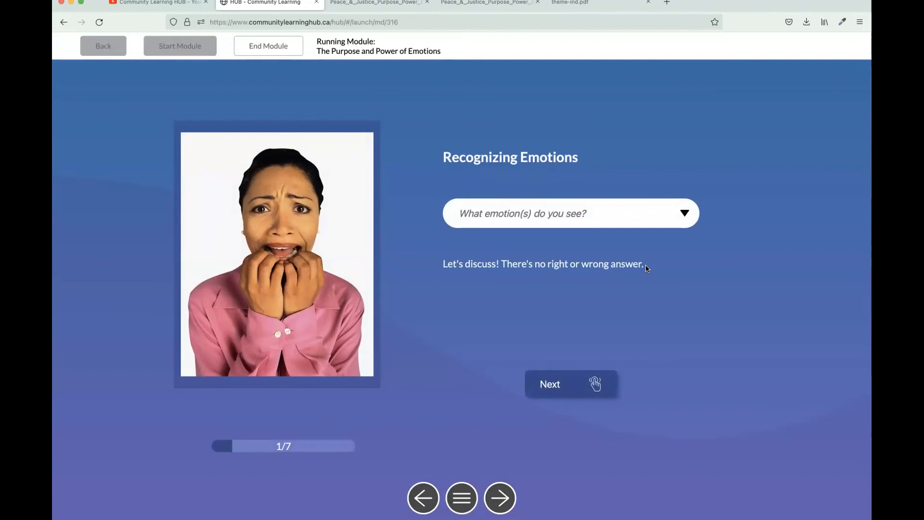
mouse_move(701, 213)
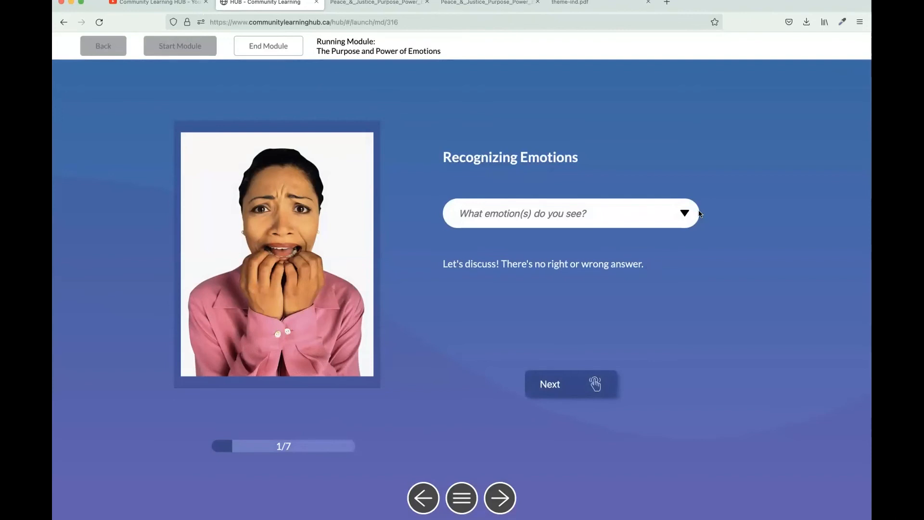
click(684, 213)
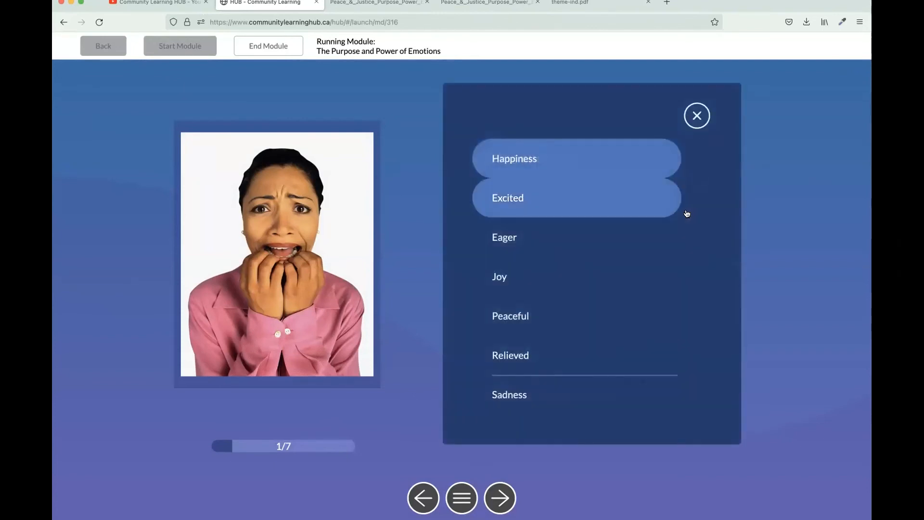
scroll(down, 3)
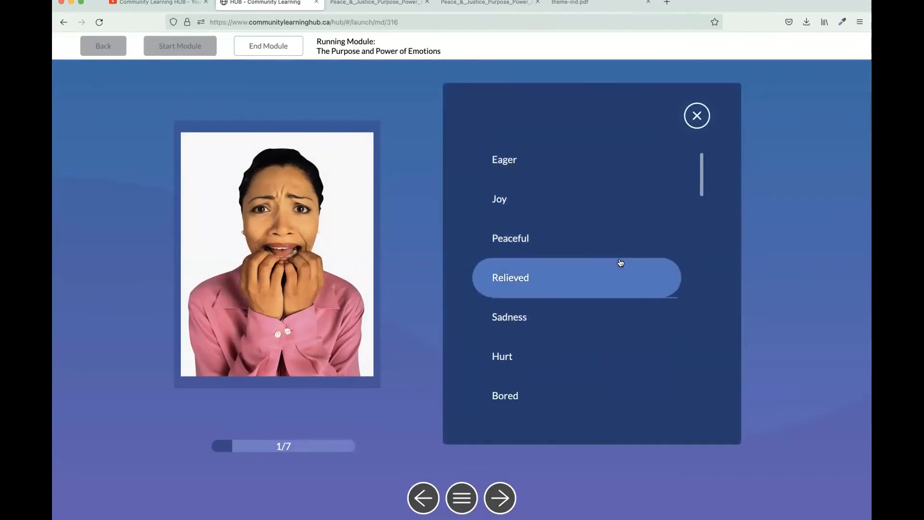
scroll(down, 3)
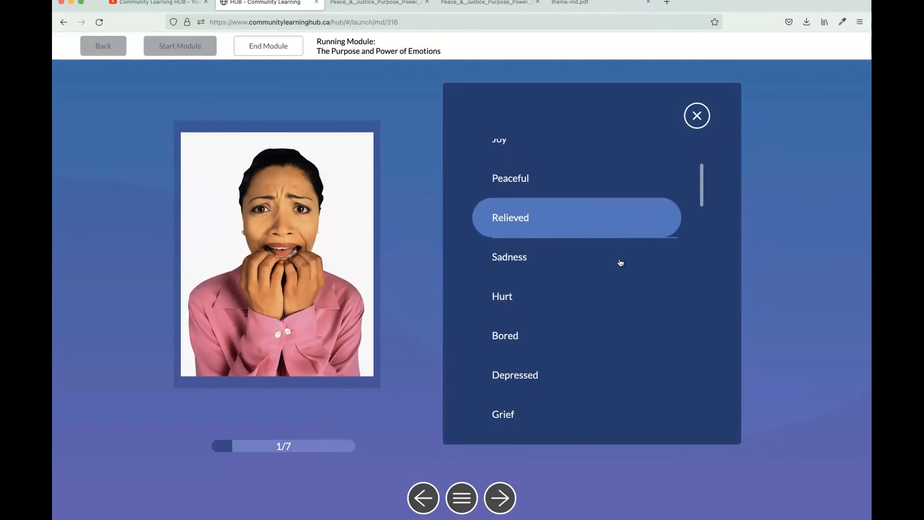
scroll(down, 3)
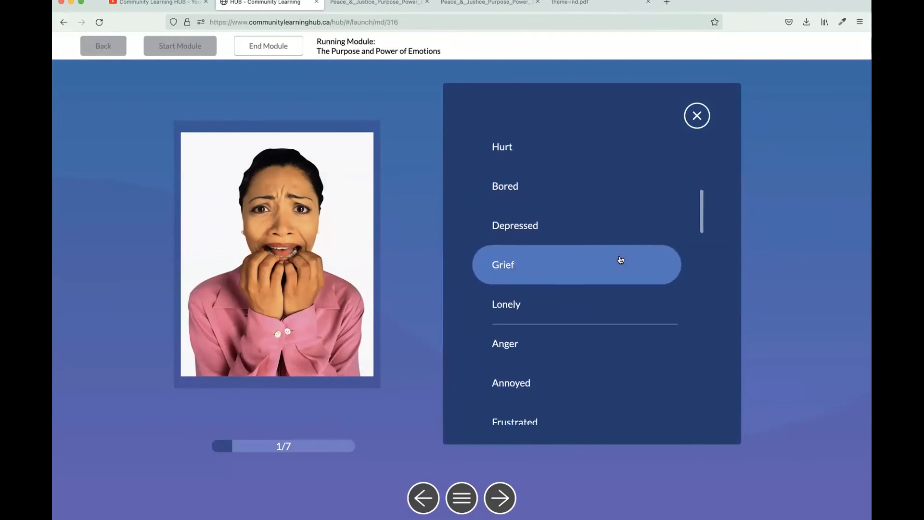
scroll(down, 3)
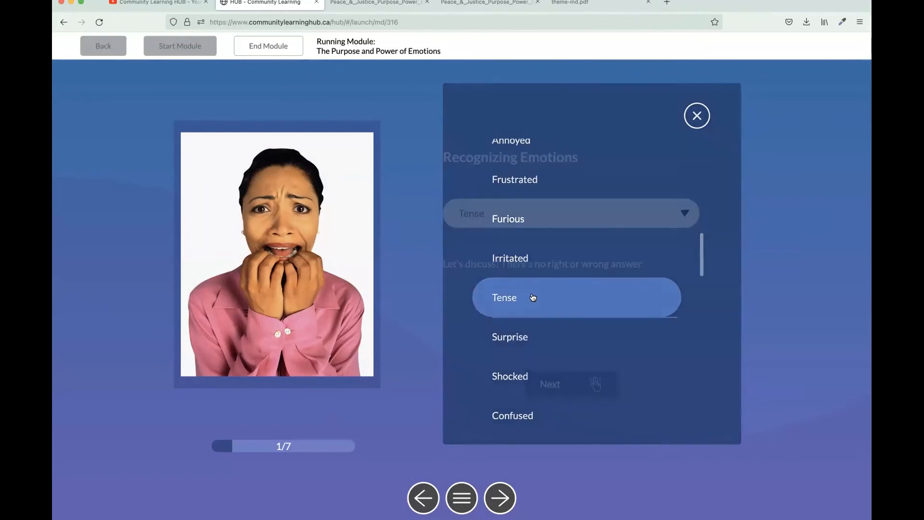
click(504, 297)
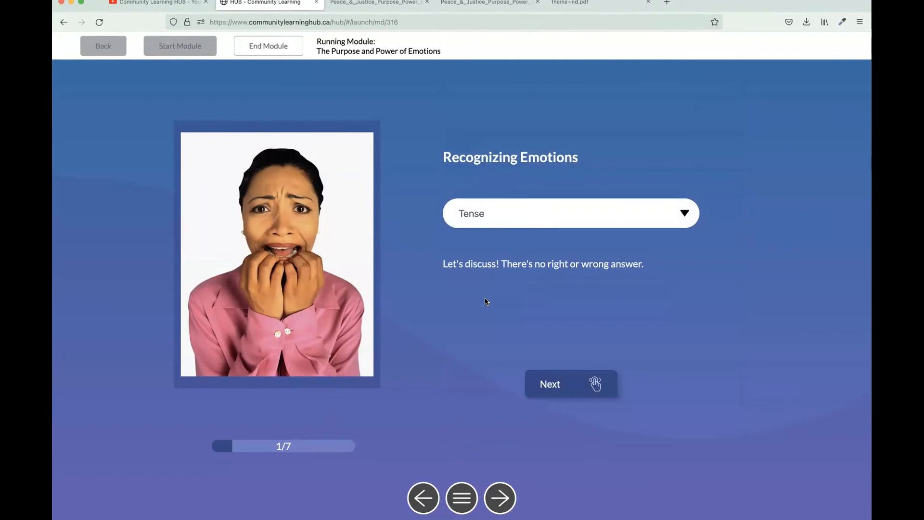
click(549, 384)
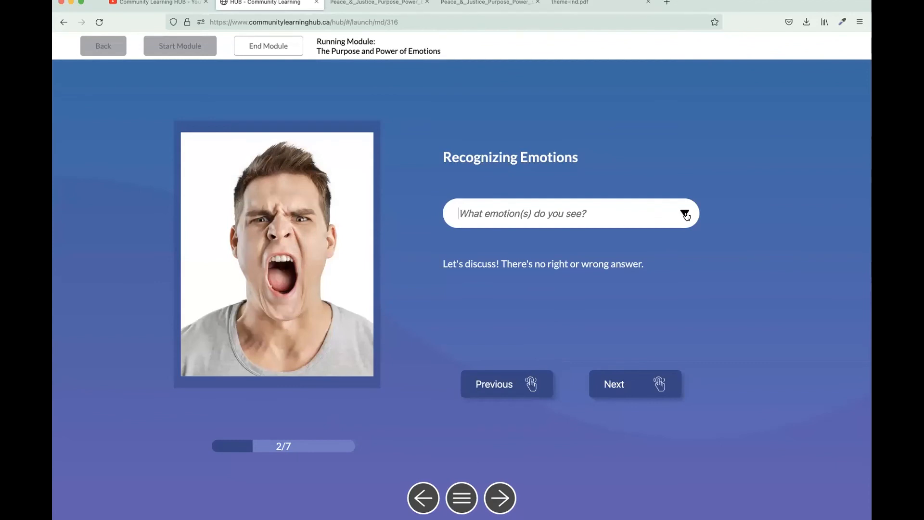
Enter 'angry' for the second photo, then leave the photo activity for the next slide
click(685, 214)
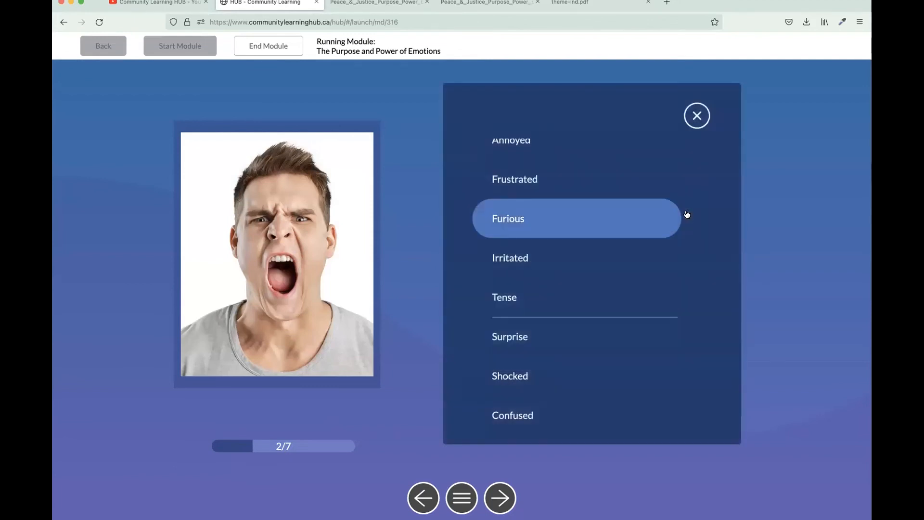
scroll(down, 3)
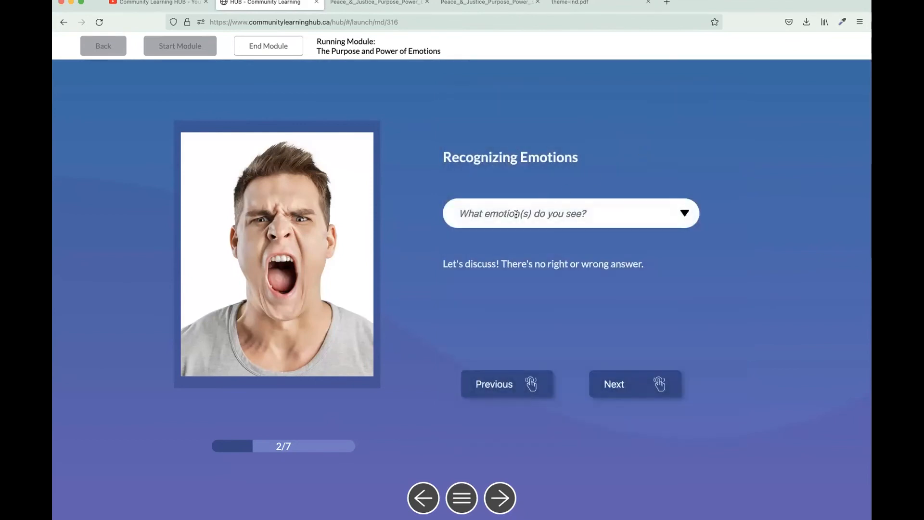
text(angry)
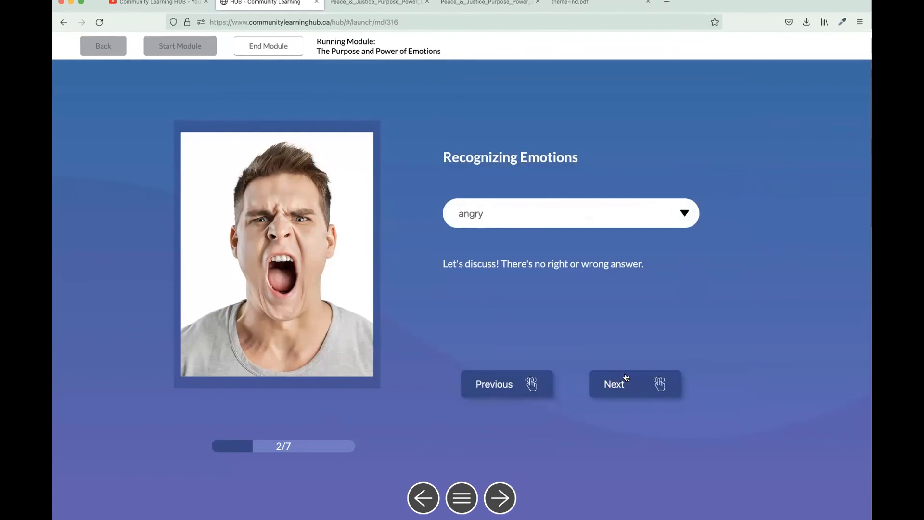
click(614, 383)
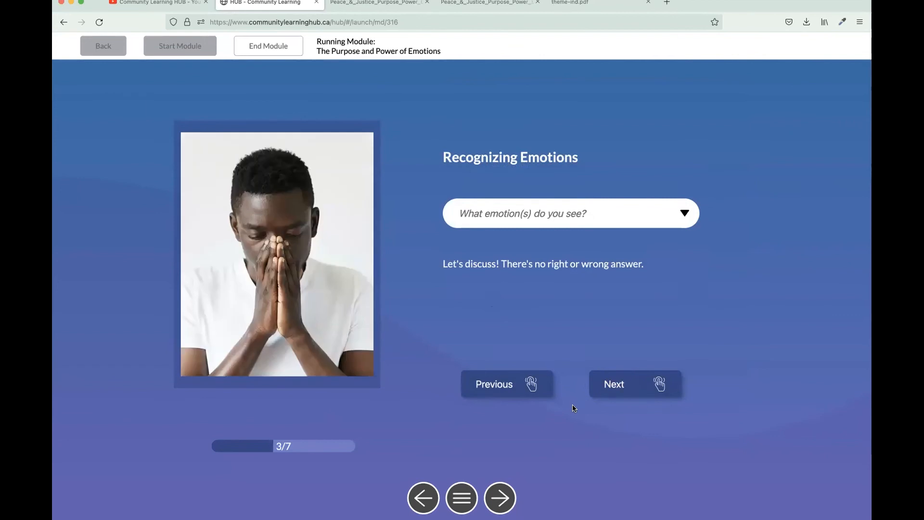
click(500, 498)
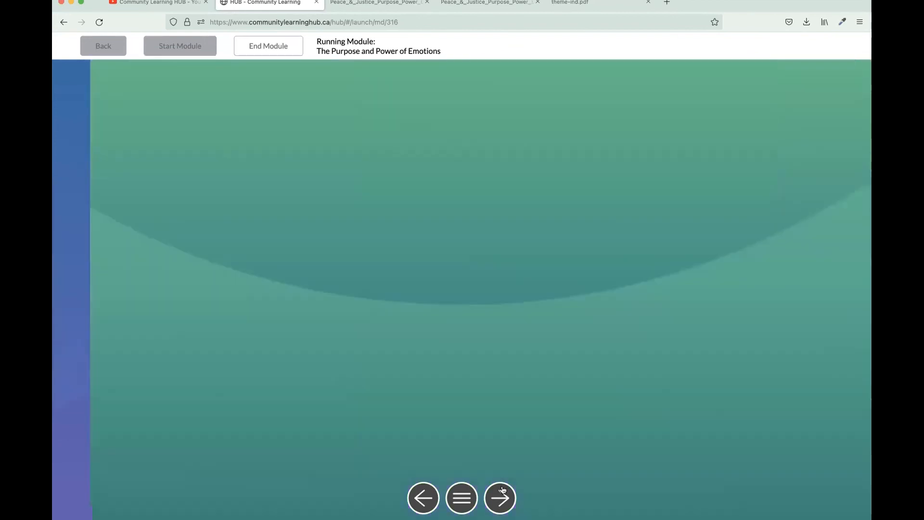
On Emotions in the Body, view the Sweaty Palms and Butterflies examples, then reach the body-awareness slide
click(499, 497)
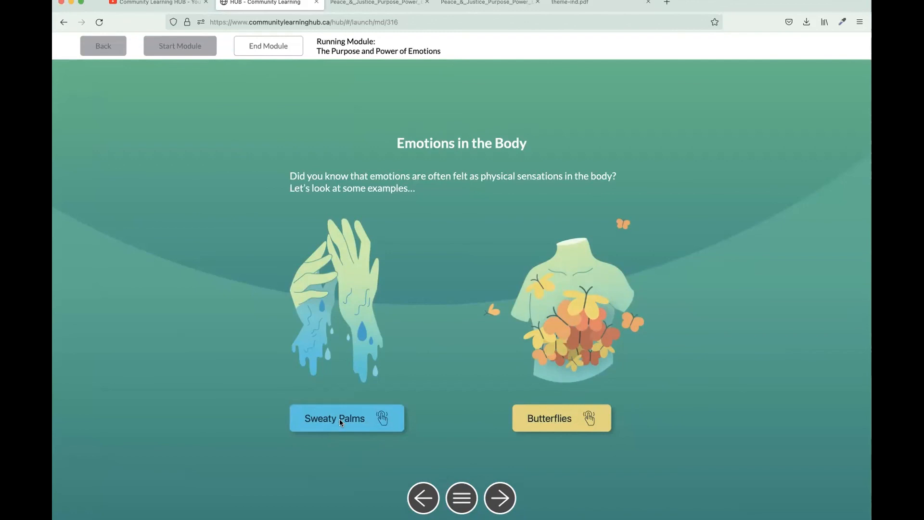
click(334, 418)
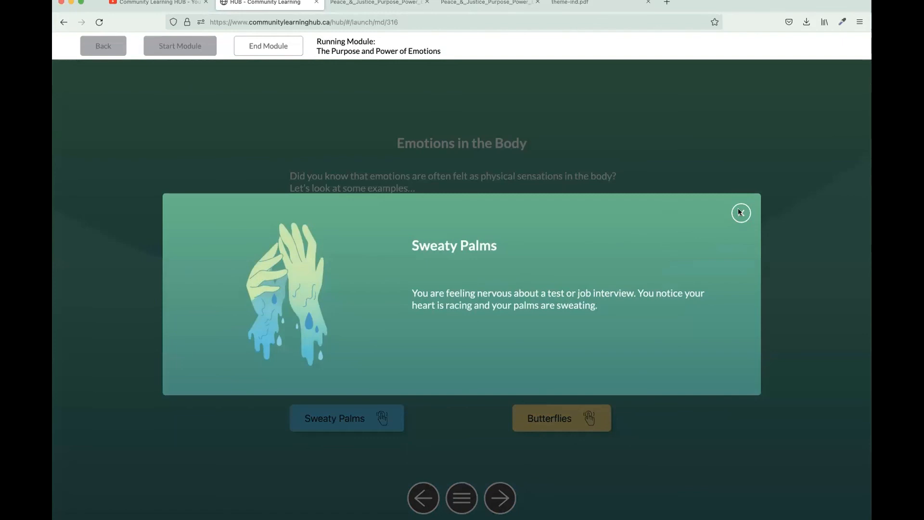
click(740, 212)
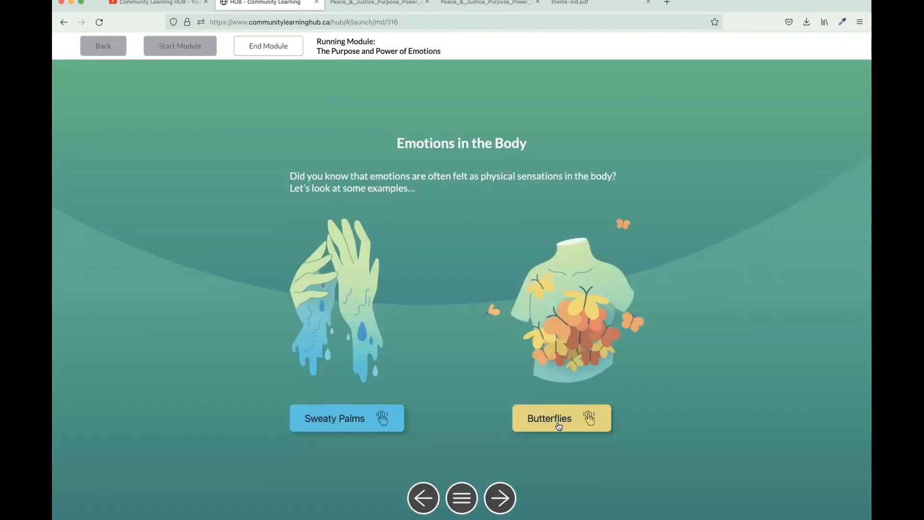
click(560, 418)
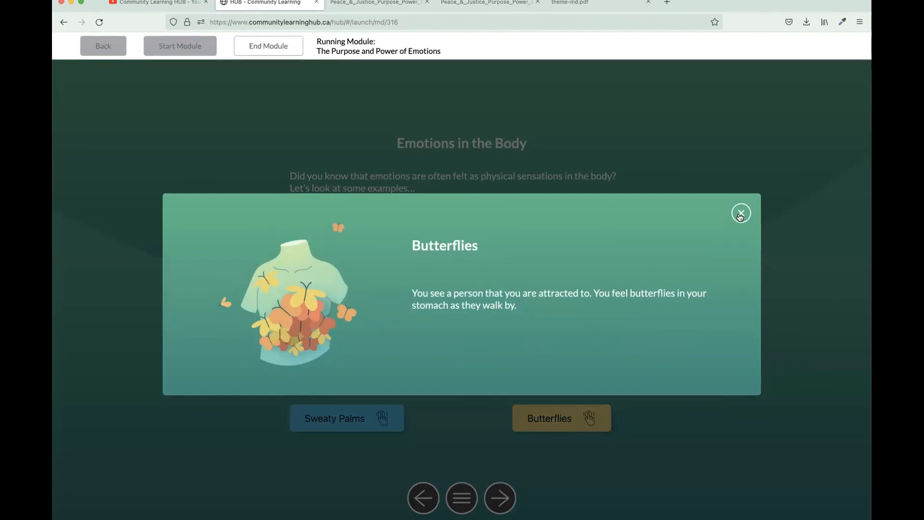
click(740, 213)
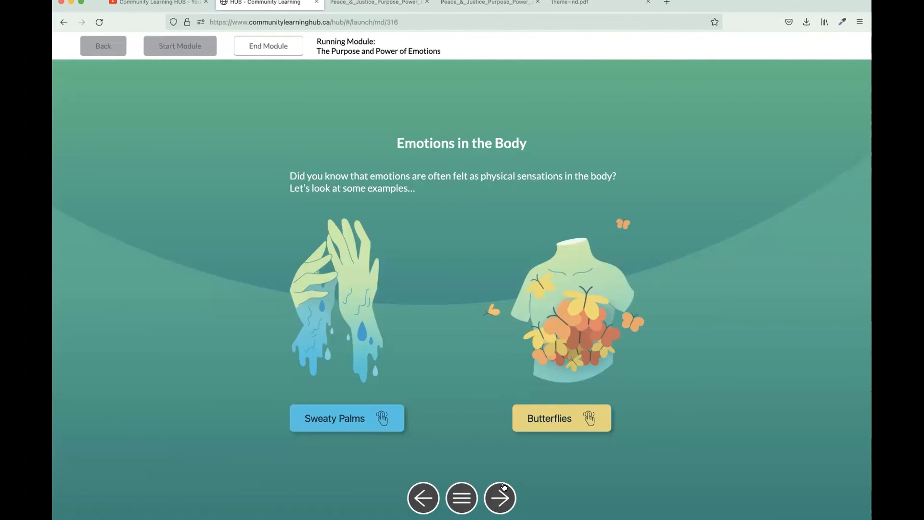
click(500, 497)
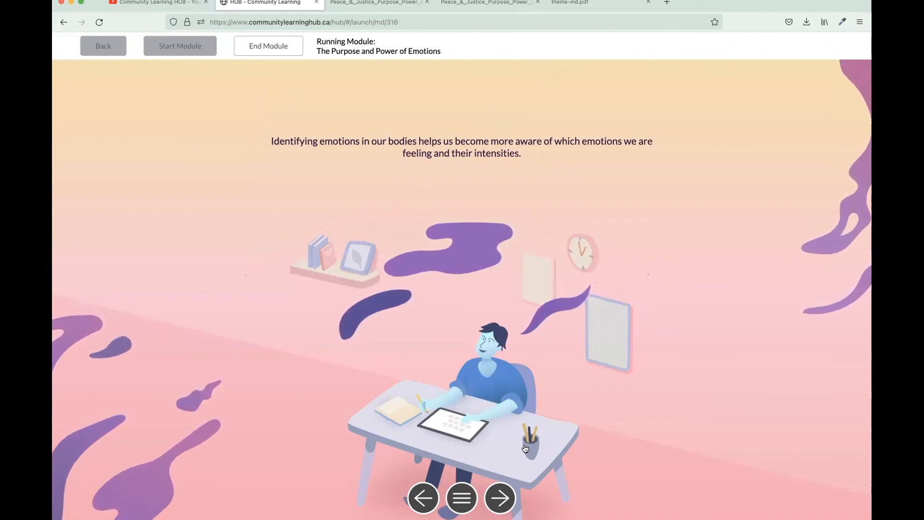
View the Take-Home Practice instructions, then advance to the Sharing Circle slide
click(499, 498)
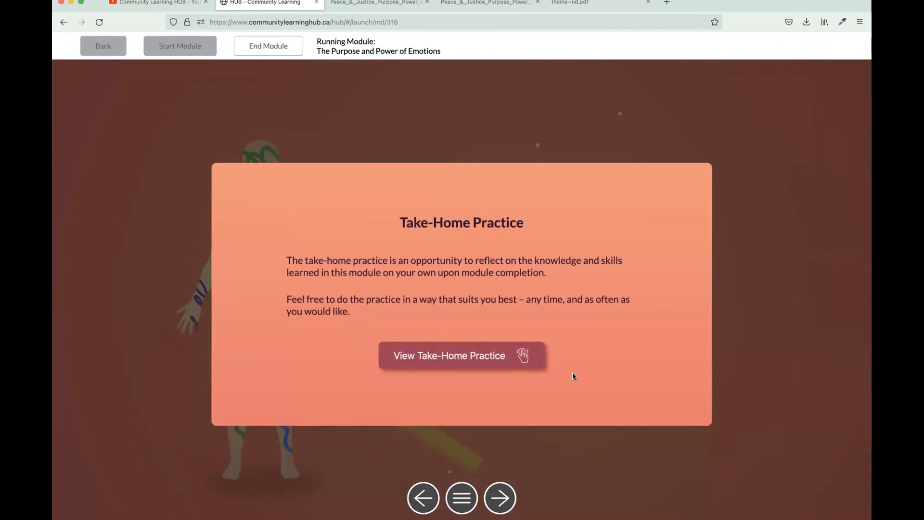
mouse_move(468, 355)
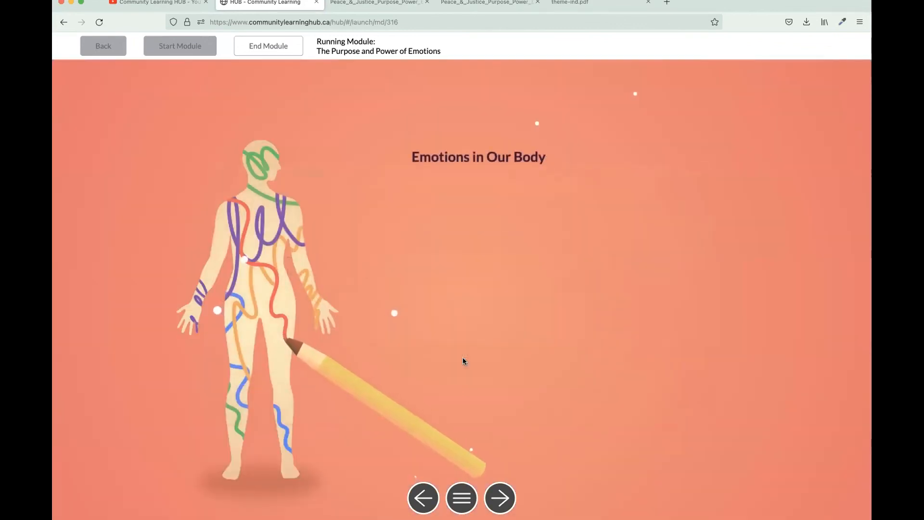
click(499, 498)
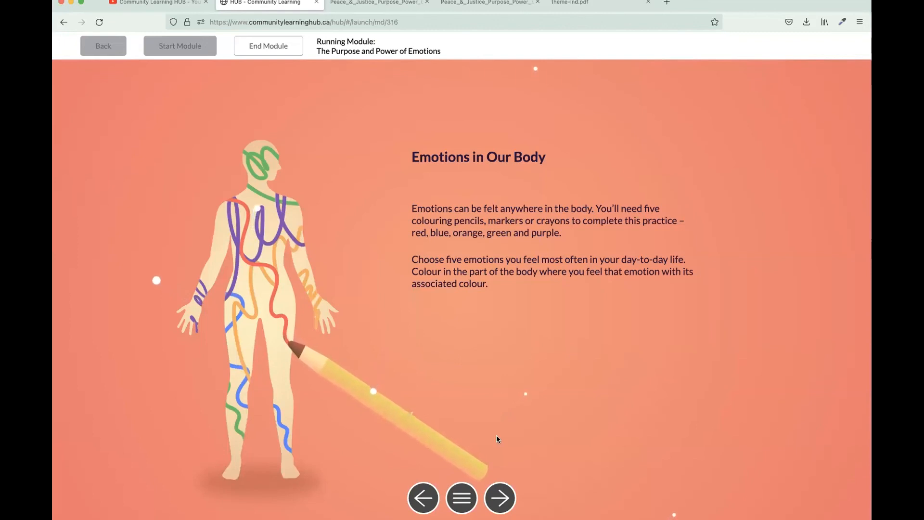
click(498, 499)
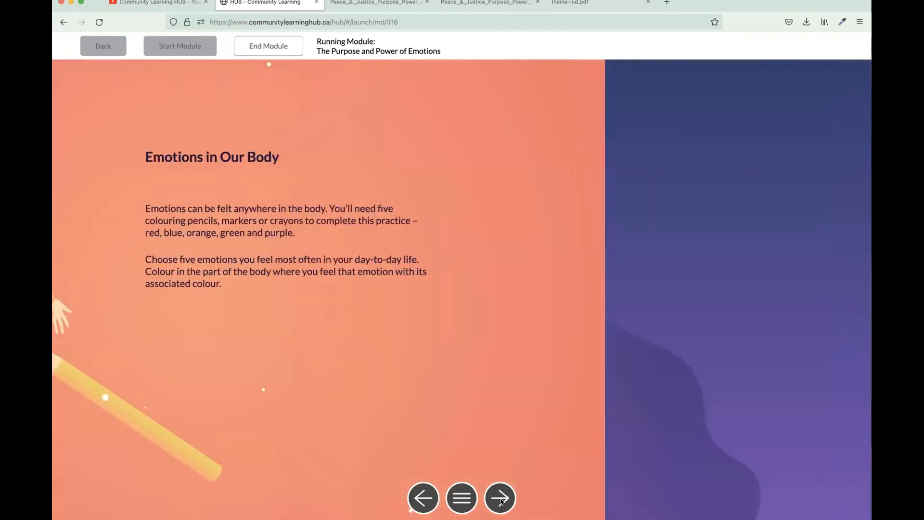
click(500, 498)
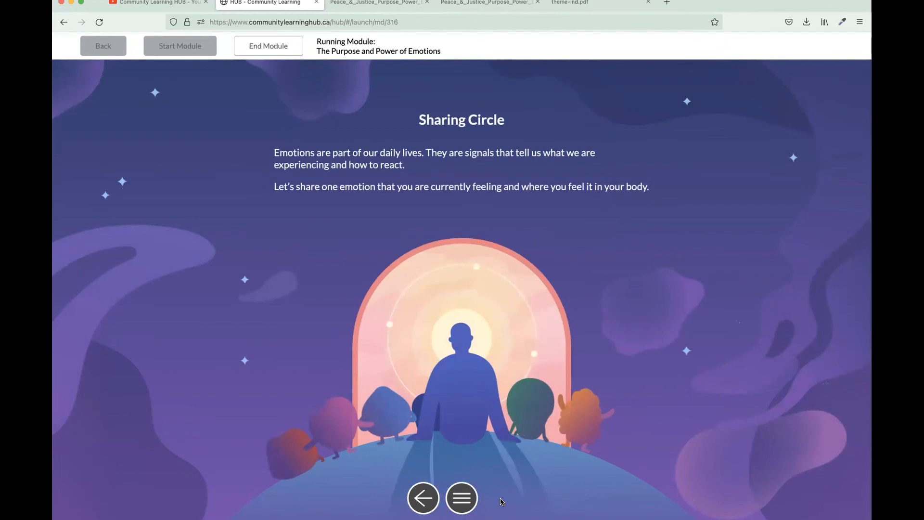
mouse_move(362, 247)
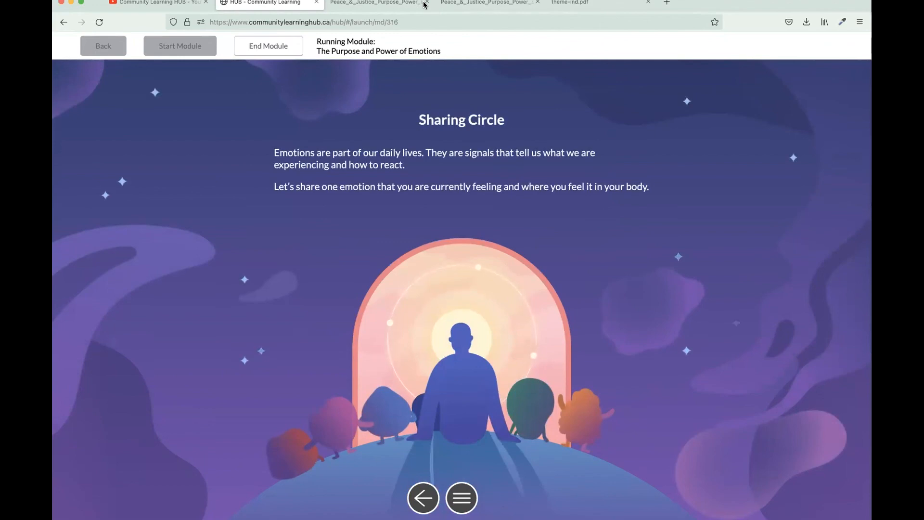
mouse_move(442, 200)
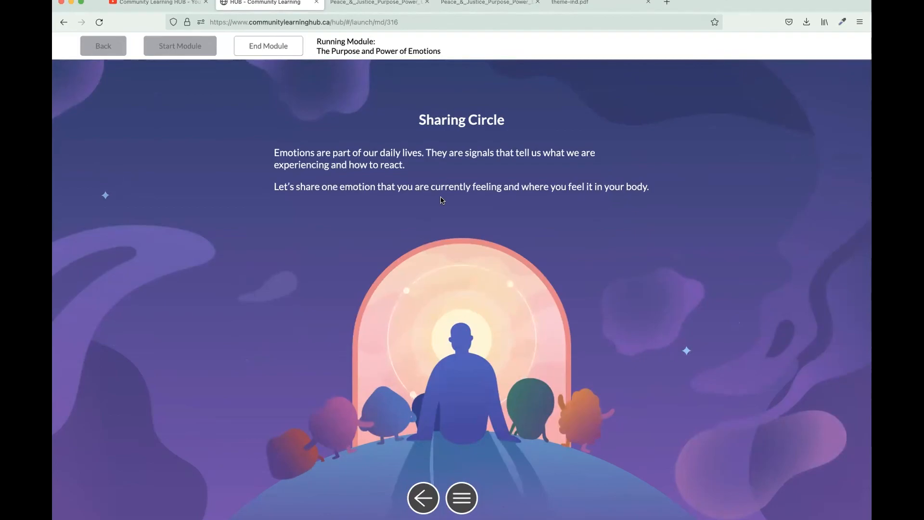